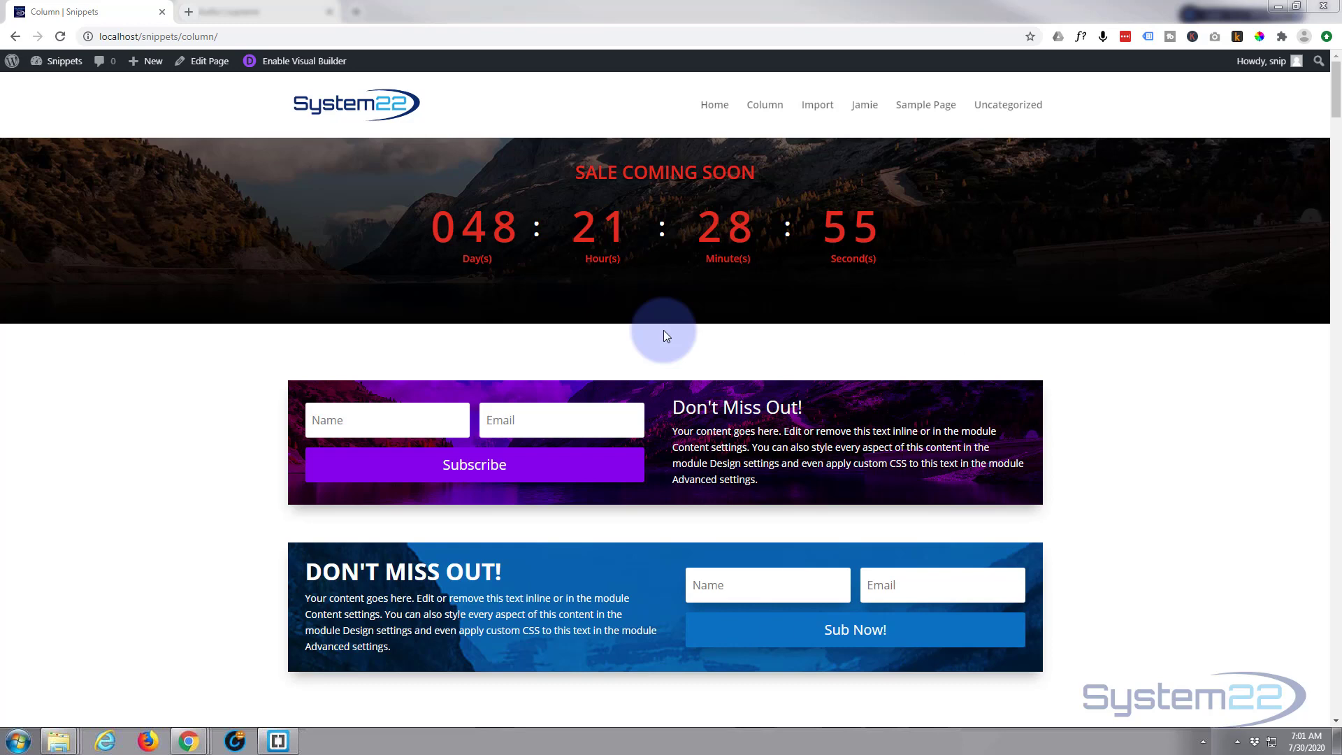
{"action": "mouse_move", "coordinate": [144, 378]}
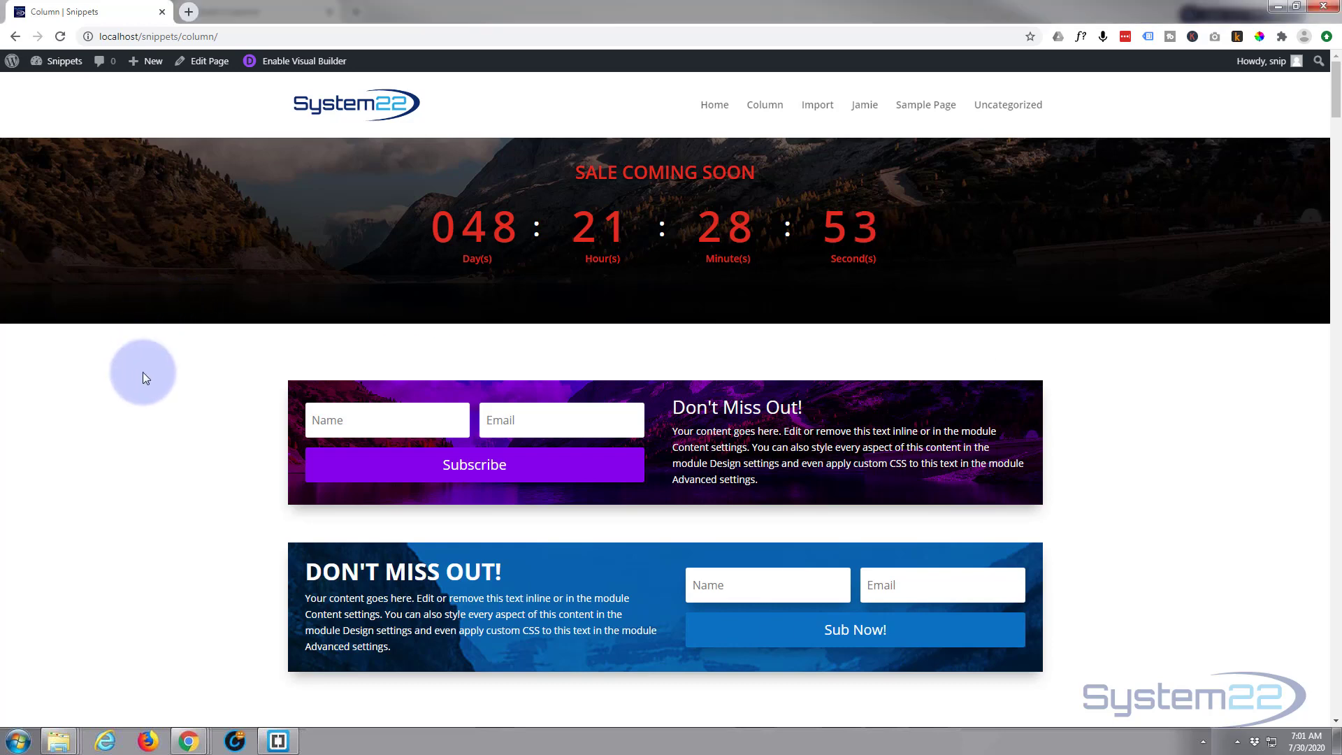
Step: Enable the Visual Builder on the page below the purple subscribe section
{"action": "scroll", "scroll_direction": "down", "scroll_amount": 3}
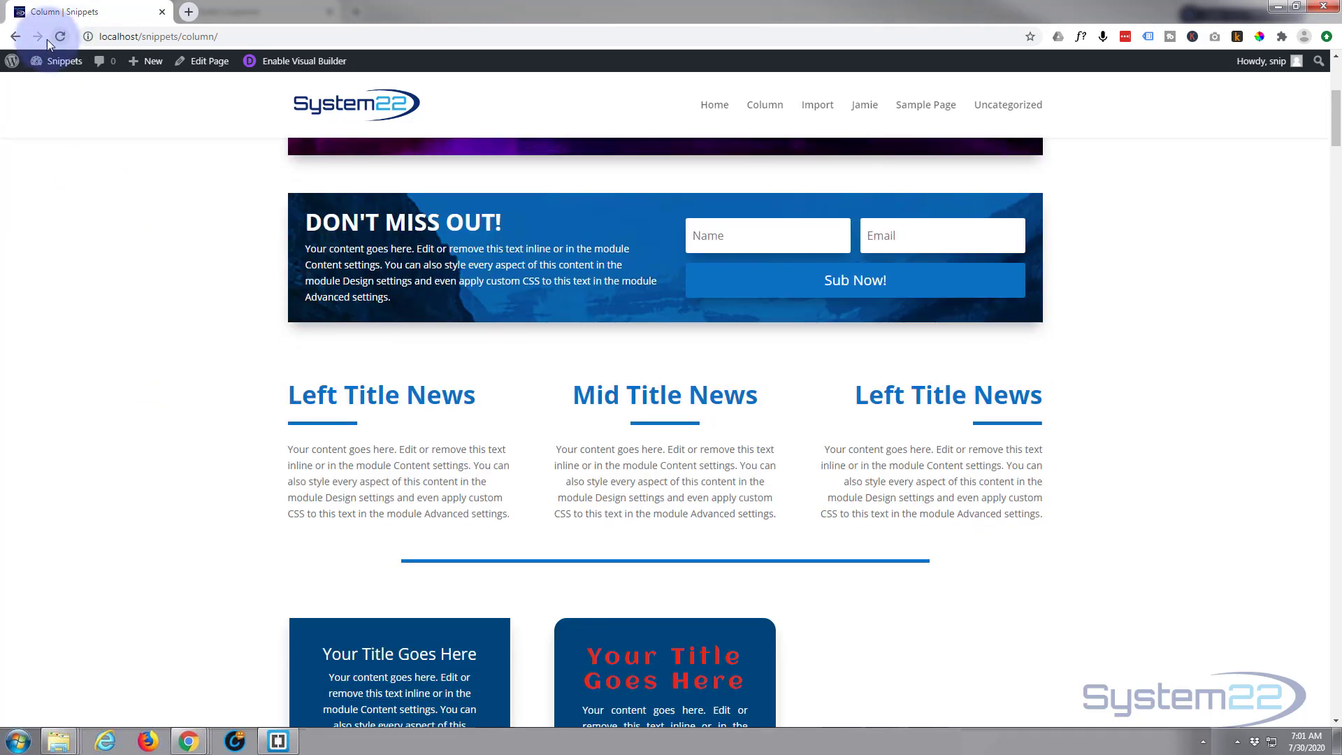
{"action": "left_click", "coordinate": [58, 36]}
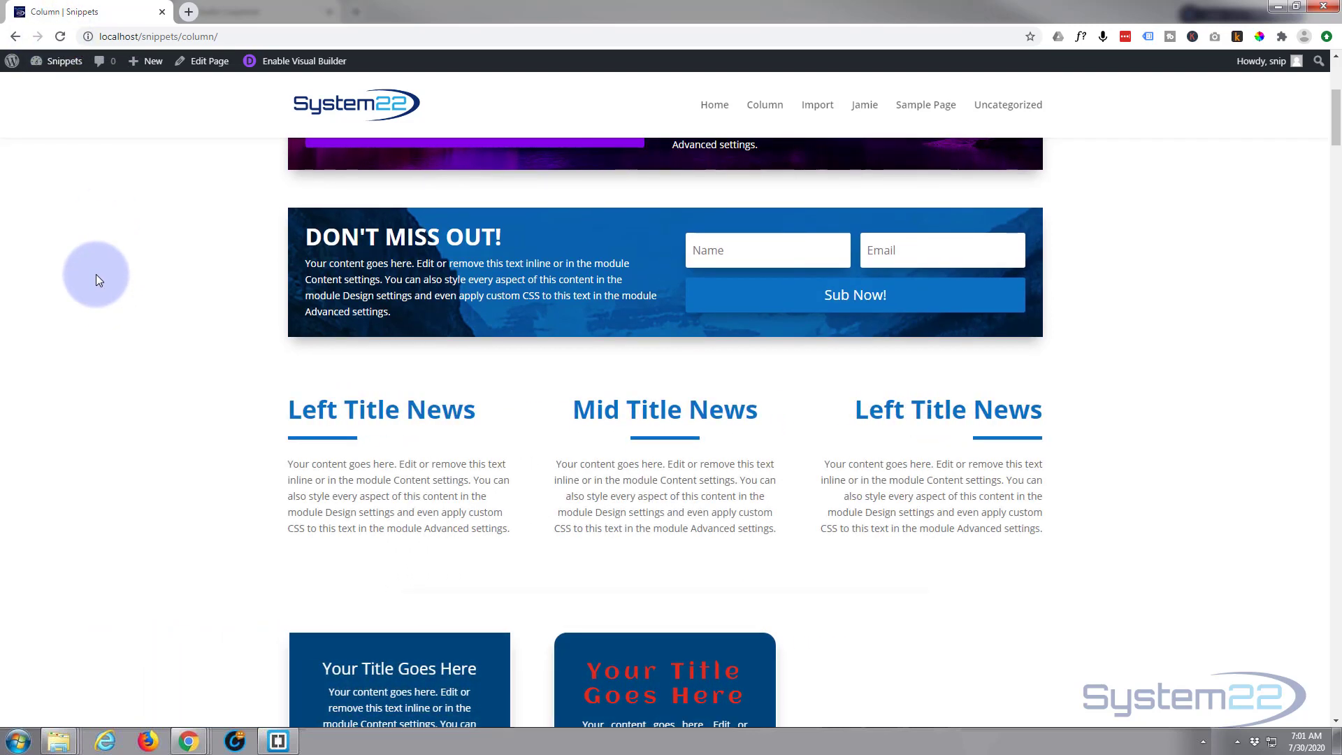
{"action": "scroll", "scroll_direction": "down", "scroll_amount": 3}
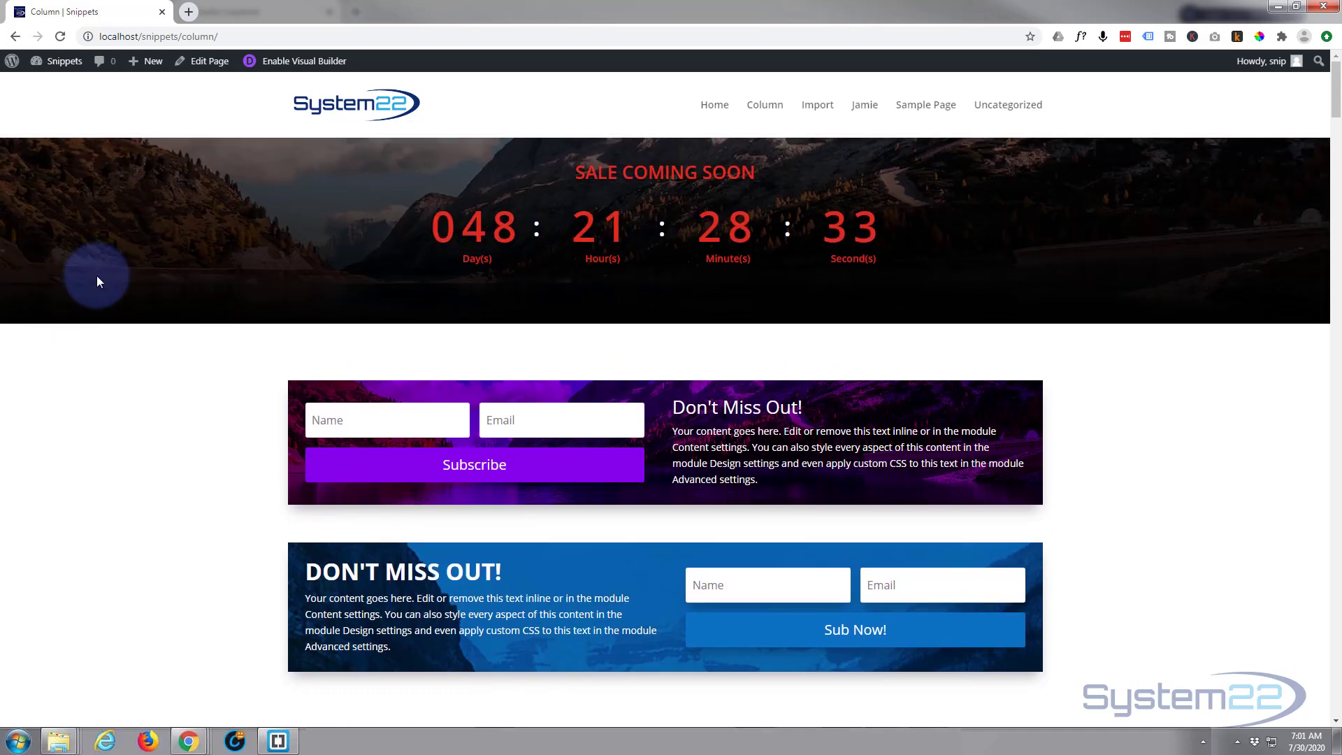
{"action": "mouse_move", "coordinate": [303, 60]}
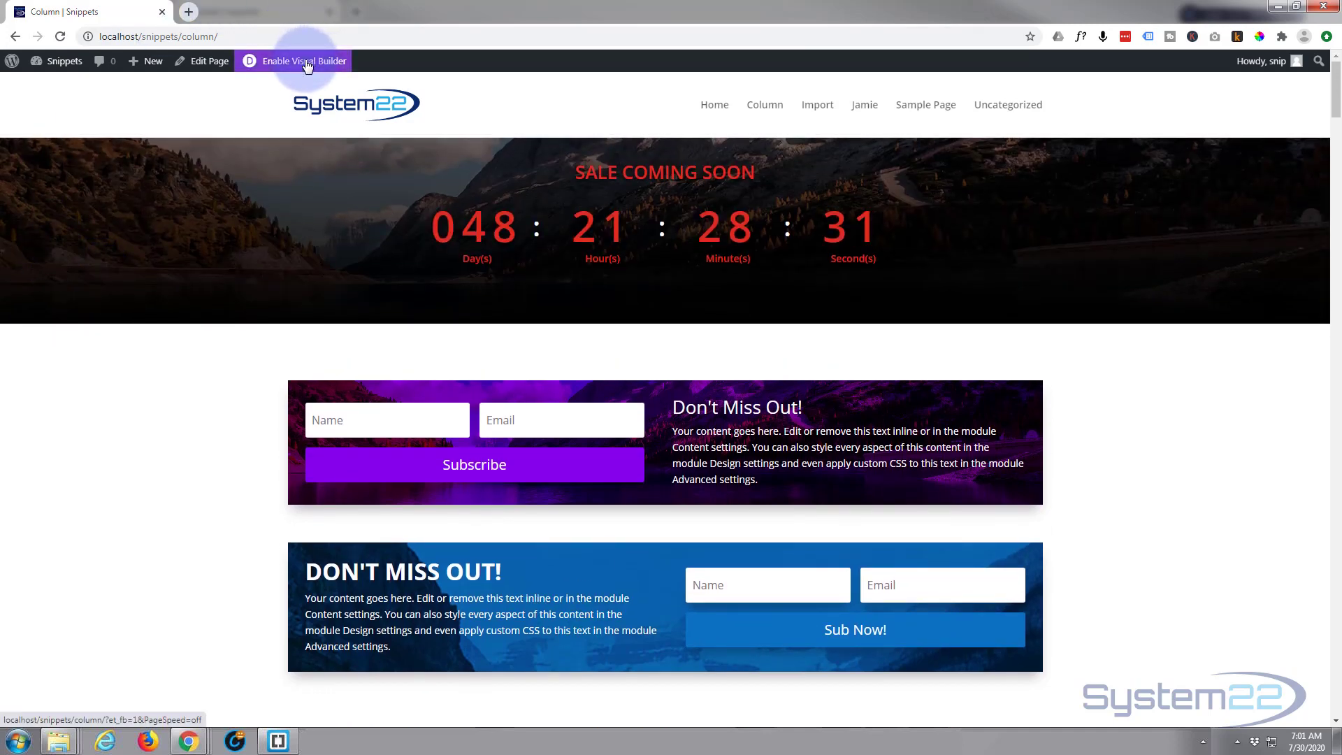
{"action": "left_click", "coordinate": [302, 61]}
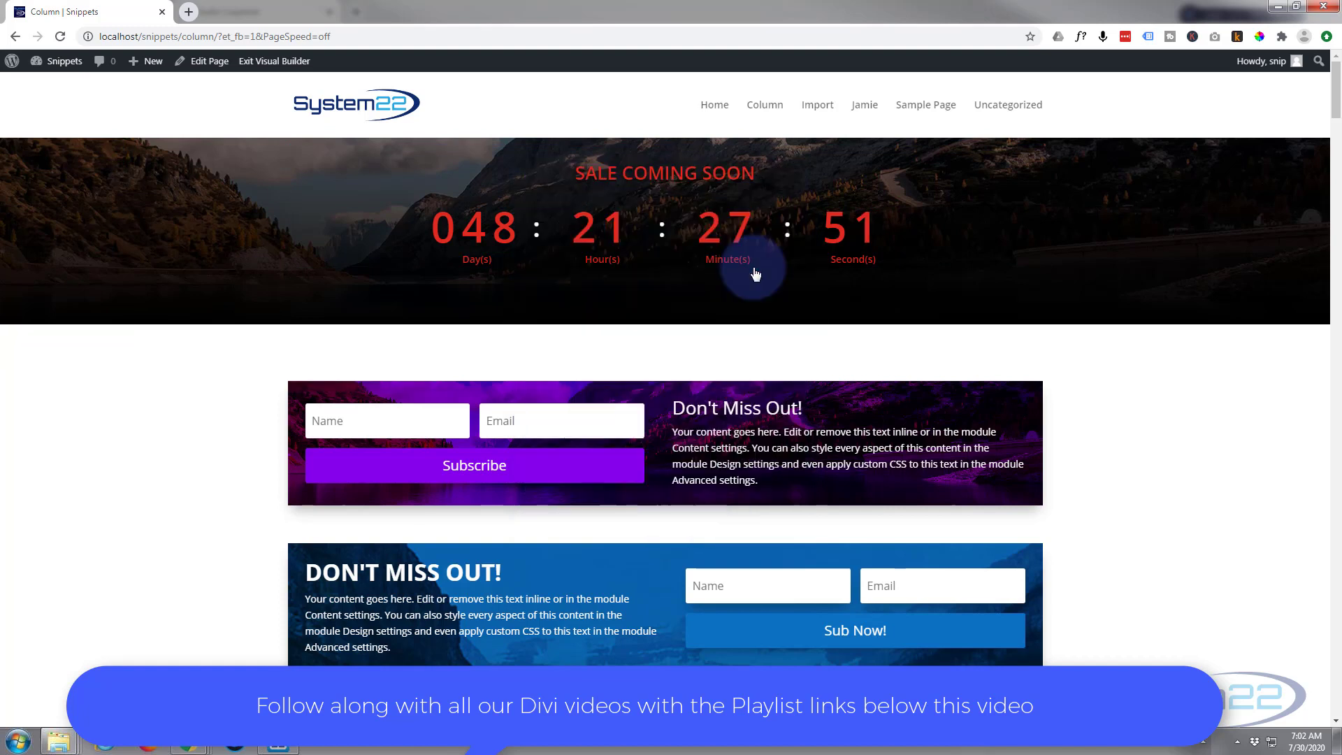
{"action": "mouse_move", "coordinate": [692, 272]}
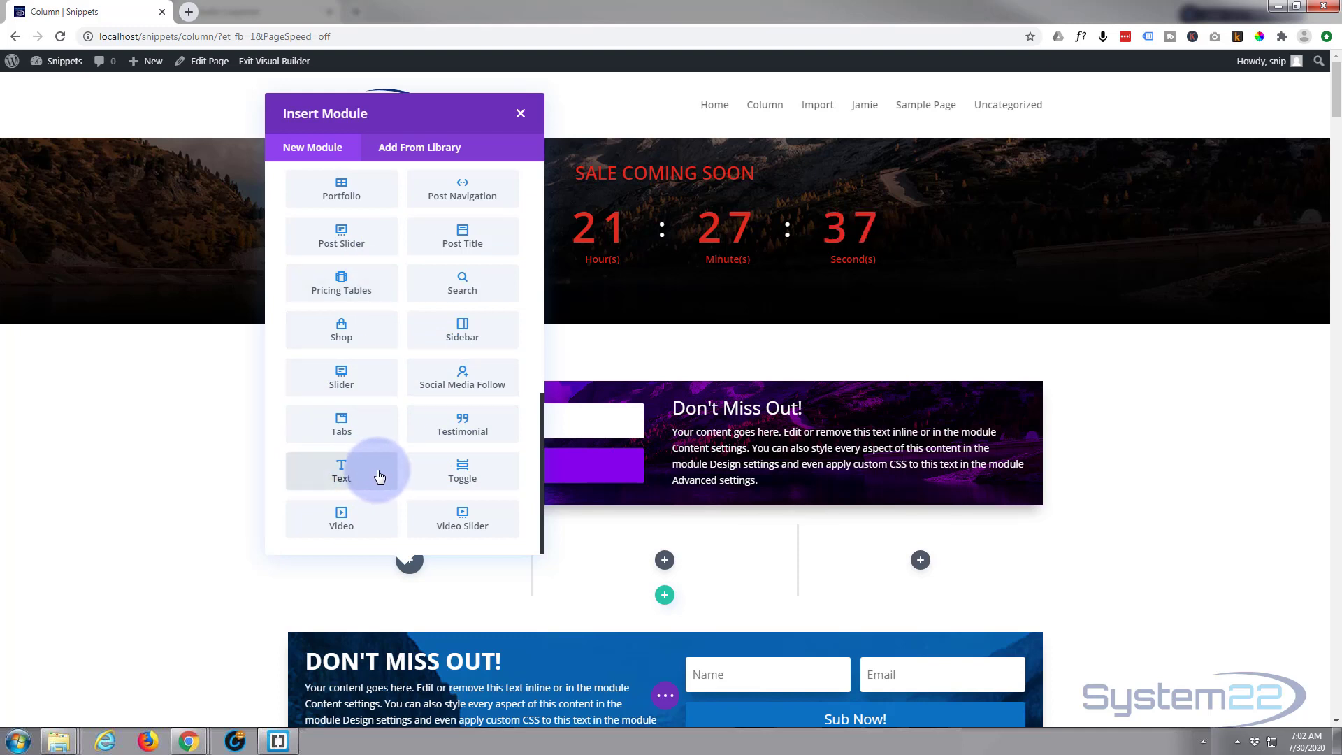
Step: Add a three-column row with a Text module in each column
{"action": "left_click", "coordinate": [520, 113]}
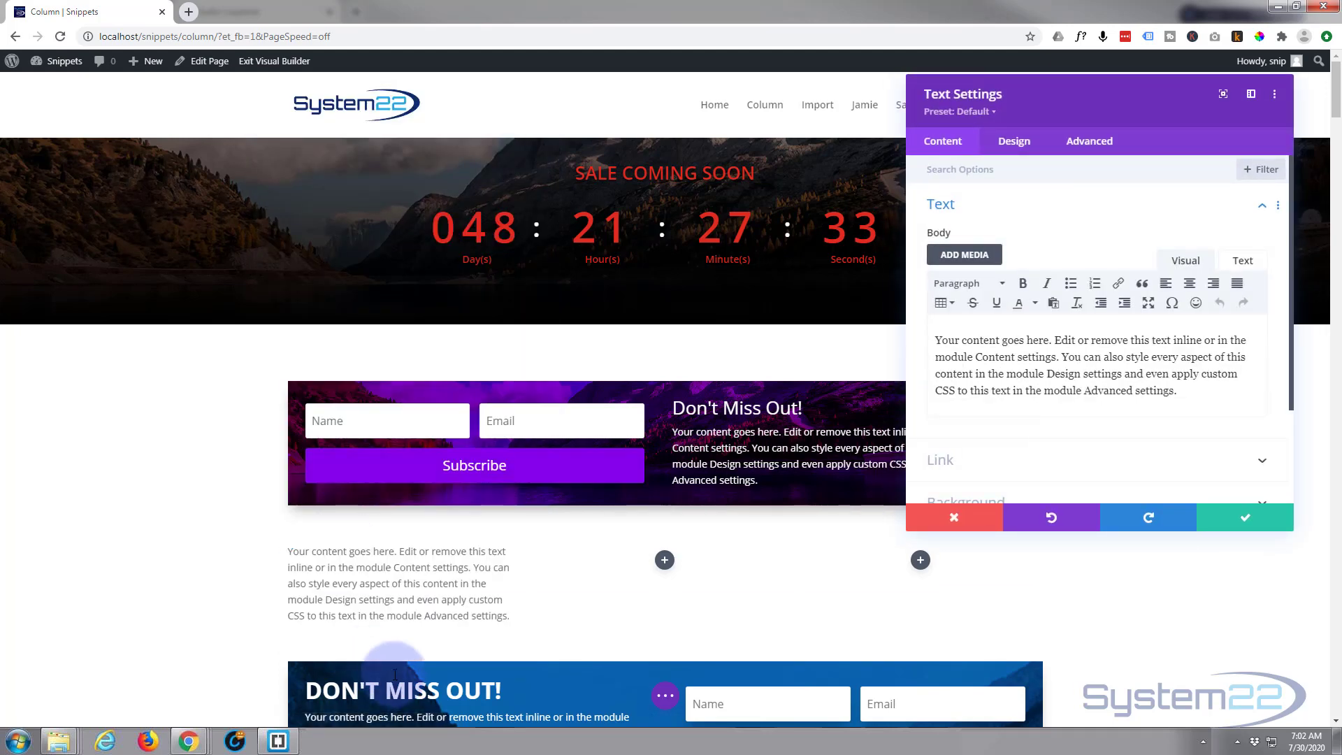
{"action": "left_click", "coordinate": [1244, 518]}
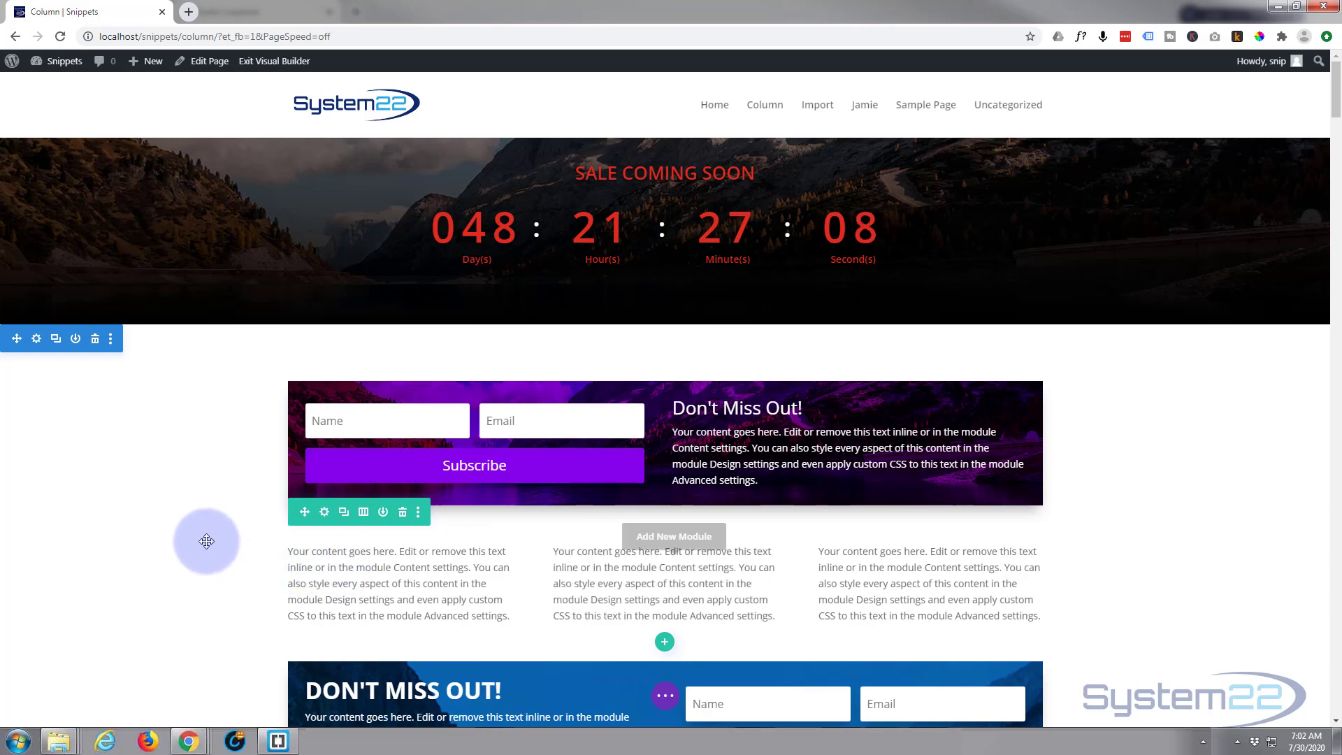
Step: Set the three-column row's top and bottom margins to 100px in Design > Spacing and save
{"action": "scroll", "scroll_direction": "down", "scroll_amount": 3}
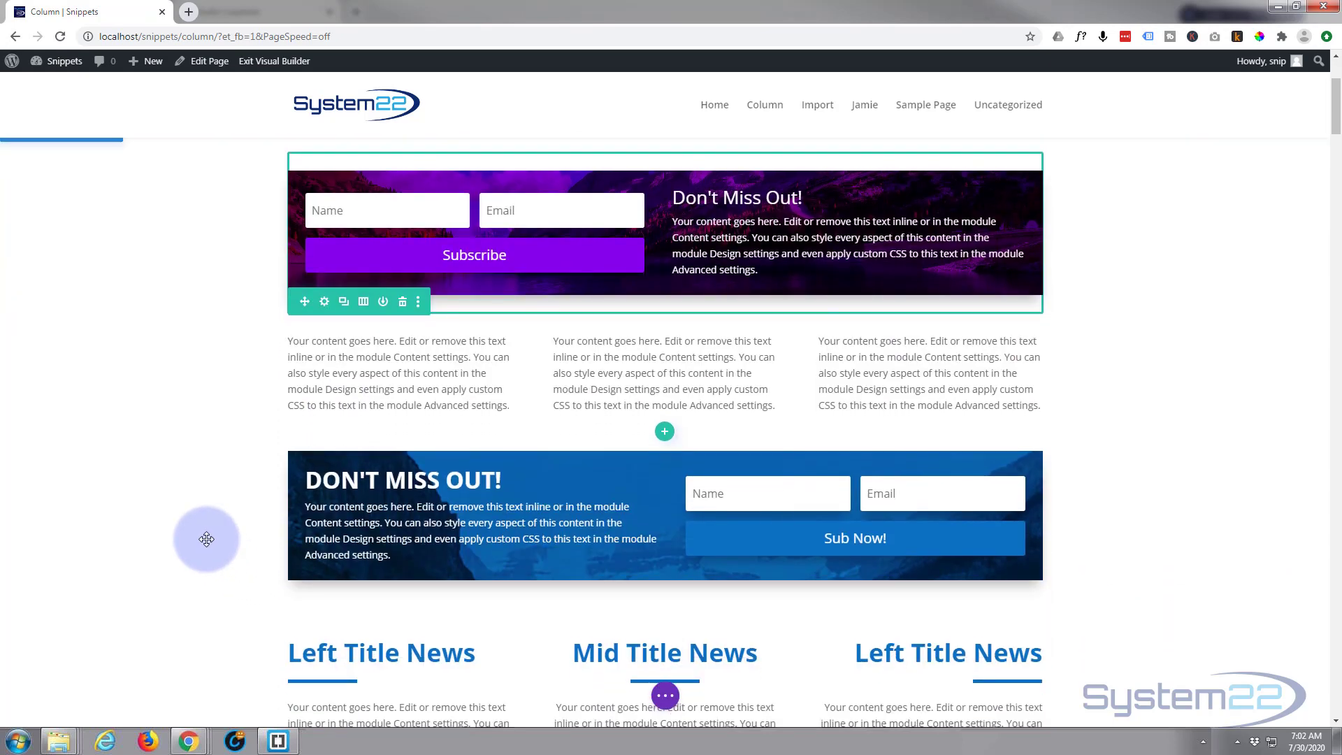
{"action": "mouse_move", "coordinate": [484, 363]}
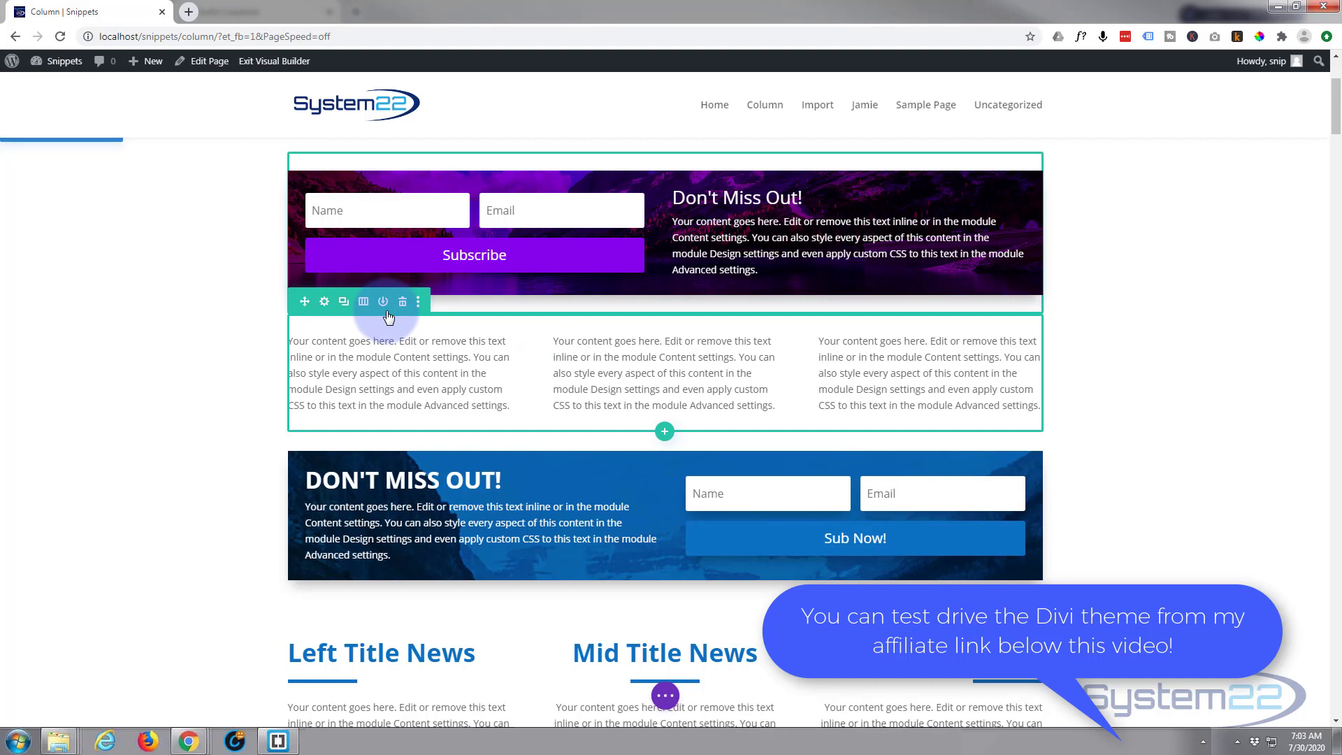
{"action": "left_click", "coordinate": [323, 302]}
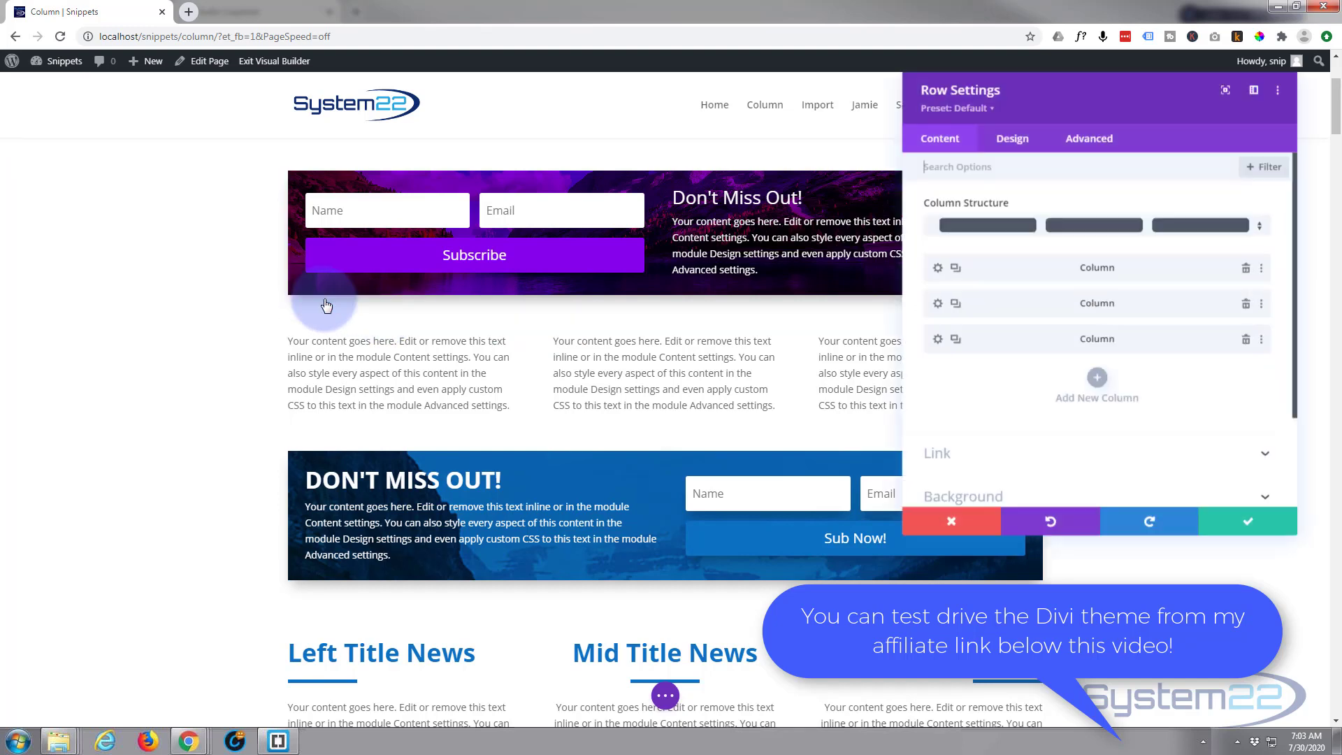
{"action": "left_click", "coordinate": [1011, 140]}
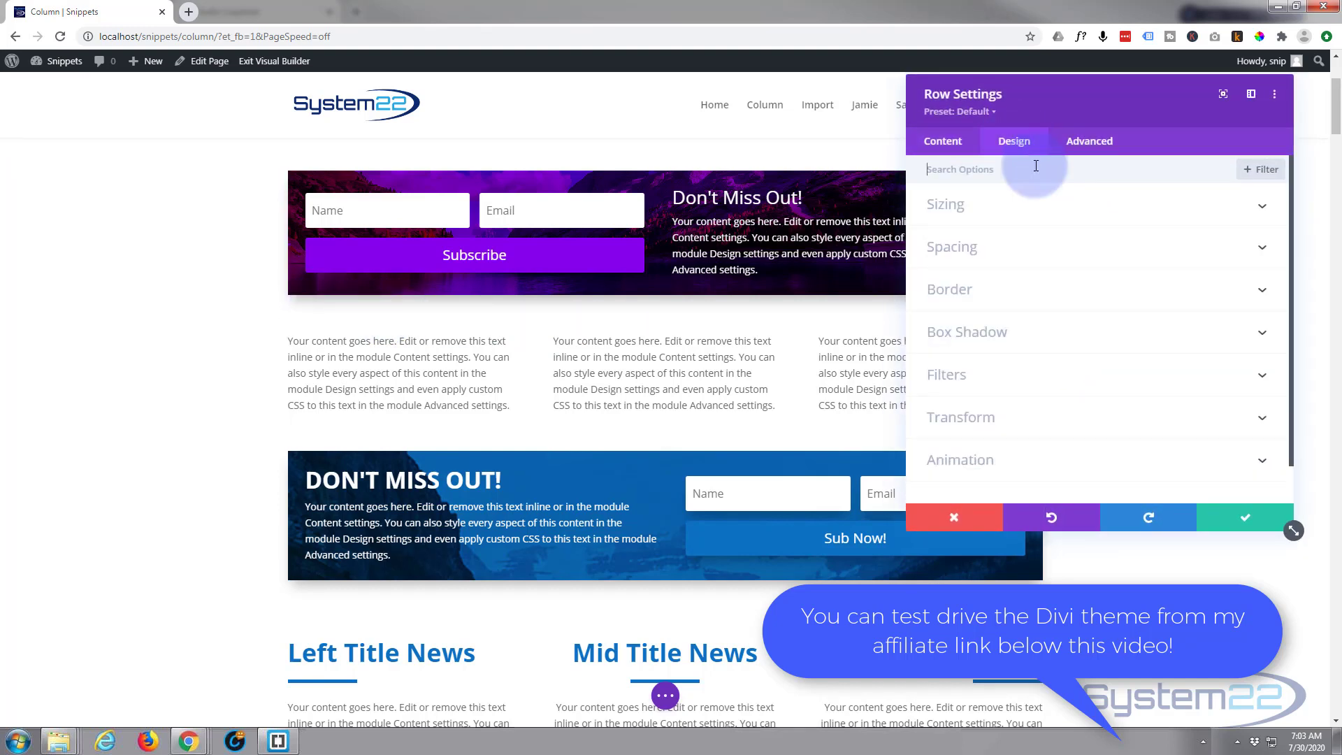
{"action": "left_click", "coordinate": [951, 246]}
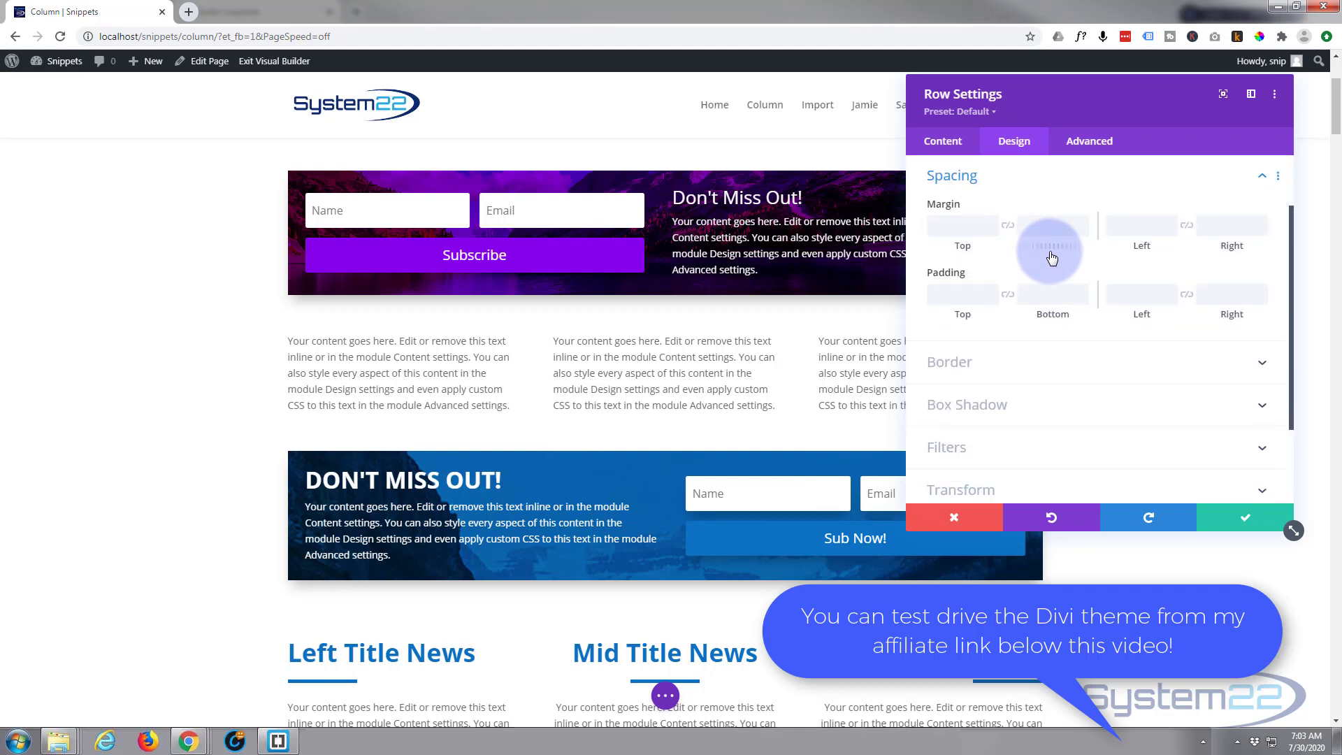
{"action": "left_click", "coordinate": [962, 225]}
{"action": "type", "text": "100"}
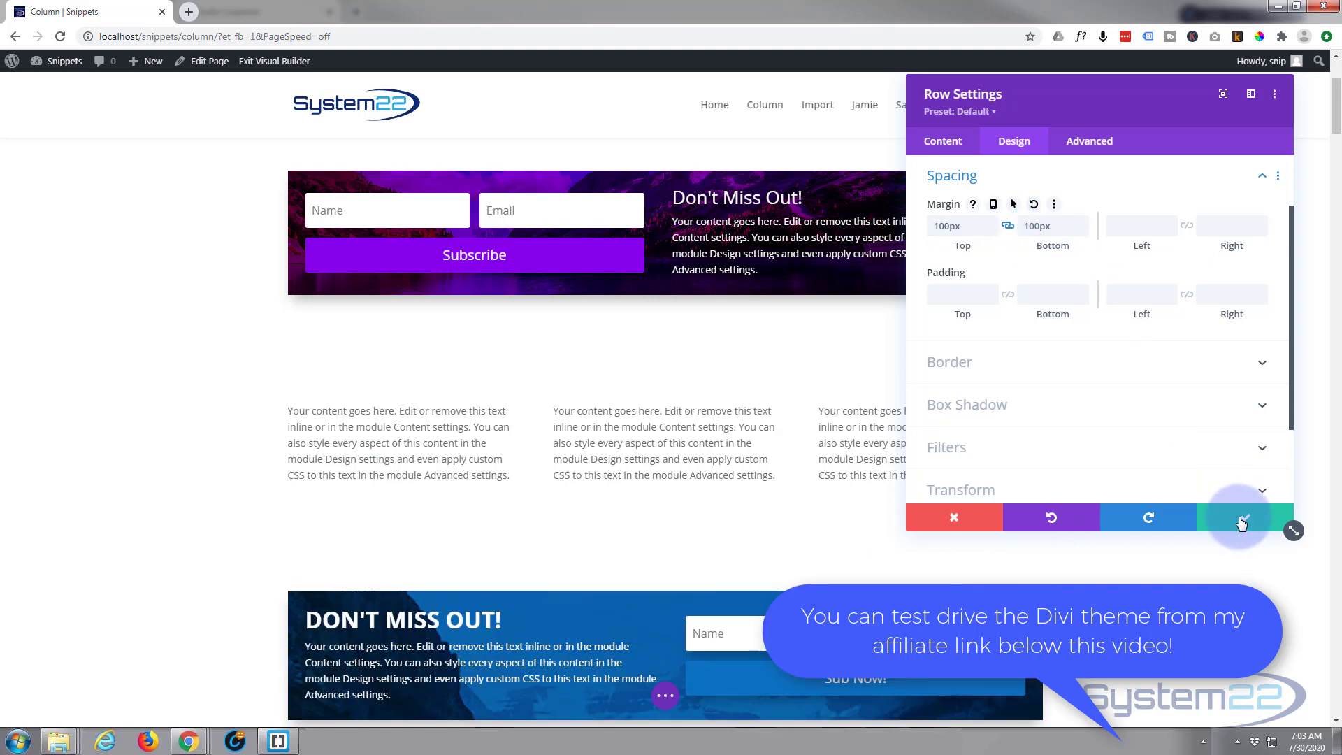
{"action": "left_click", "coordinate": [1241, 517]}
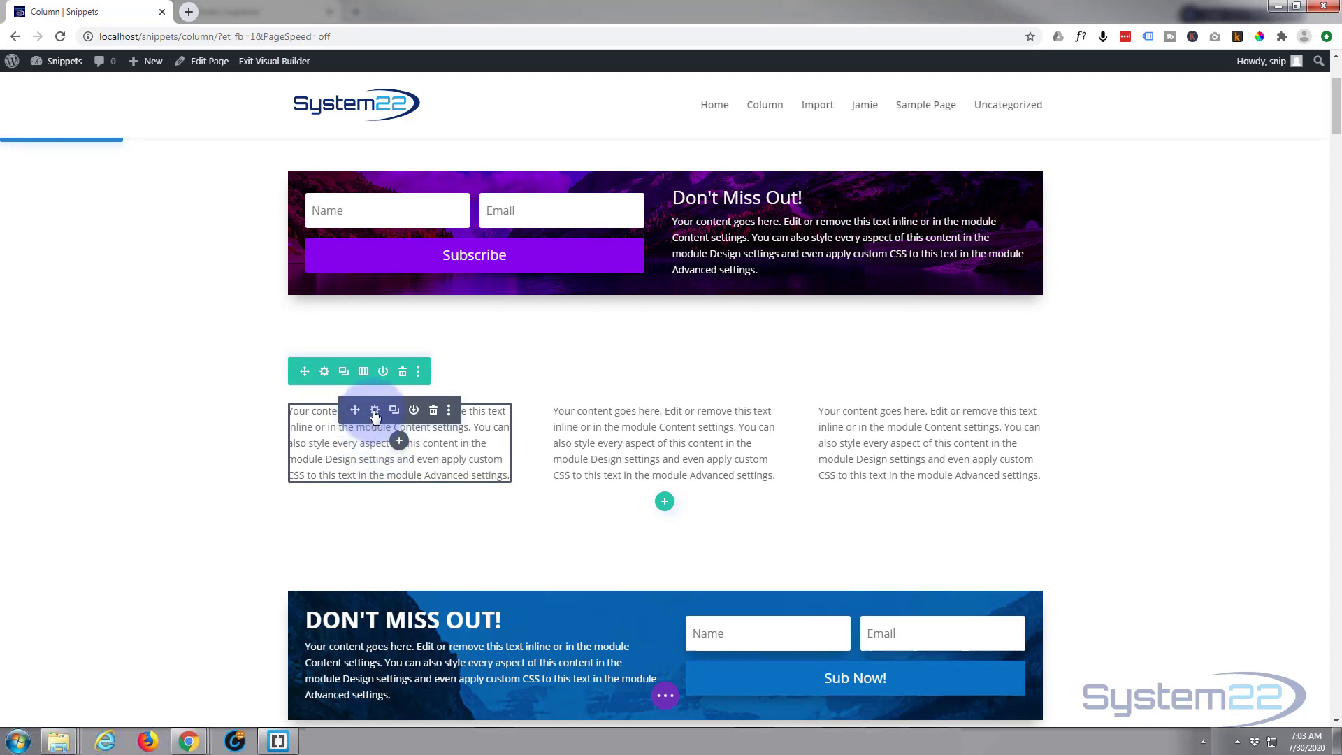
Step: In the first text module's Design settings, try the Fade then Slide animation styles
{"action": "left_click", "coordinate": [374, 410]}
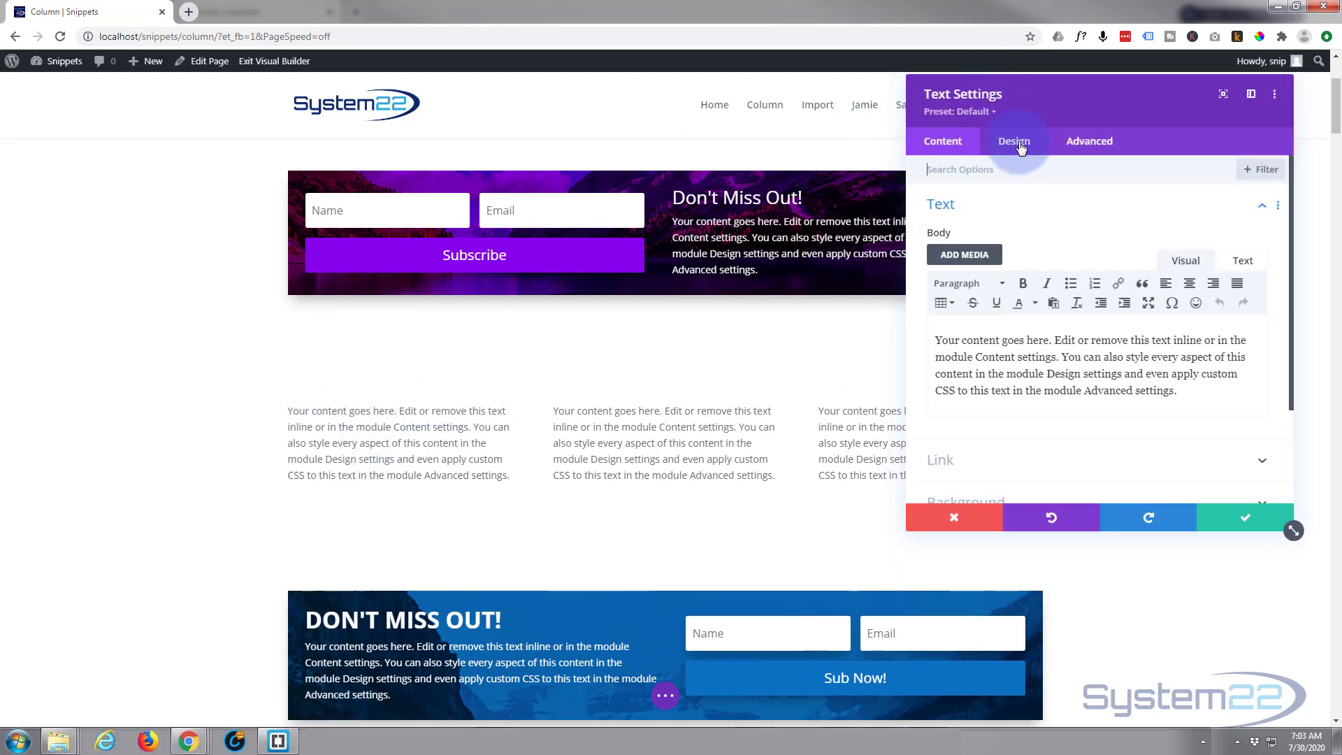
{"action": "left_click", "coordinate": [1014, 139]}
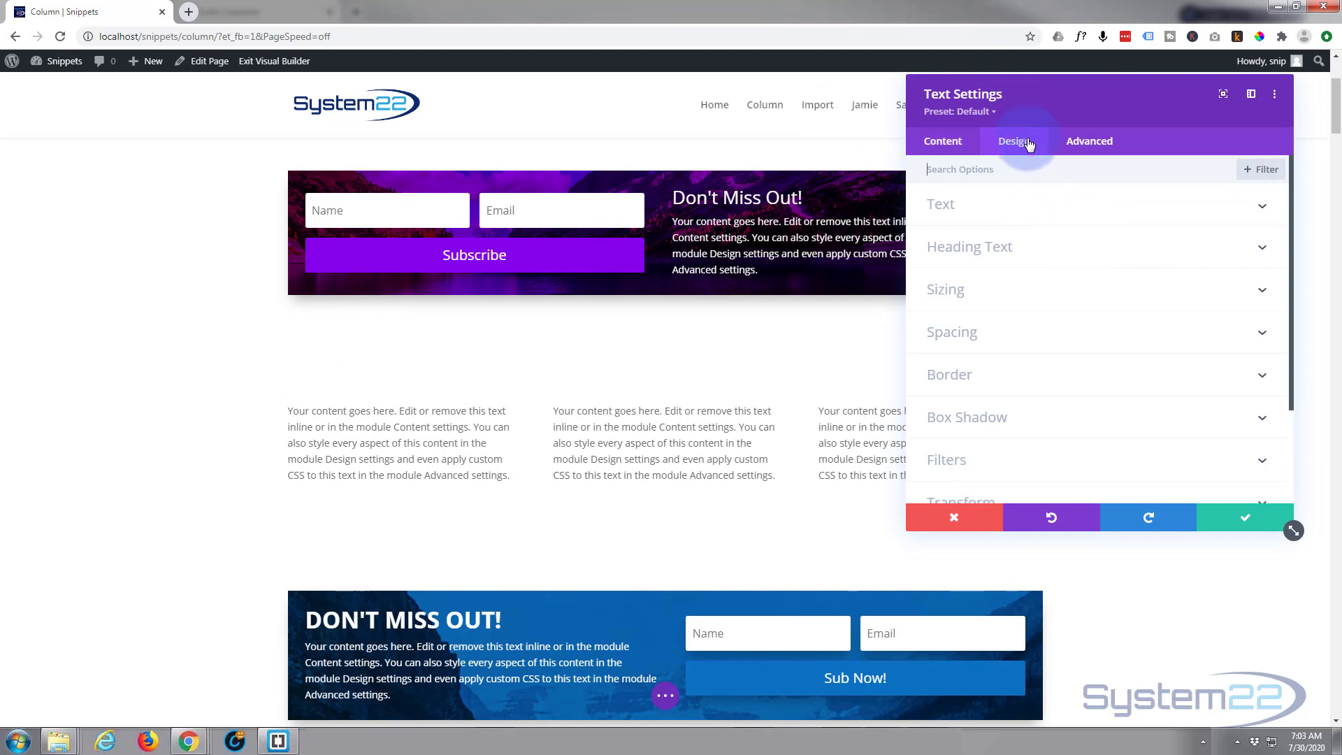
{"action": "scroll", "scroll_direction": "down", "scroll_amount": 3}
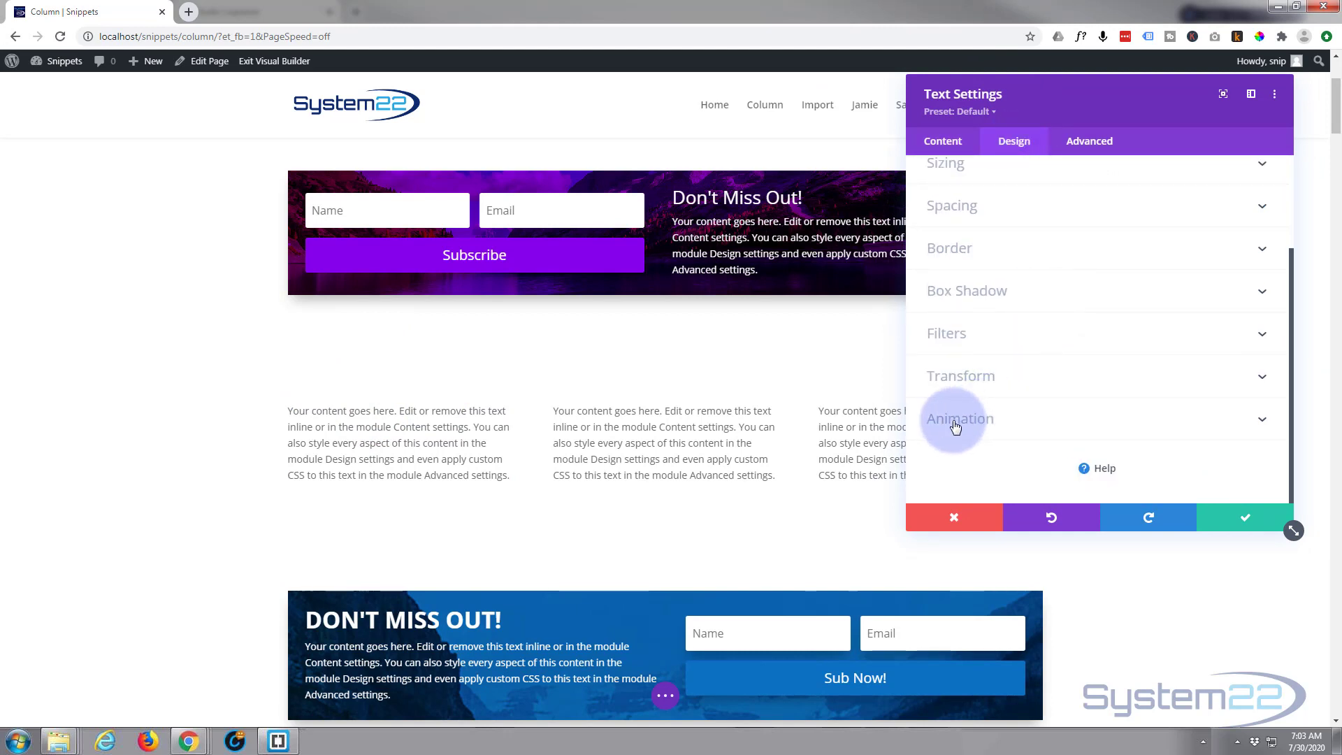
{"action": "left_click", "coordinate": [959, 418]}
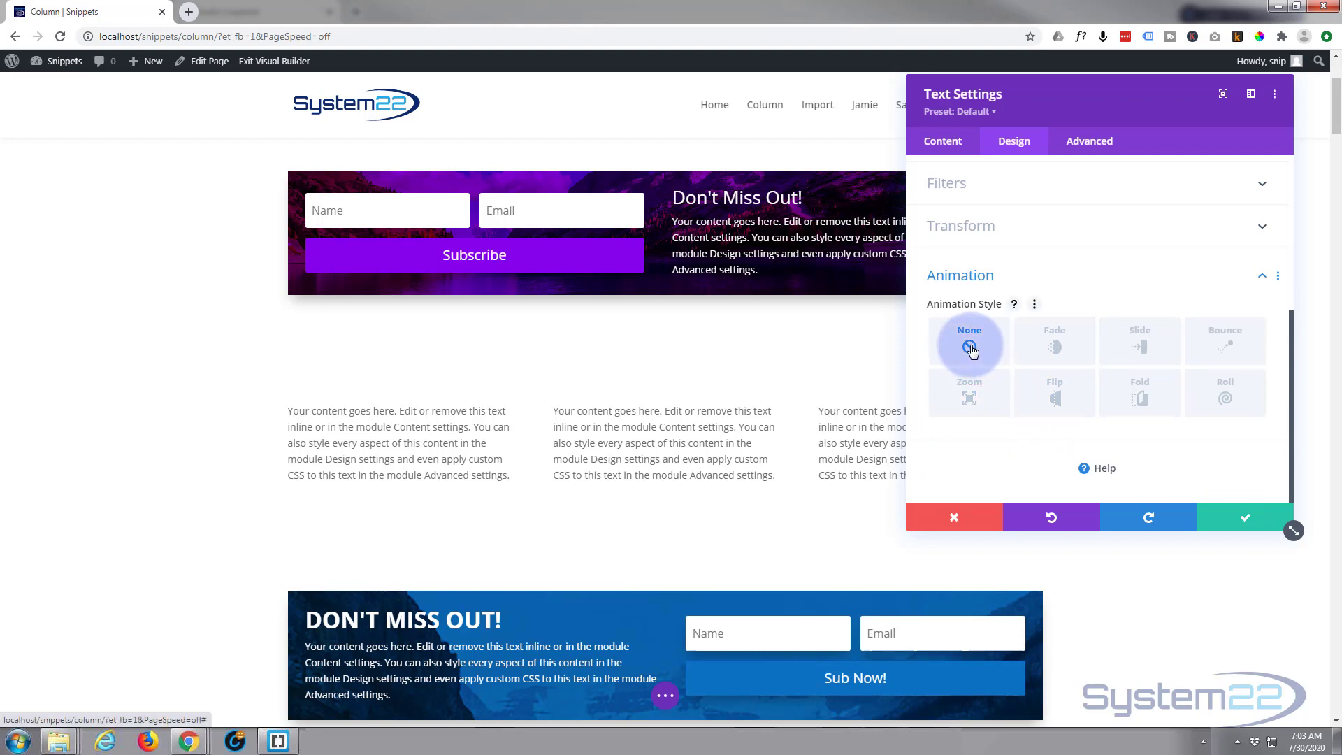
{"action": "left_click", "coordinate": [1054, 341]}
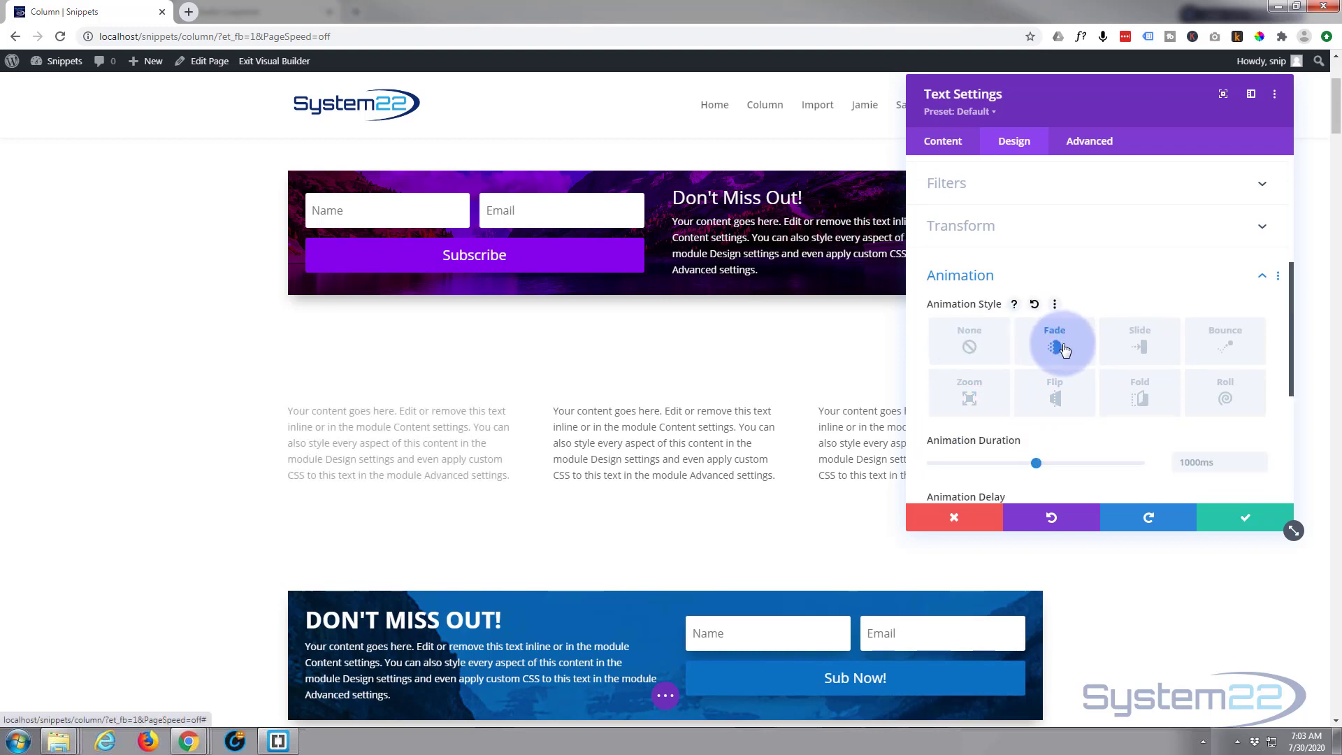
{"action": "left_click", "coordinate": [1140, 341]}
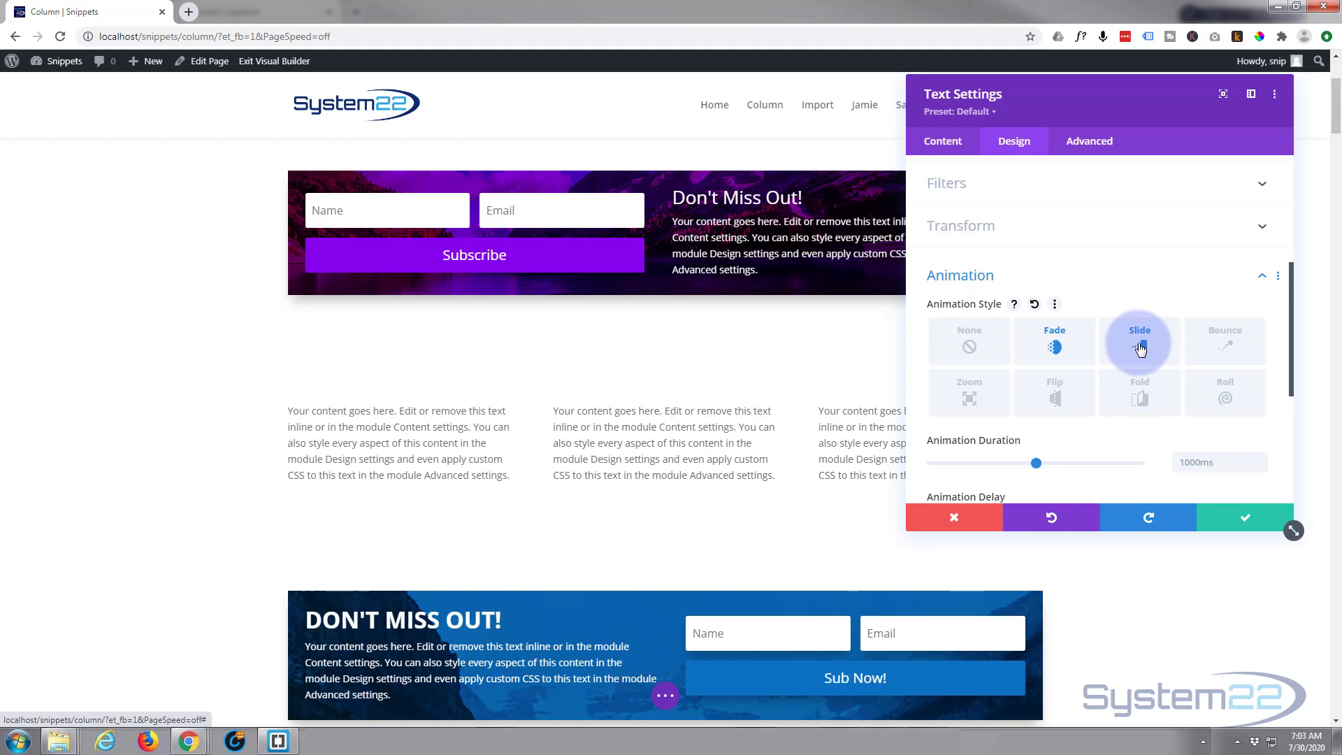
{"action": "left_click", "coordinate": [1139, 341]}
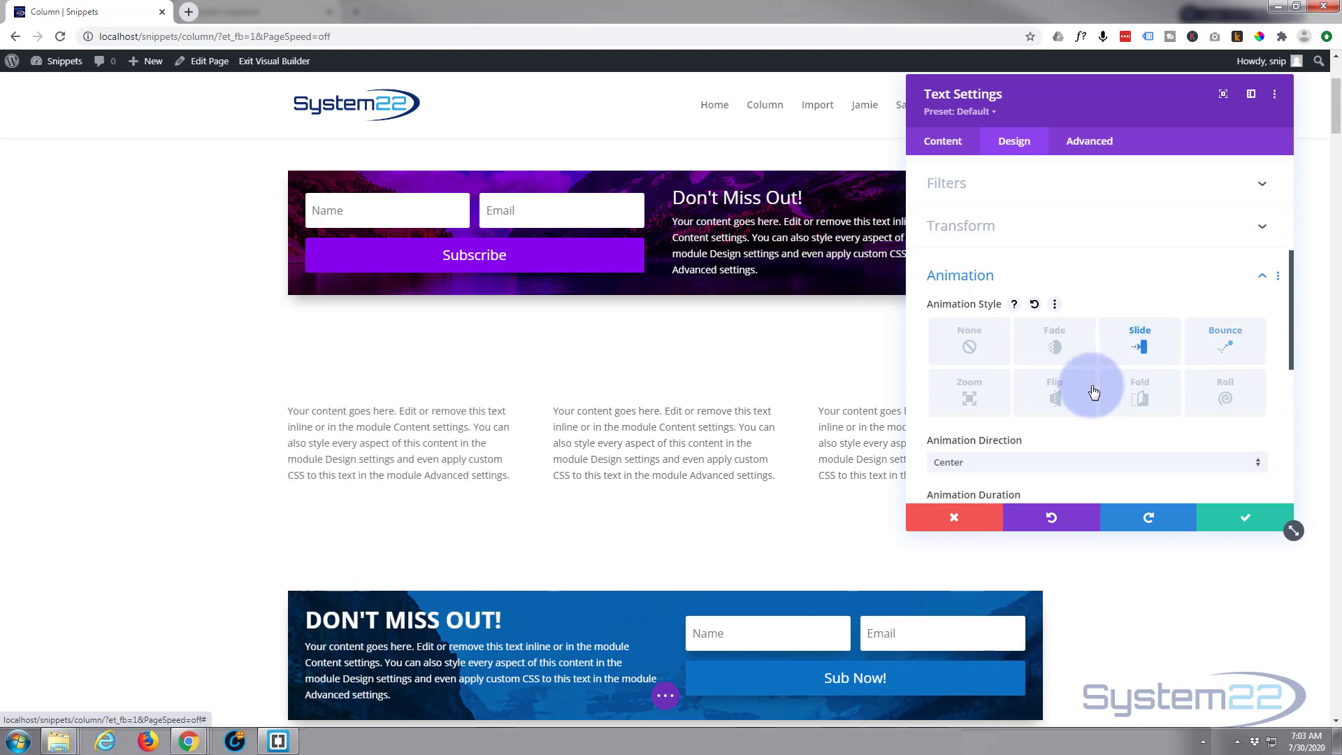
Step: Set the animation direction to Right and switch the style to Roll, reviewing the remaining options
{"action": "left_click", "coordinate": [1096, 463]}
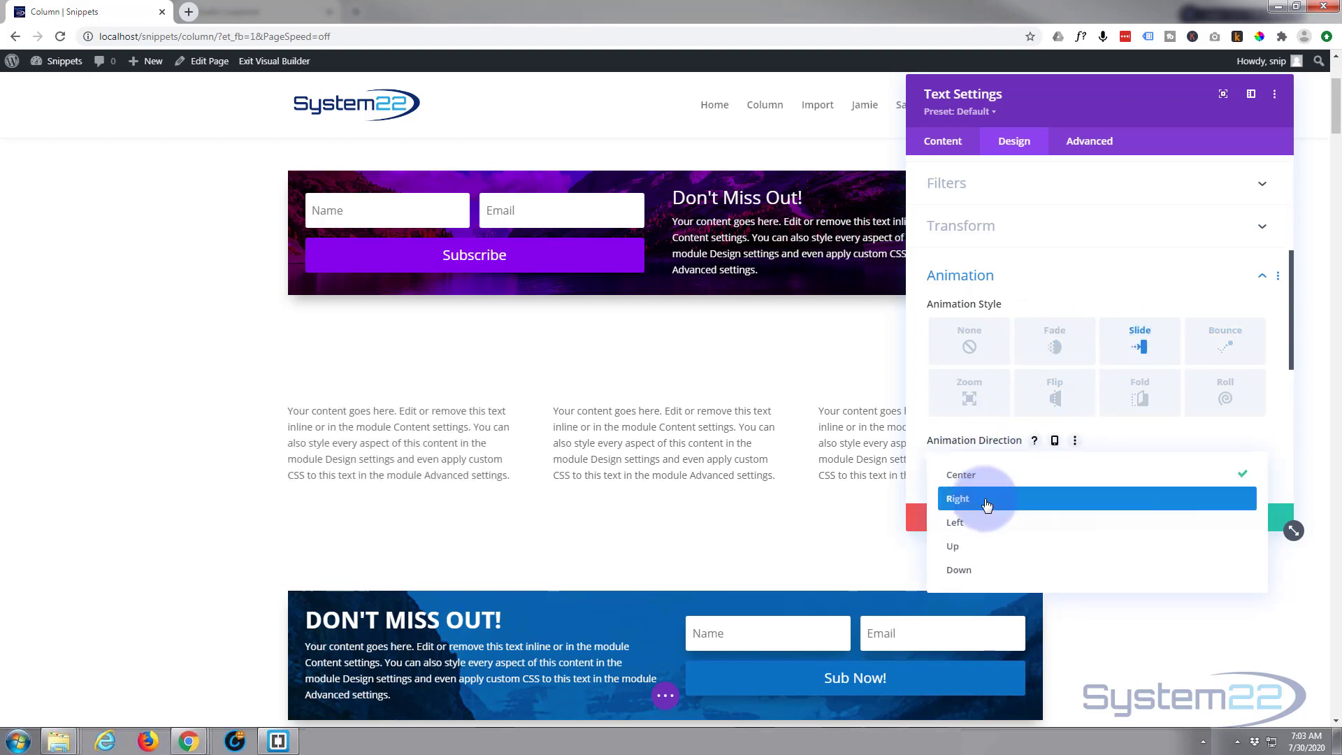
{"action": "left_click", "coordinate": [986, 500]}
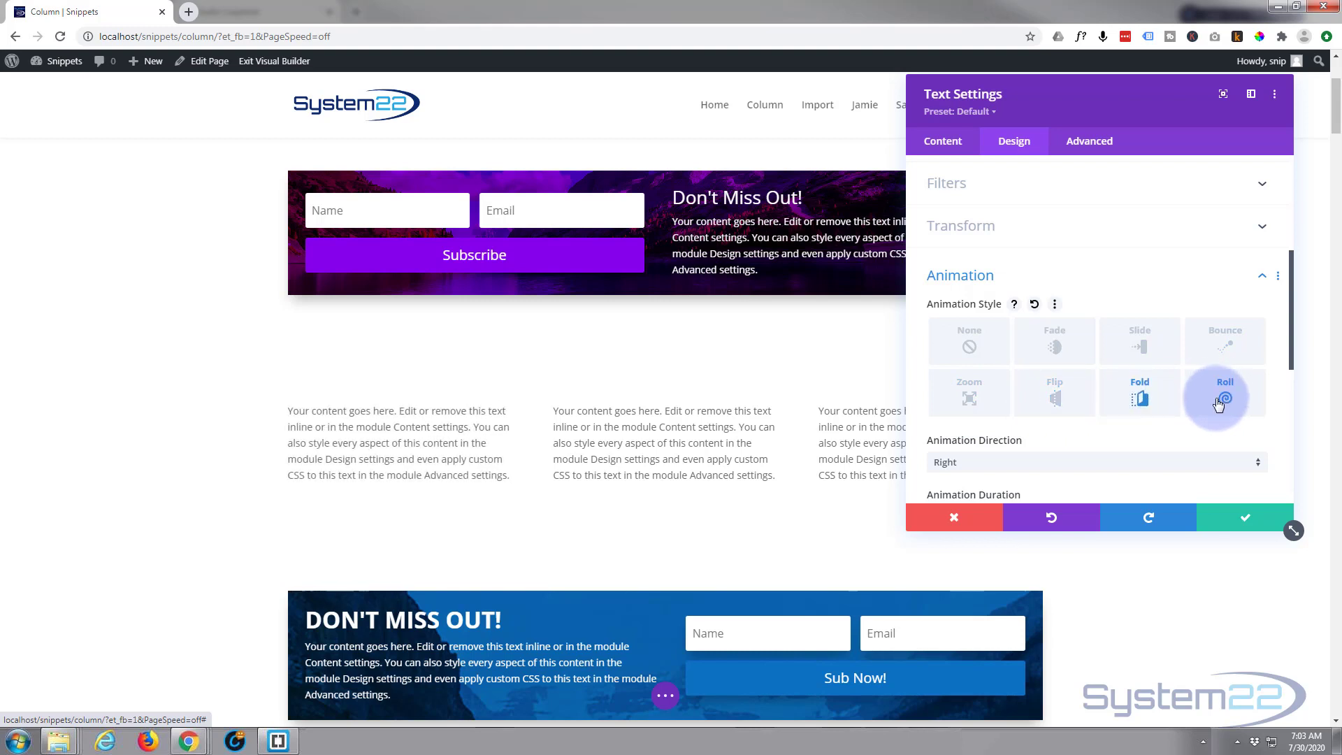
{"action": "left_click", "coordinate": [1223, 395]}
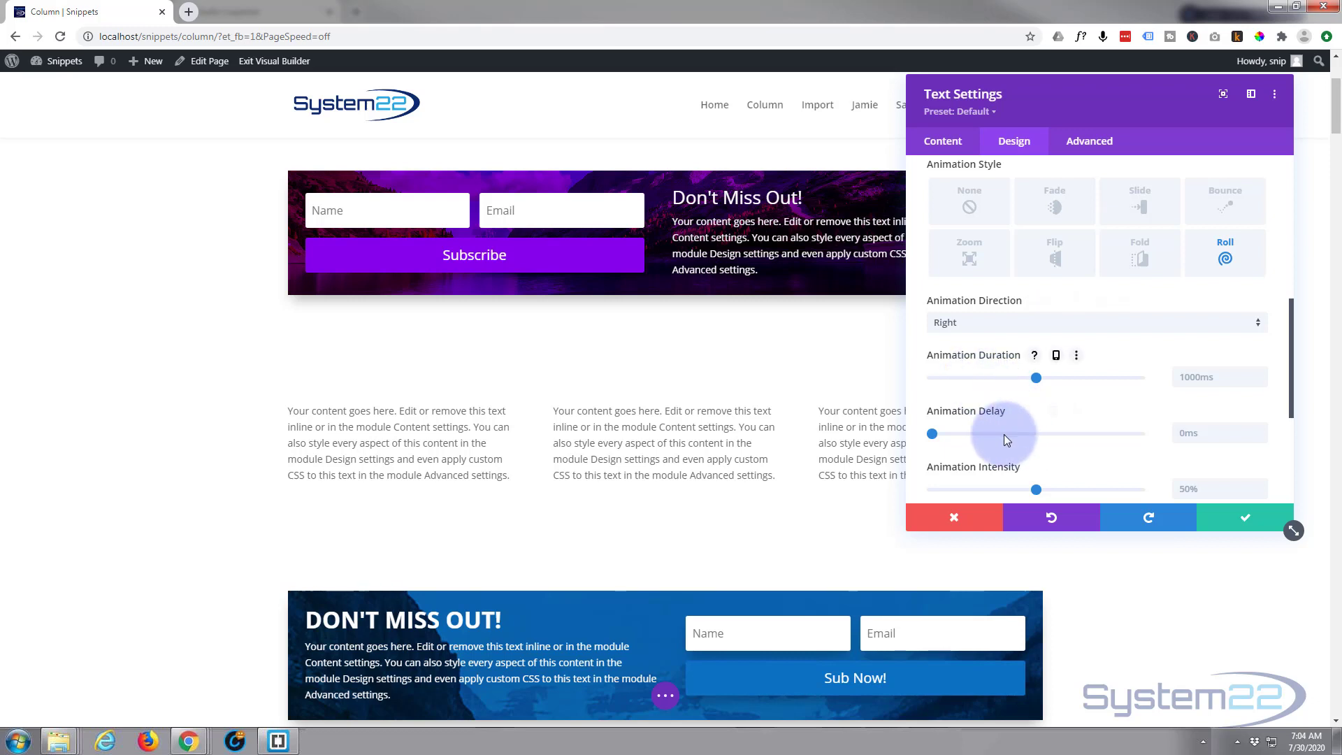
{"action": "scroll", "scroll_direction": "down", "scroll_amount": 3}
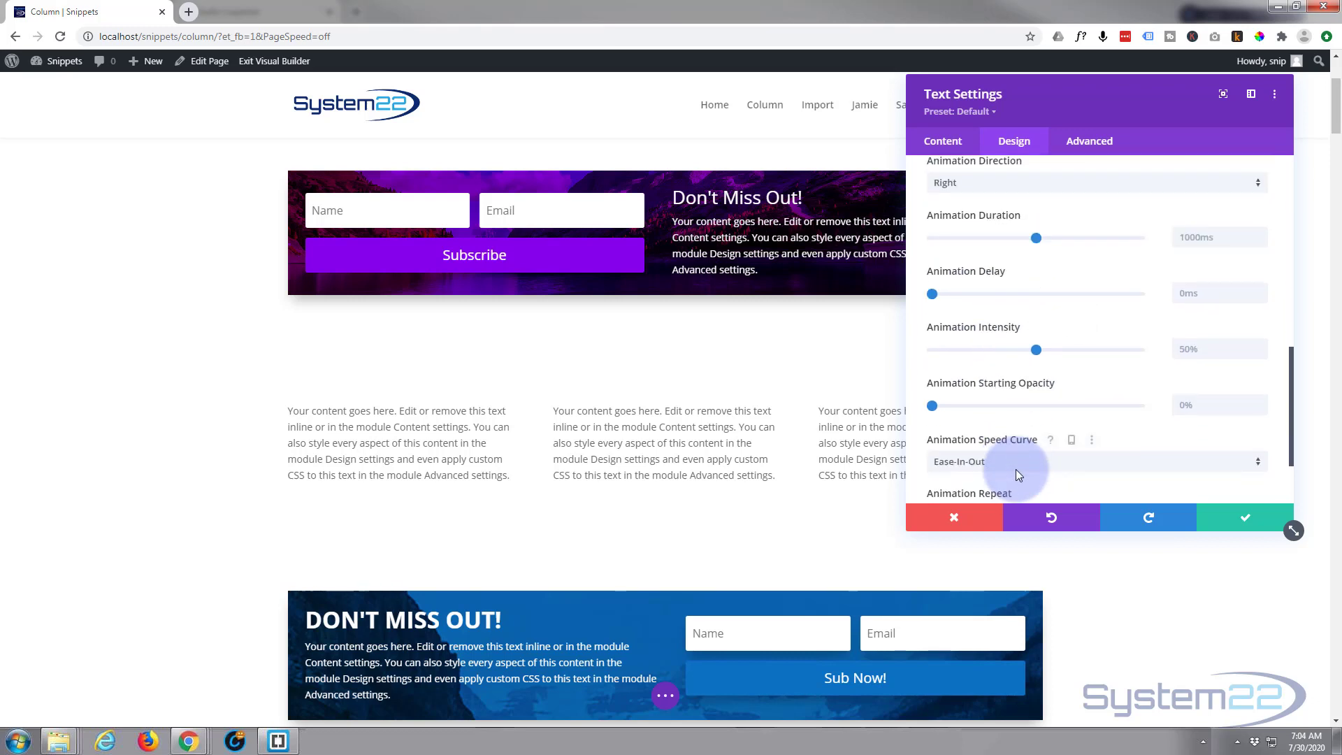
{"action": "mouse_move", "coordinate": [1004, 423]}
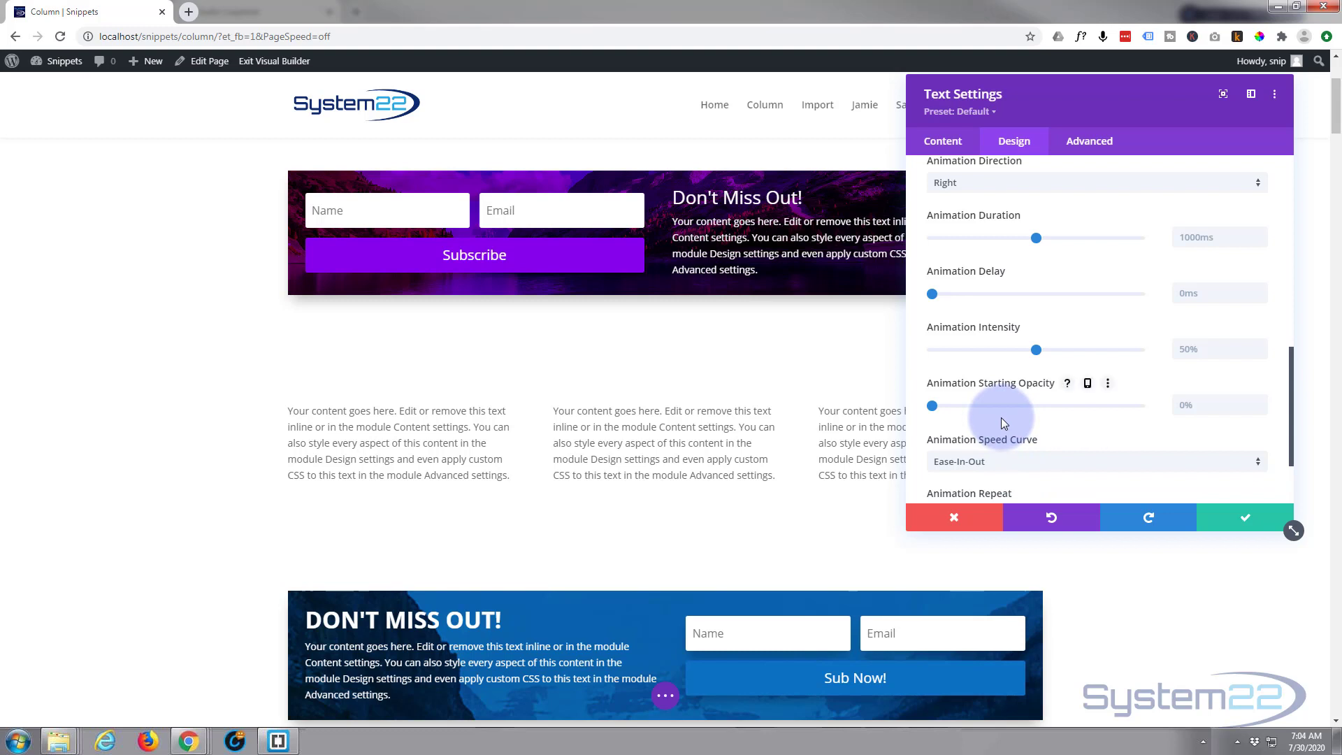
{"action": "scroll", "scroll_direction": "down", "scroll_amount": 3}
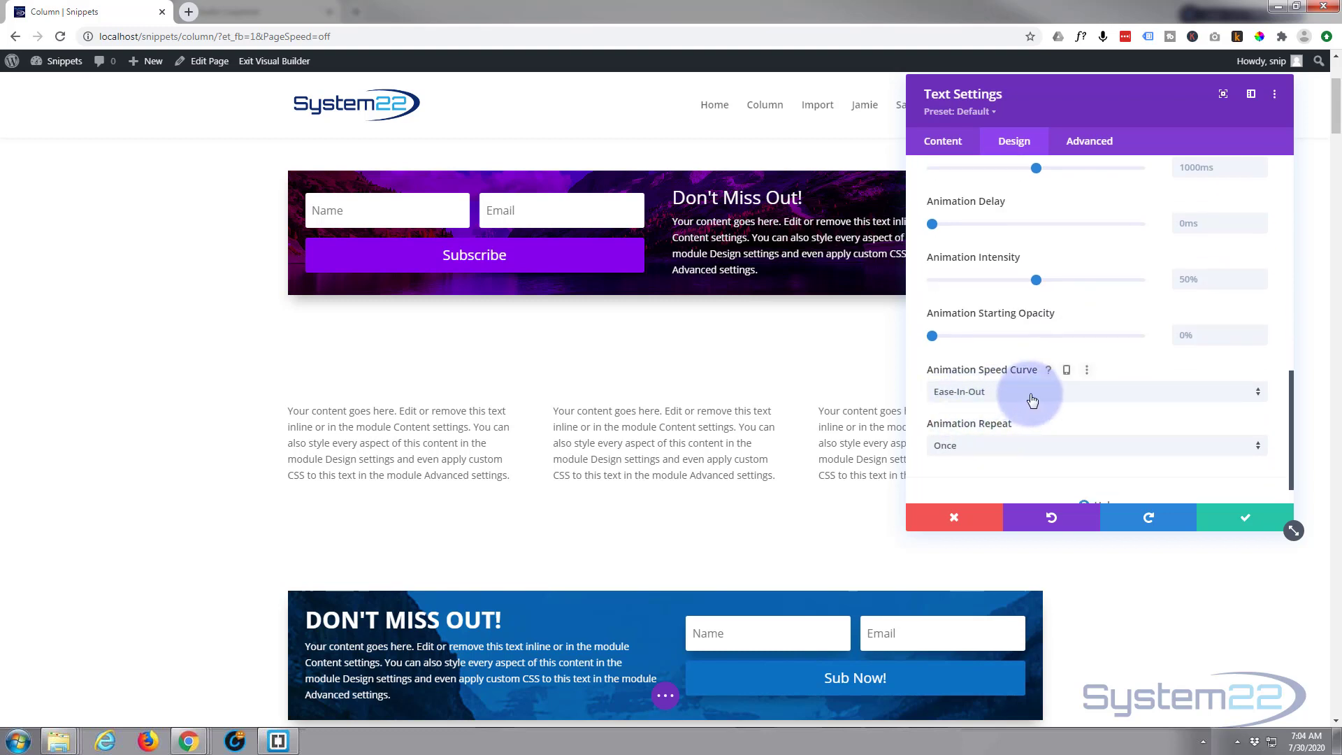
{"action": "mouse_move", "coordinate": [1032, 445]}
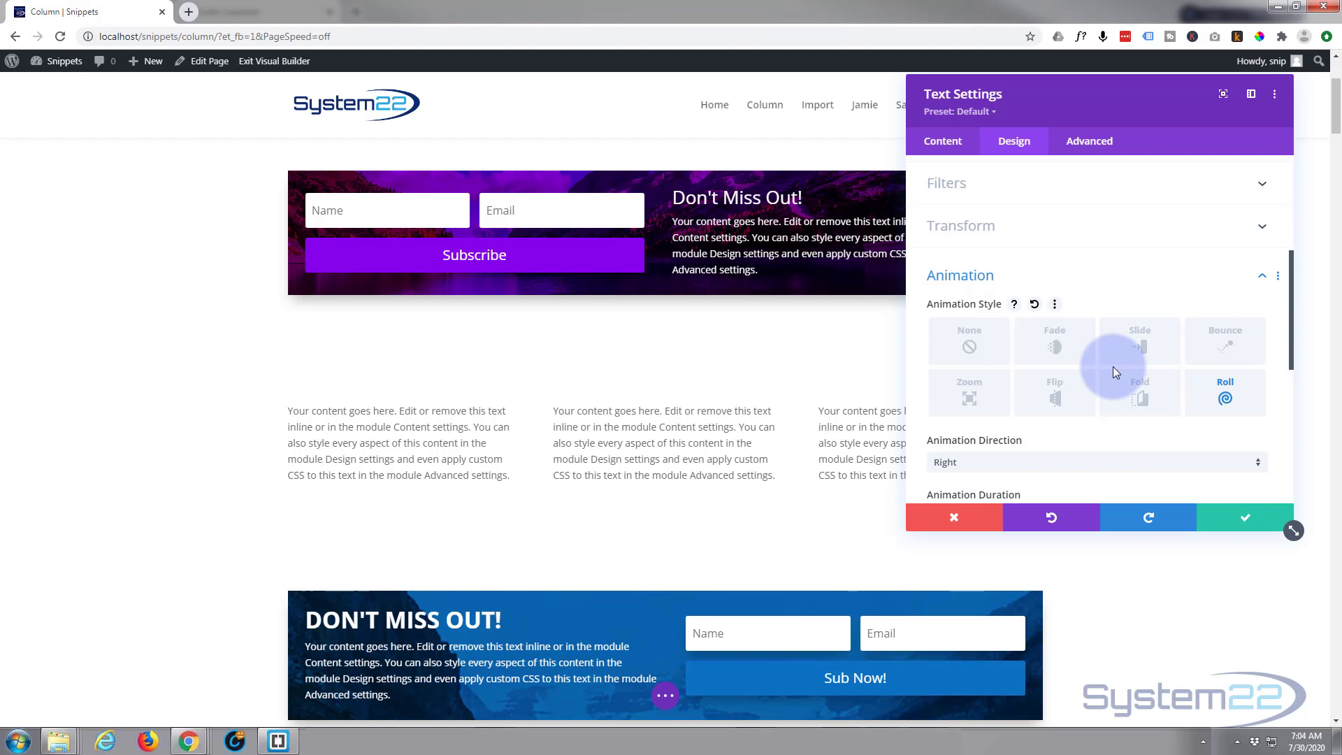
Step: Change the first module's animation to Slide from the right and save
{"action": "left_click", "coordinate": [1140, 270]}
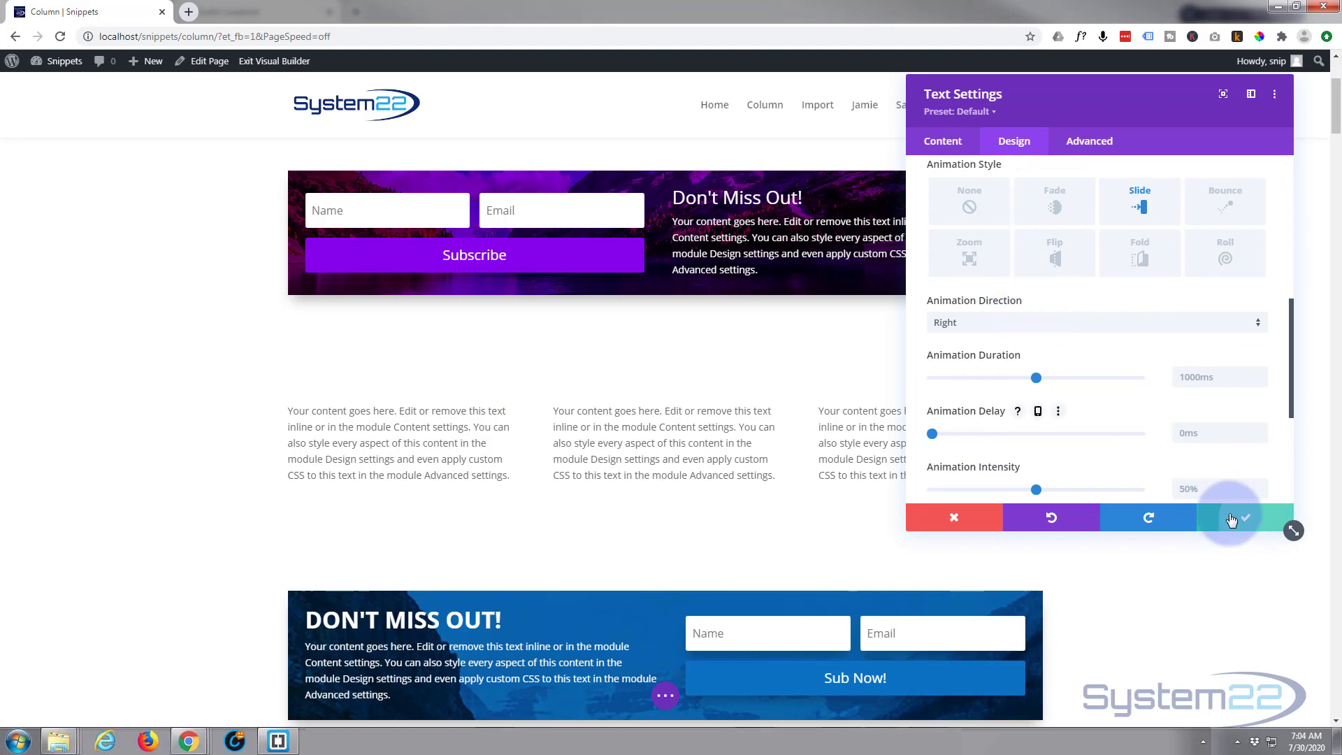
{"action": "left_click", "coordinate": [1235, 518]}
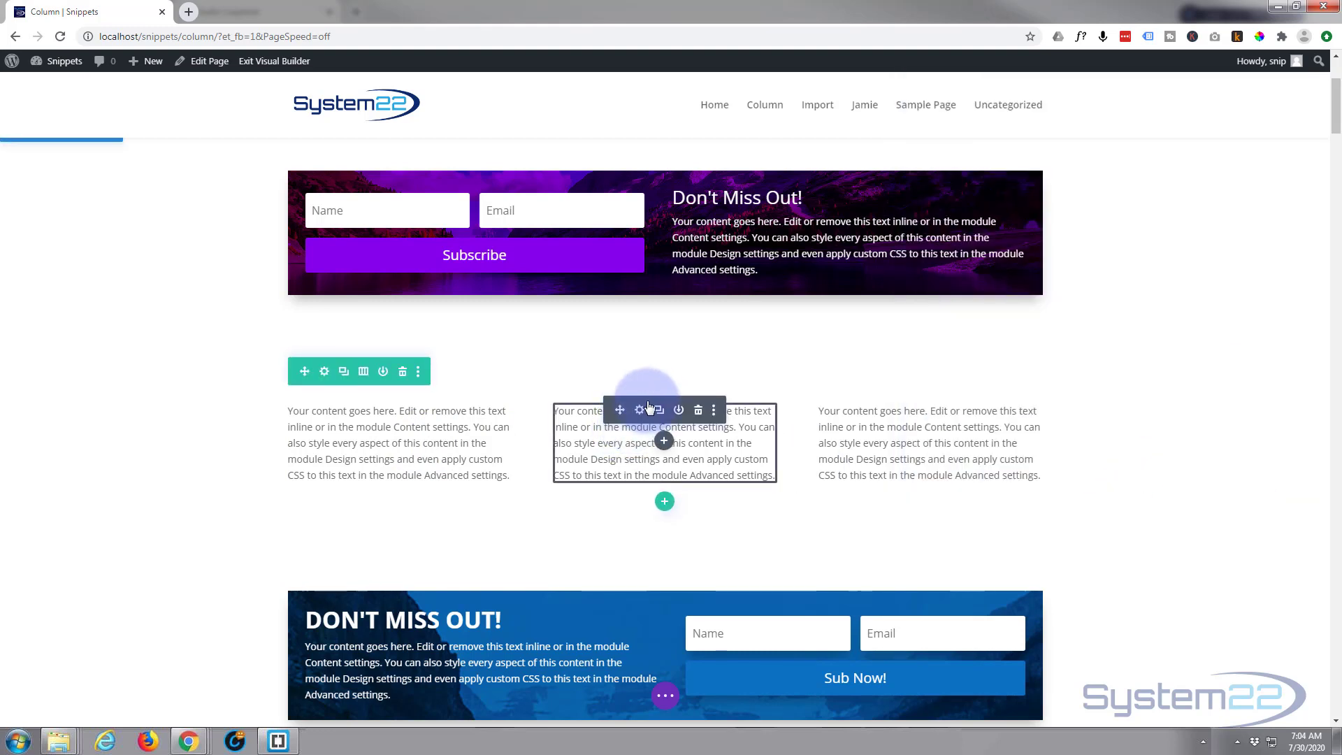
{"action": "mouse_move", "coordinate": [639, 410]}
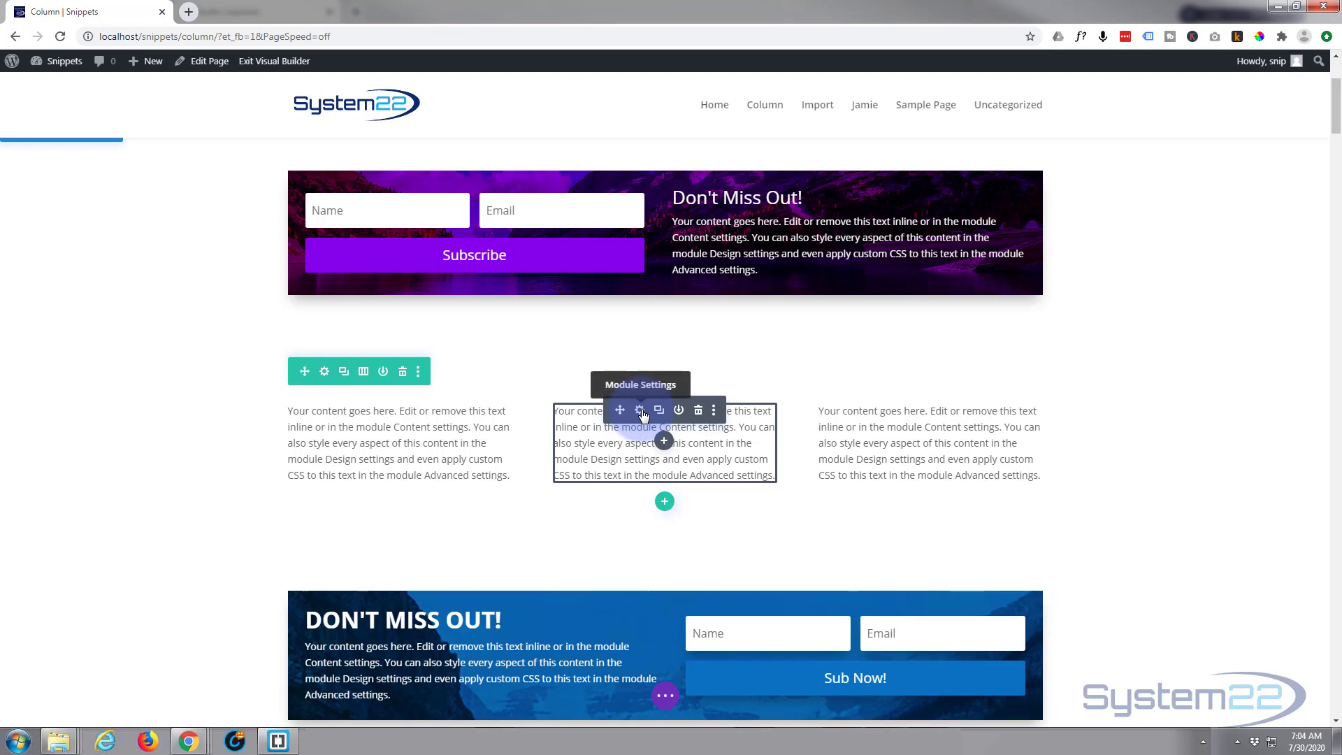
Step: Give the middle text module a Slide animation with direction Down and save
{"action": "left_click", "coordinate": [639, 410]}
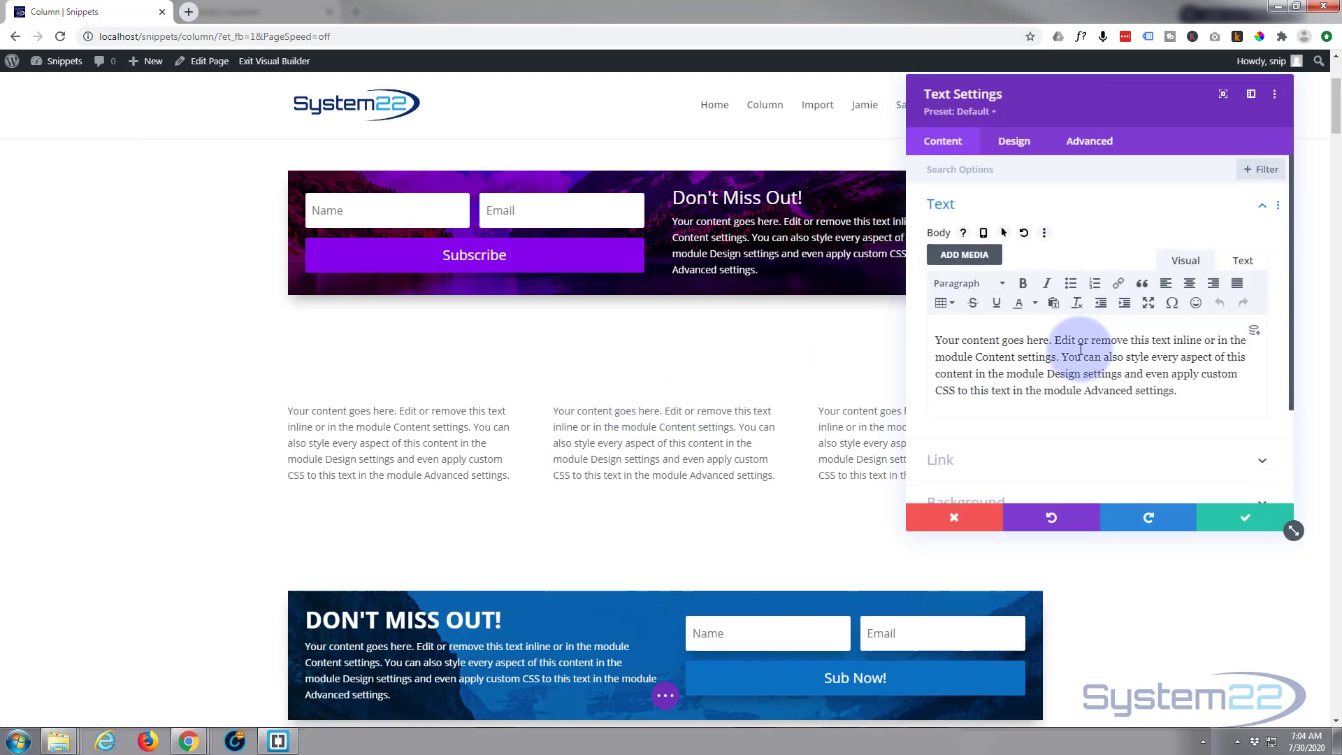
{"action": "left_click", "coordinate": [1014, 140]}
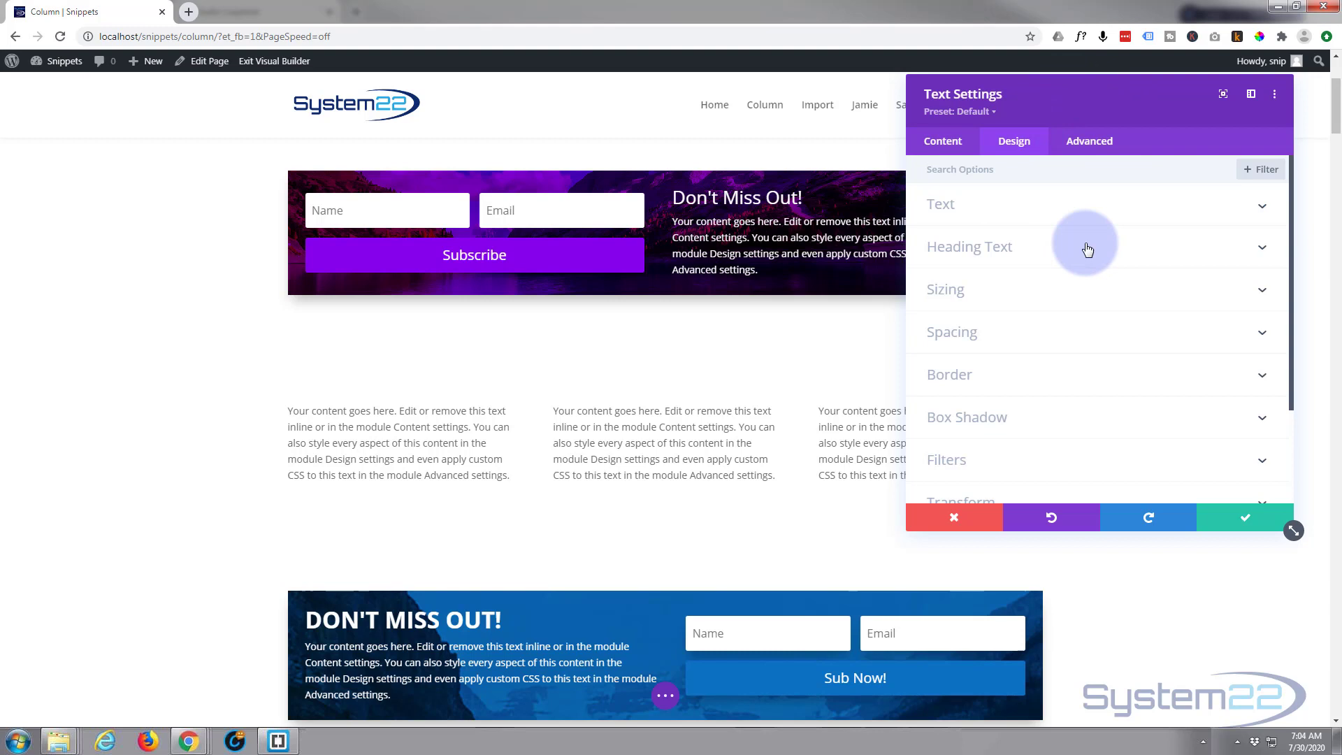
{"action": "scroll", "scroll_direction": "down", "scroll_amount": 3}
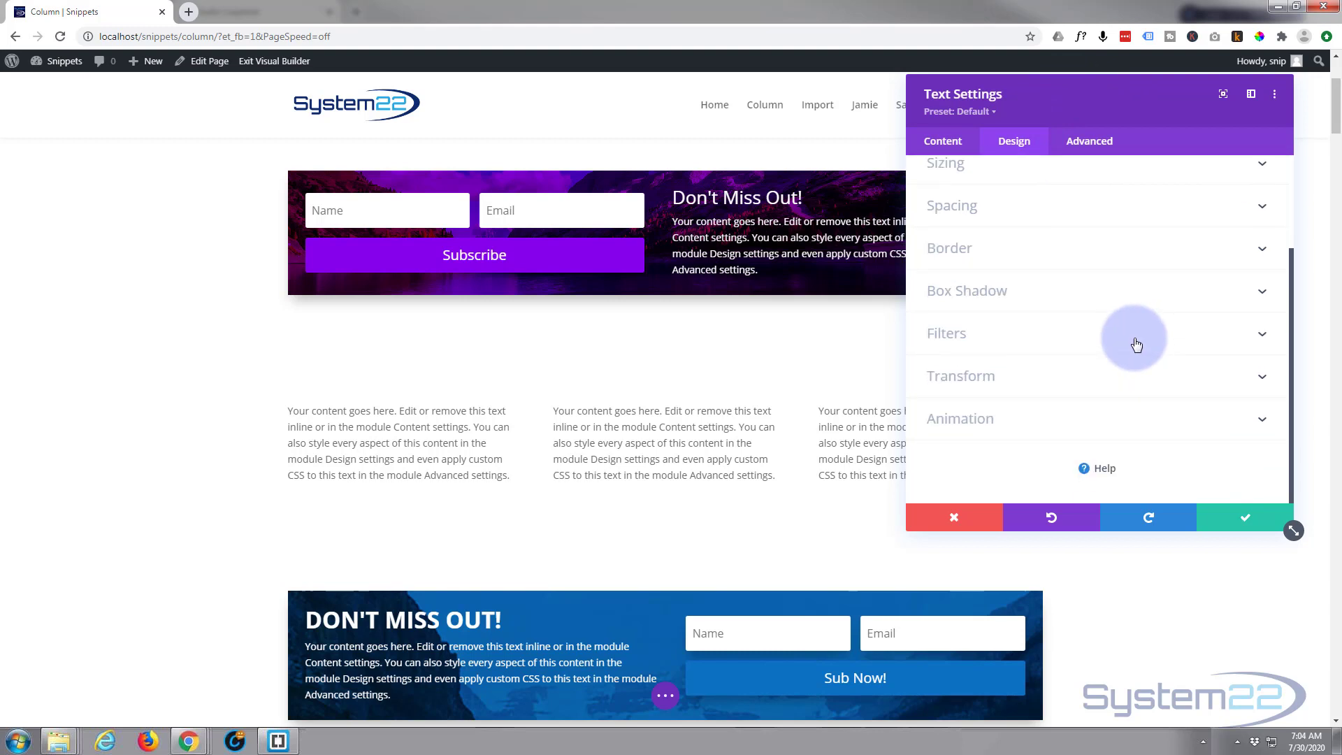
{"action": "mouse_move", "coordinate": [1094, 432]}
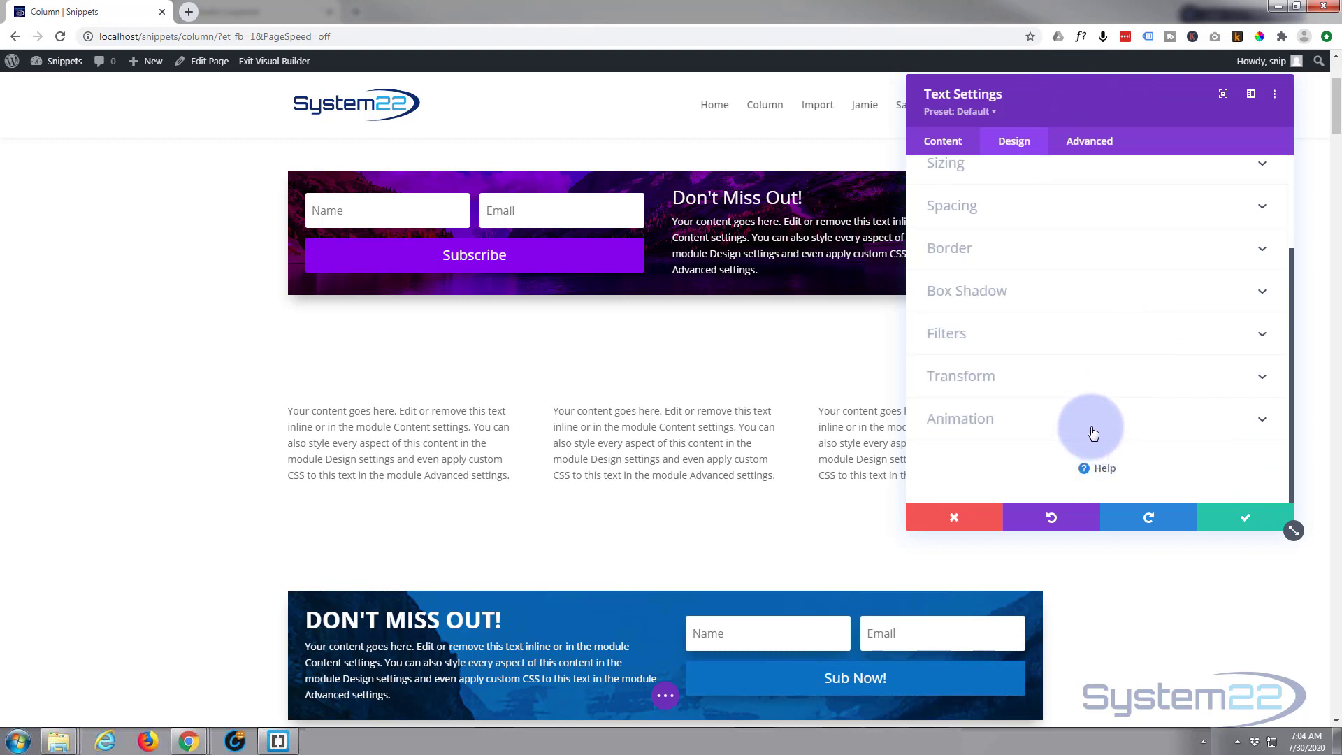
{"action": "left_click", "coordinate": [960, 418]}
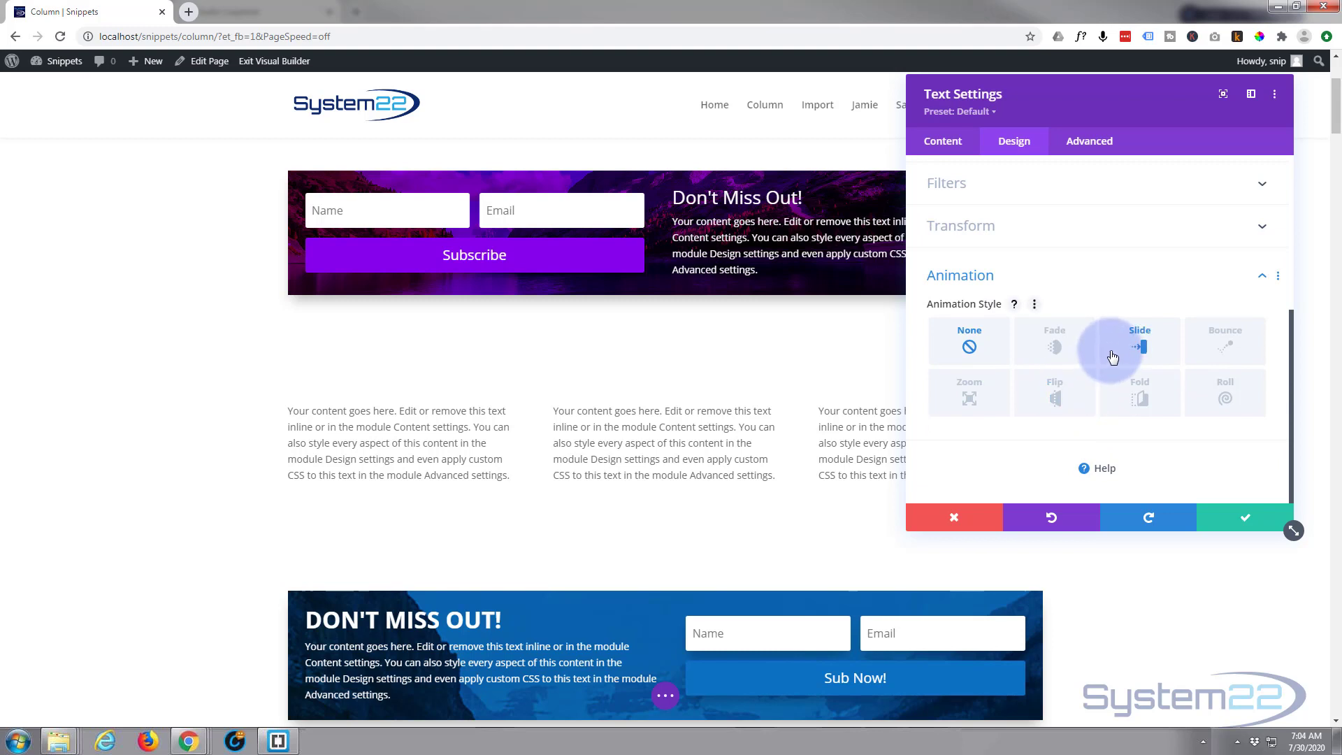
{"action": "left_click", "coordinate": [1140, 341]}
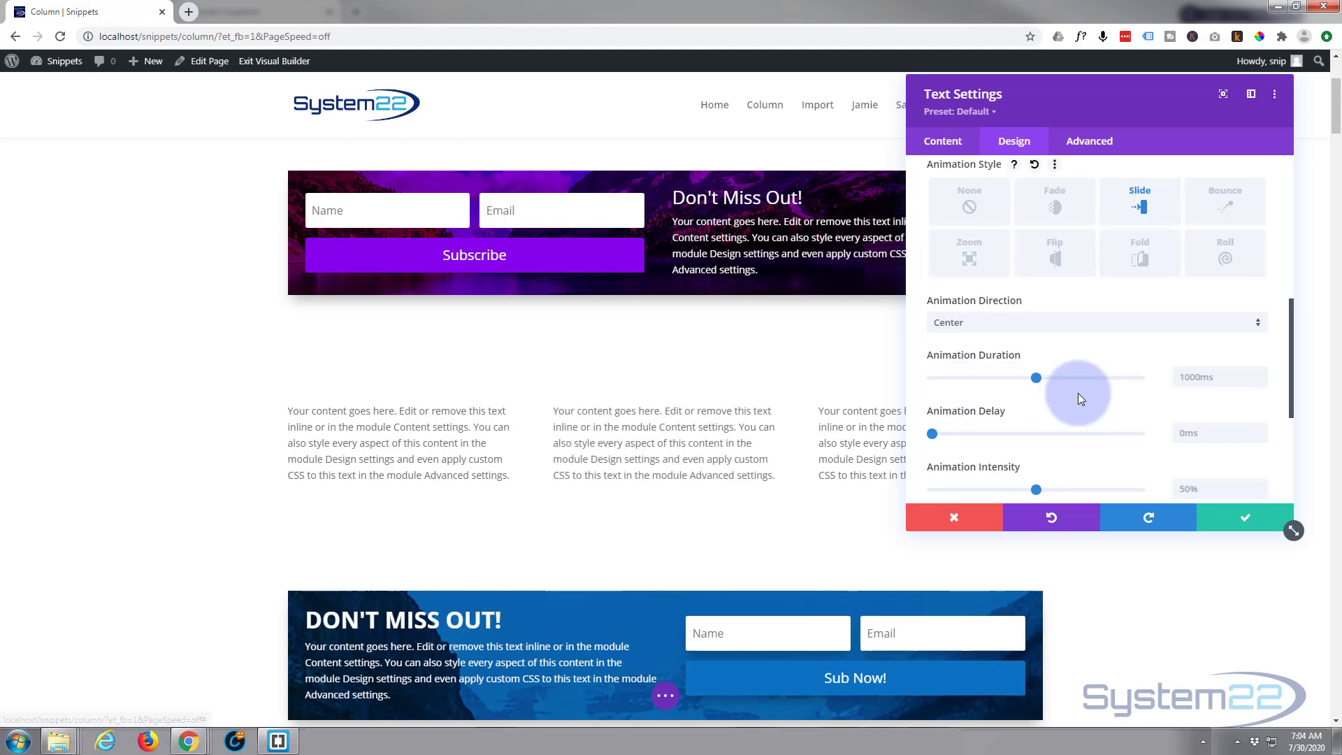
{"action": "left_click", "coordinate": [1096, 322]}
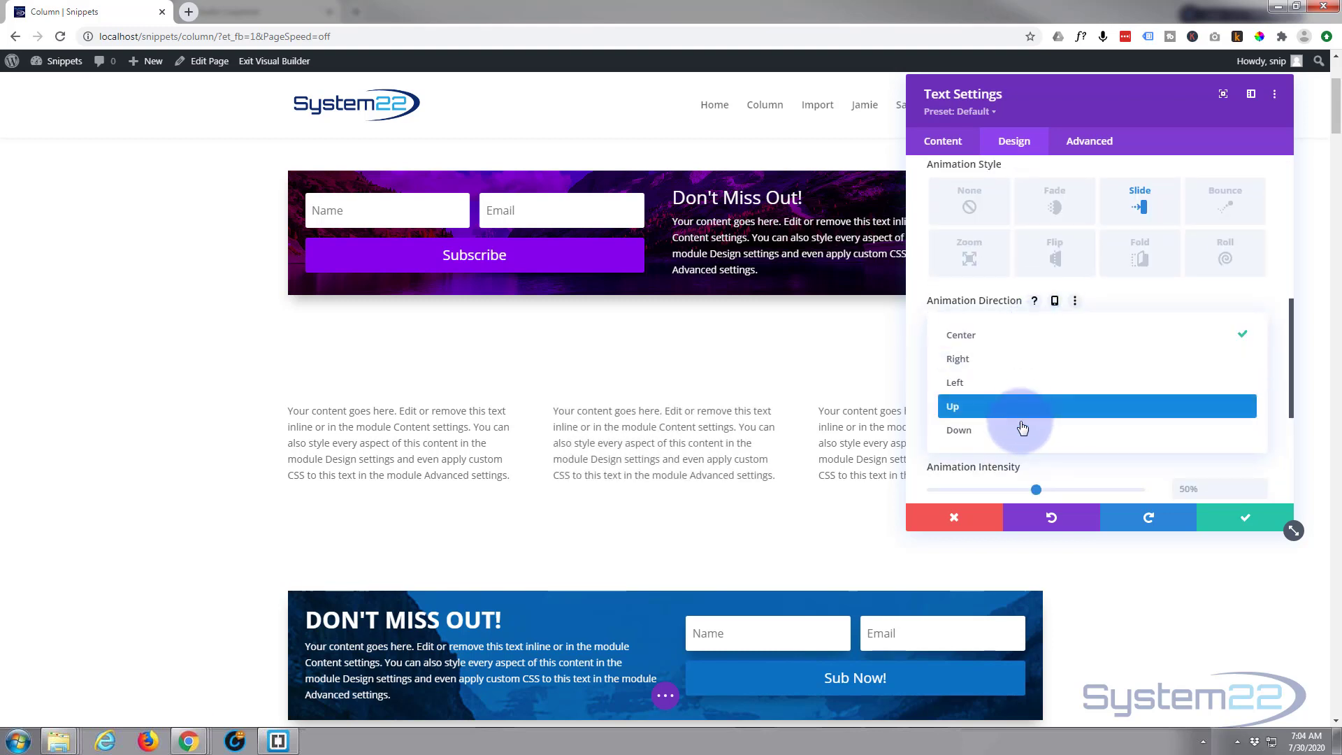
{"action": "left_click", "coordinate": [957, 429]}
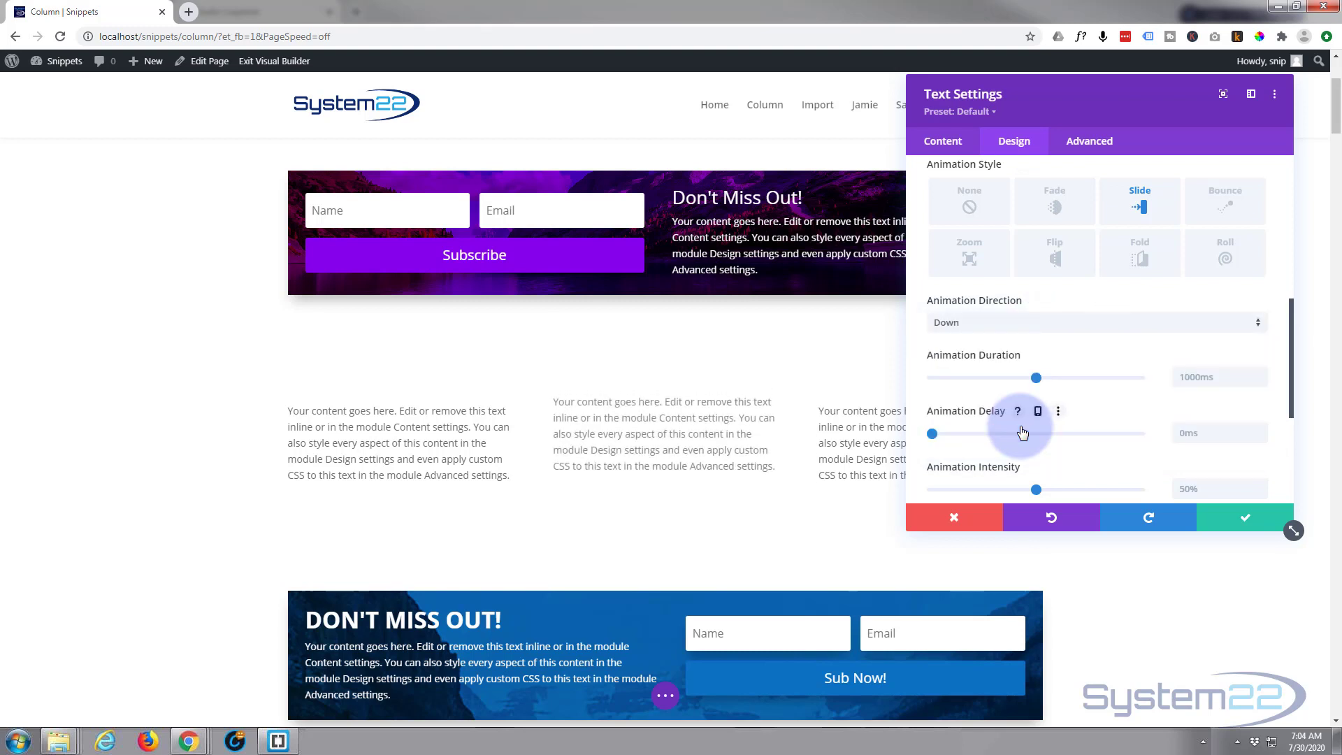
{"action": "mouse_move", "coordinate": [1041, 441]}
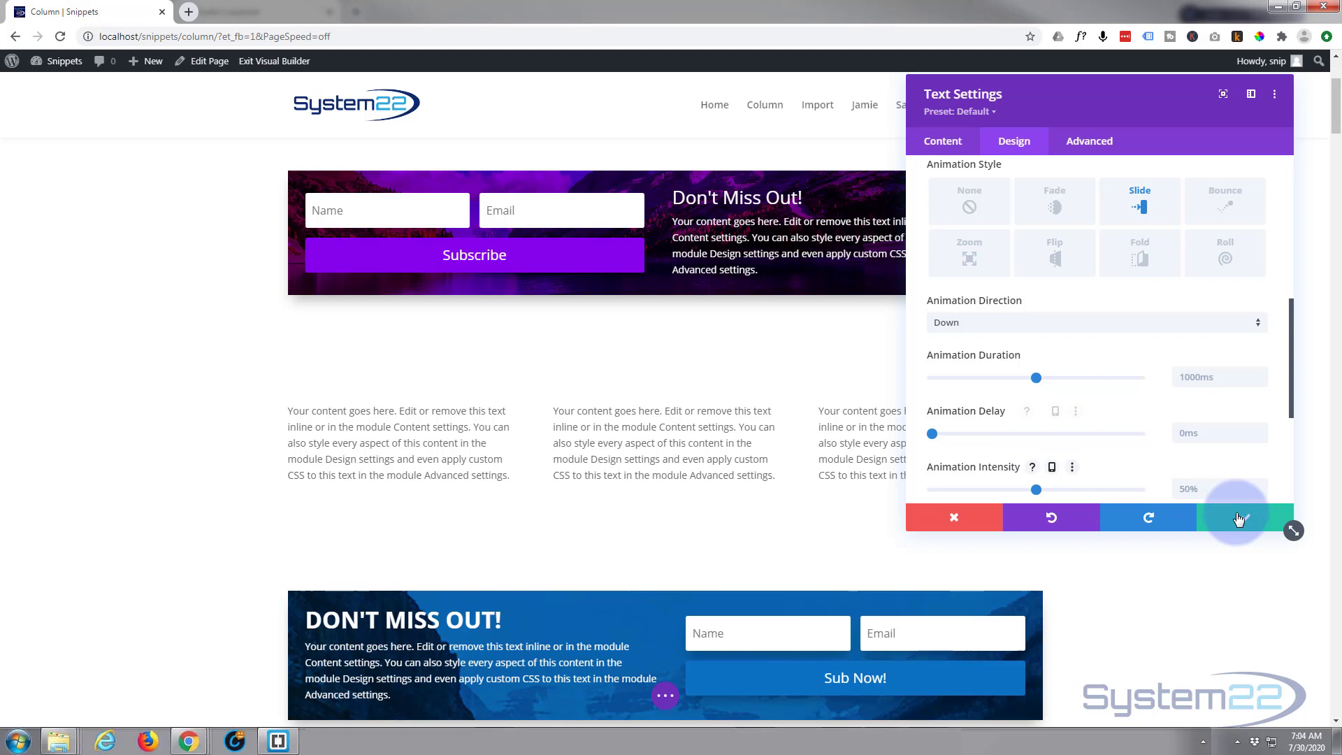
{"action": "left_click", "coordinate": [1237, 517]}
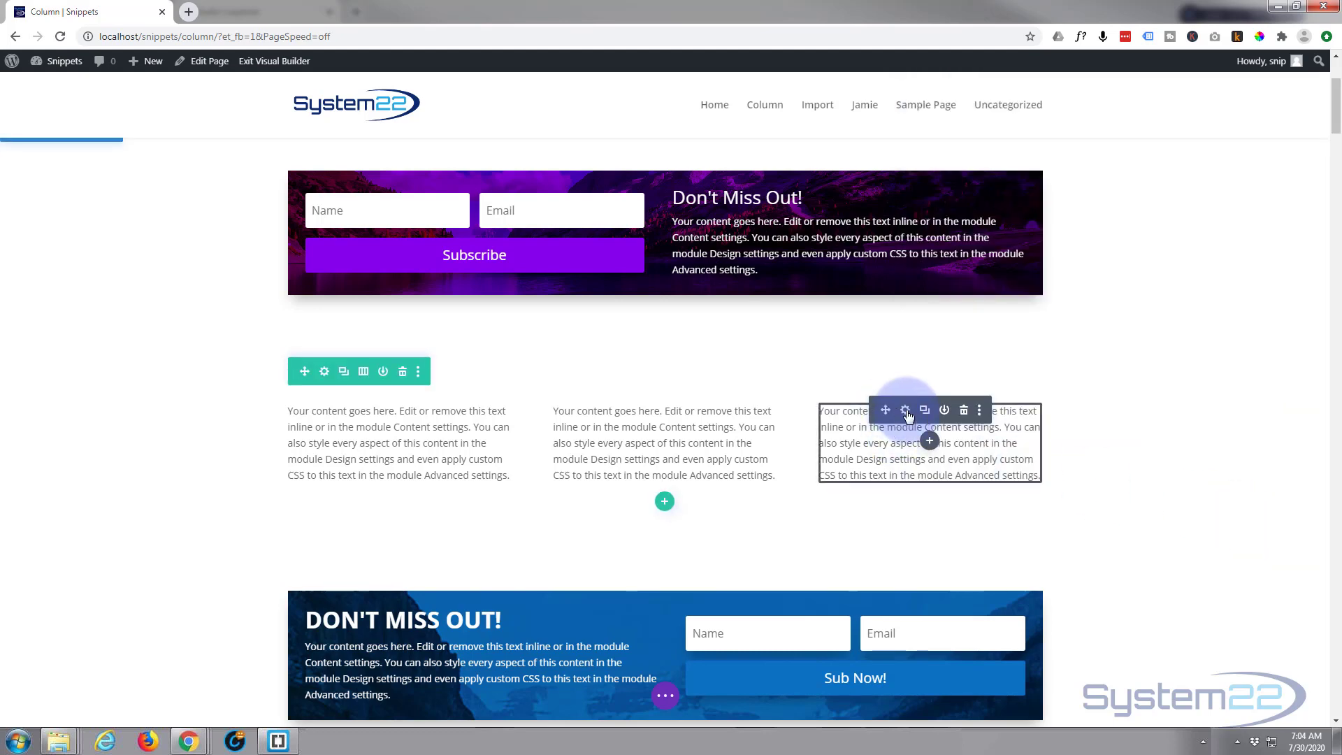
Step: Give the third text module a Slide animation with direction Left and save
{"action": "left_click", "coordinate": [905, 409]}
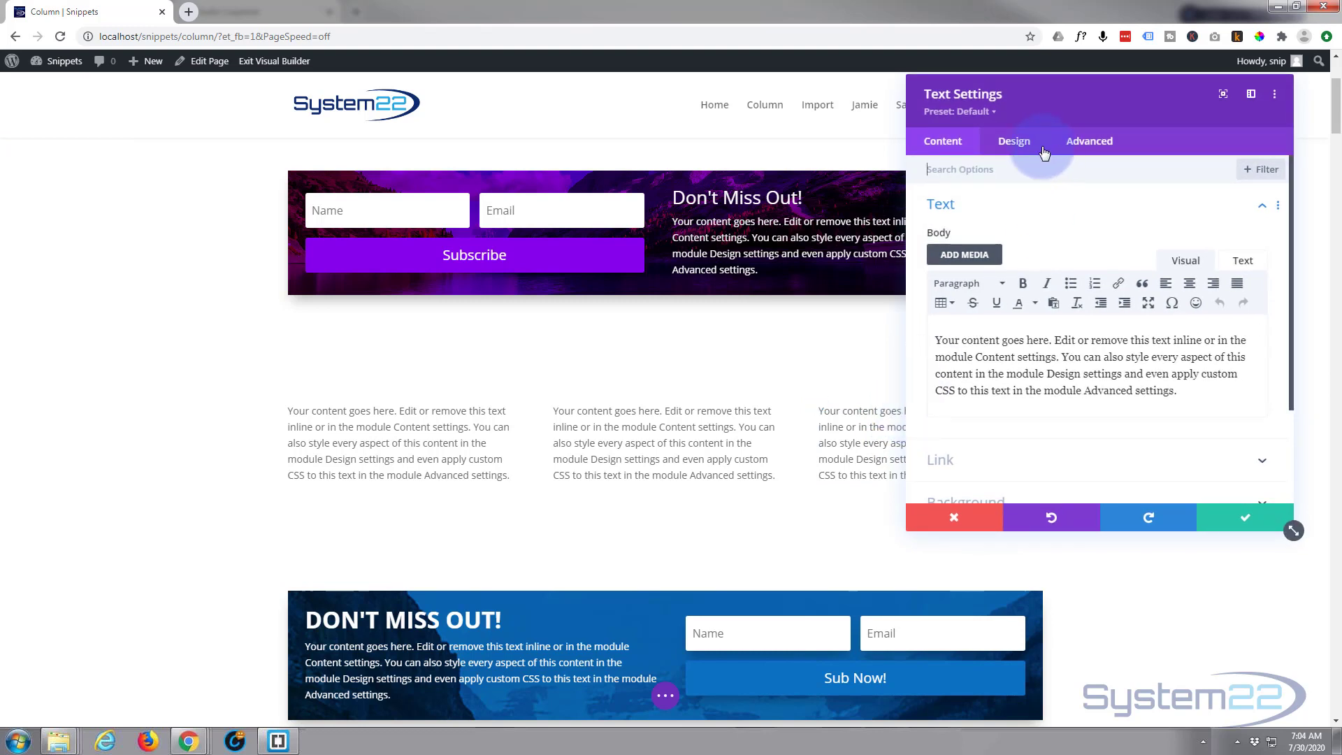
{"action": "left_click", "coordinate": [1014, 142]}
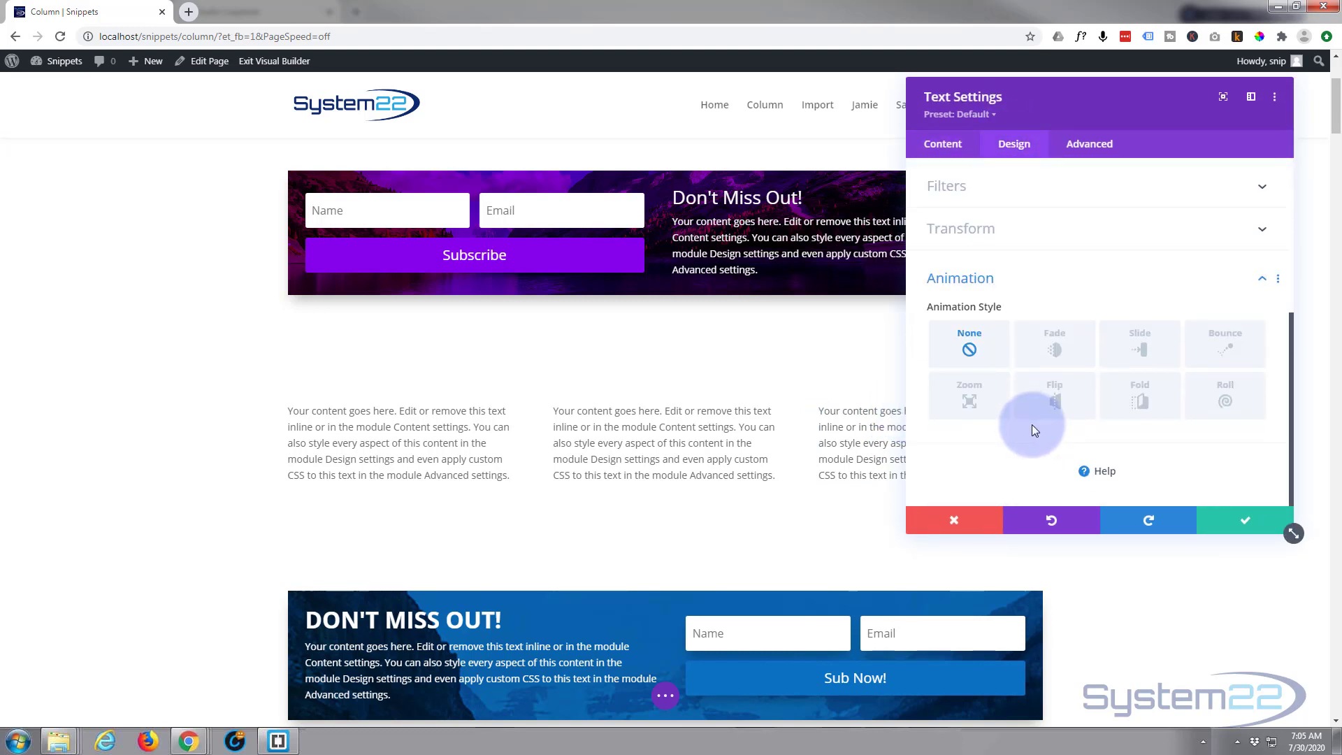
{"action": "left_click", "coordinate": [1140, 344]}
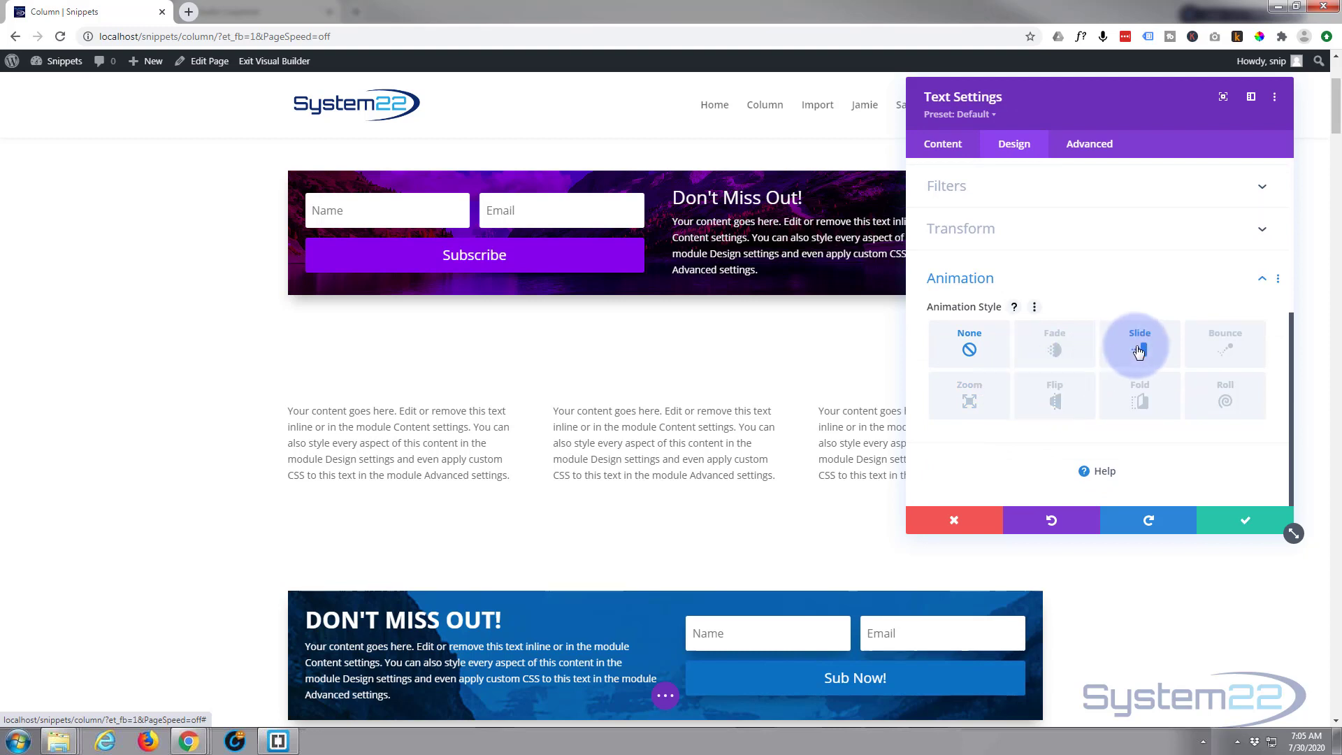
{"action": "left_click", "coordinate": [1140, 344]}
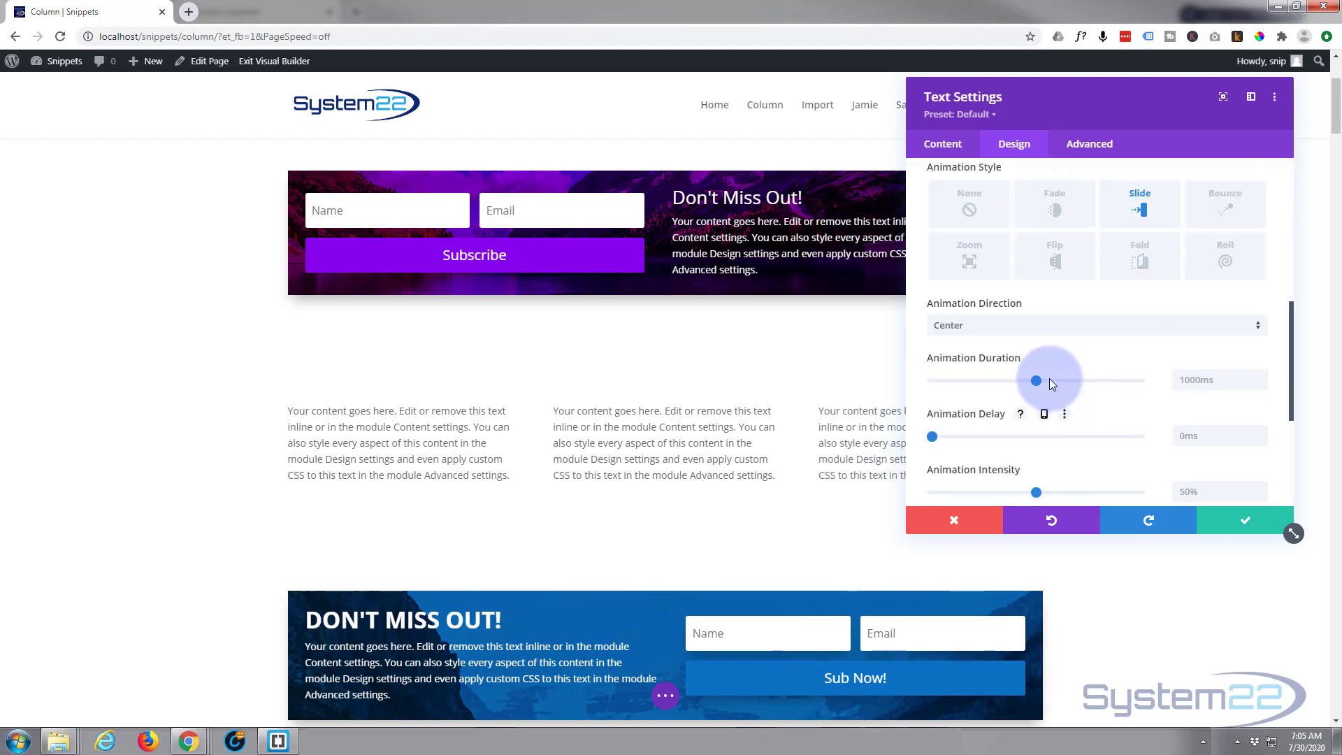
{"action": "left_click", "coordinate": [1096, 326]}
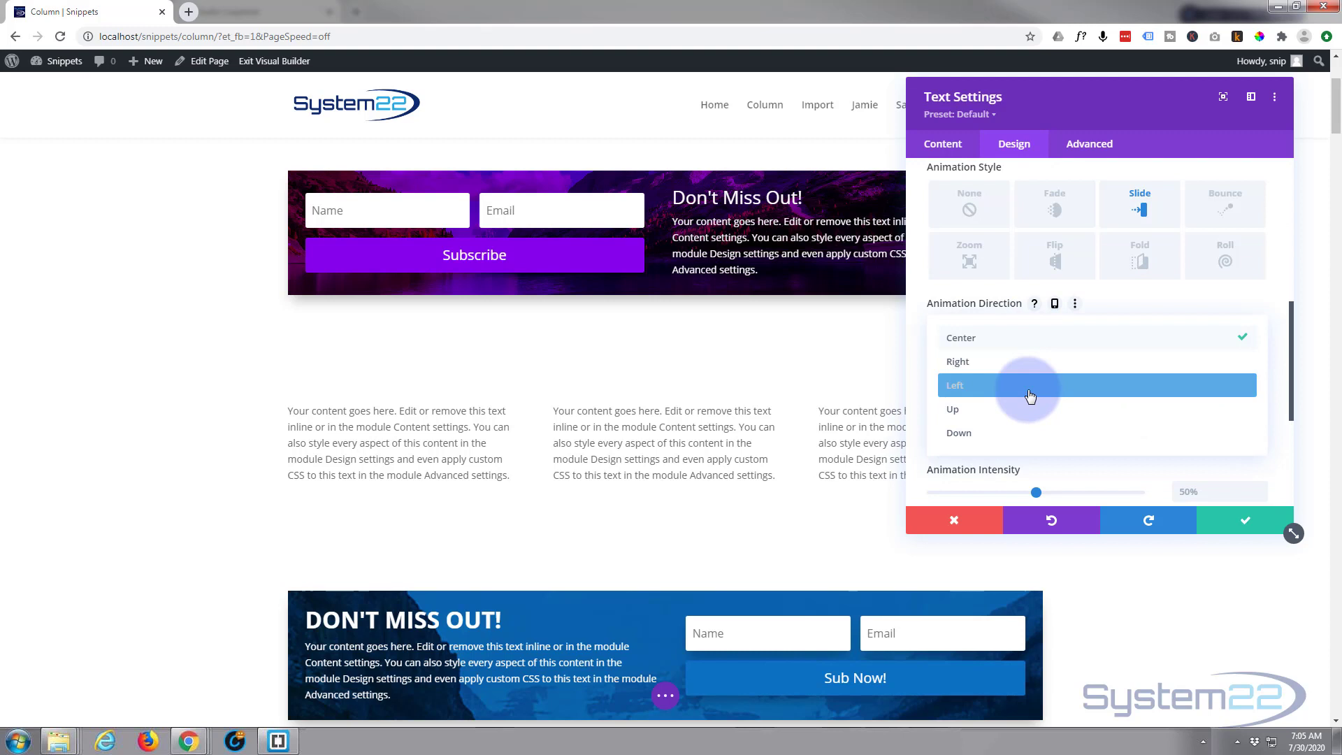
{"action": "left_click", "coordinate": [958, 384]}
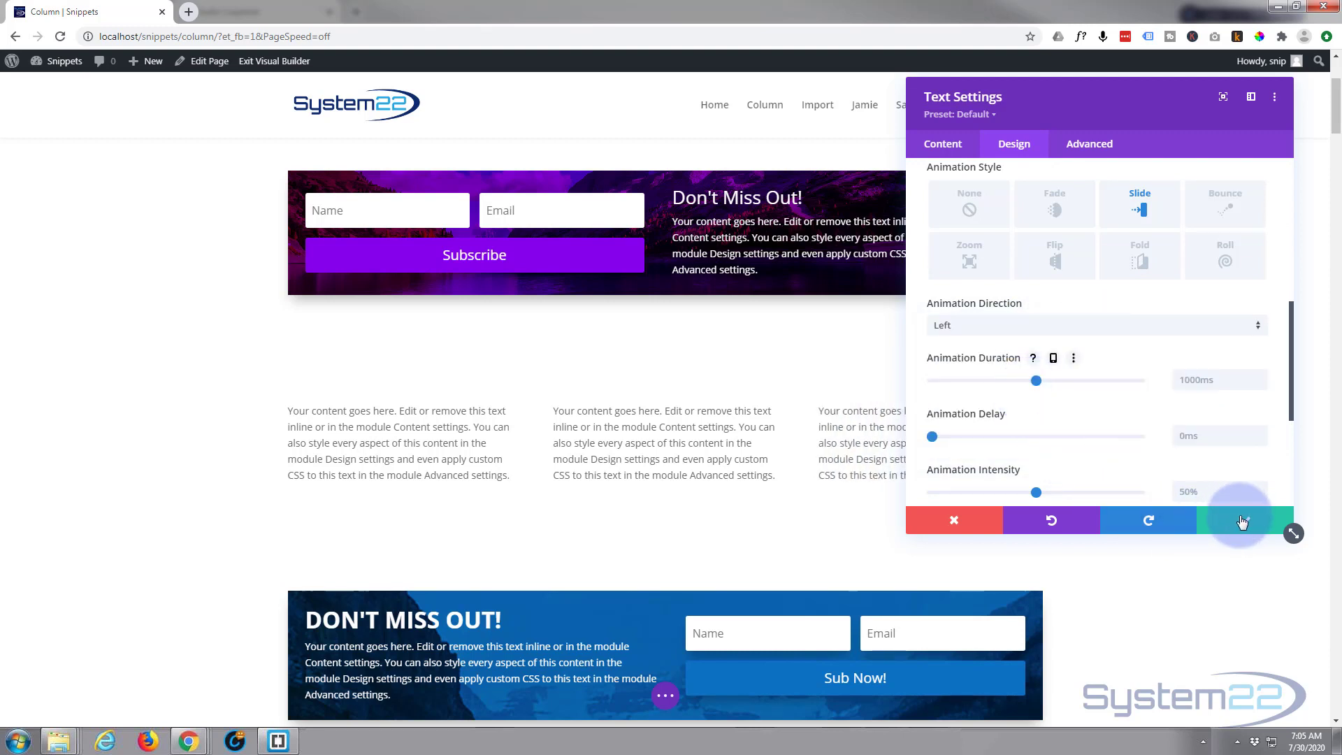
{"action": "left_click", "coordinate": [1245, 520]}
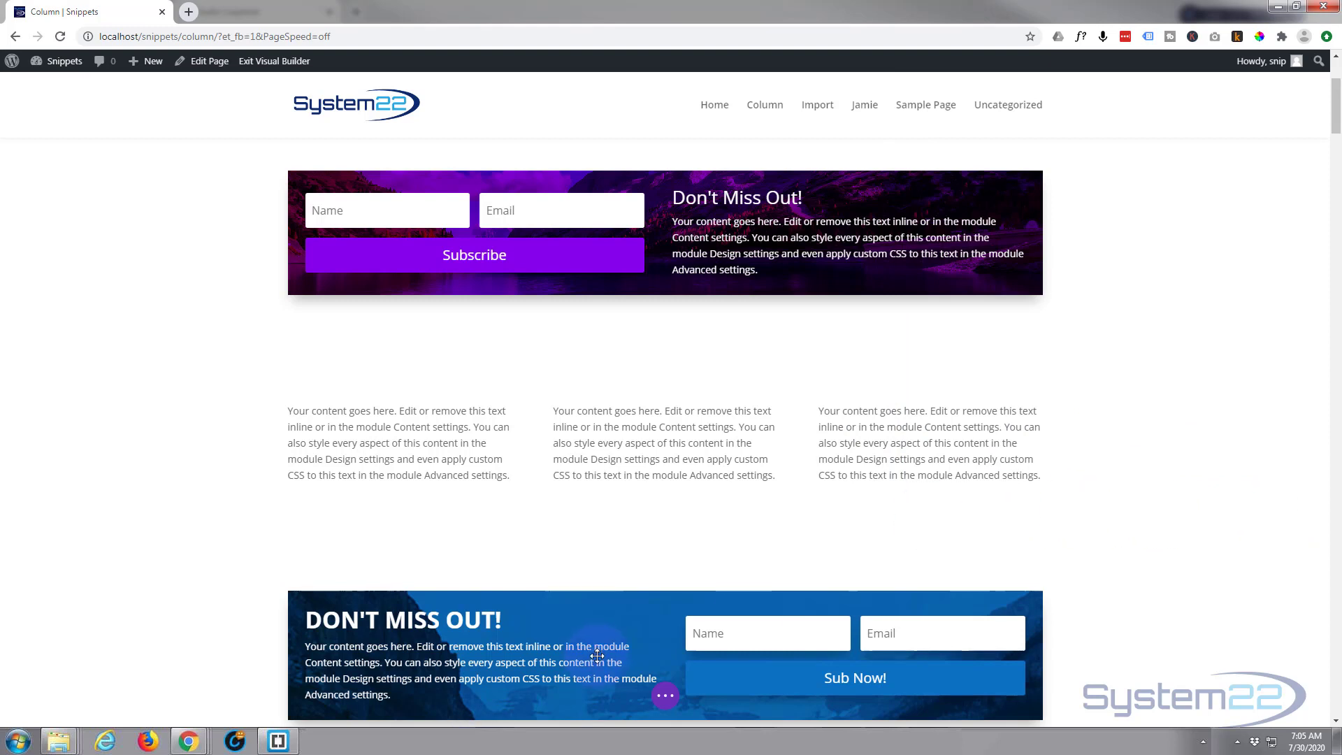
Step: Save the page and exit the Visual Builder to the live page
{"action": "left_click", "coordinate": [665, 695]}
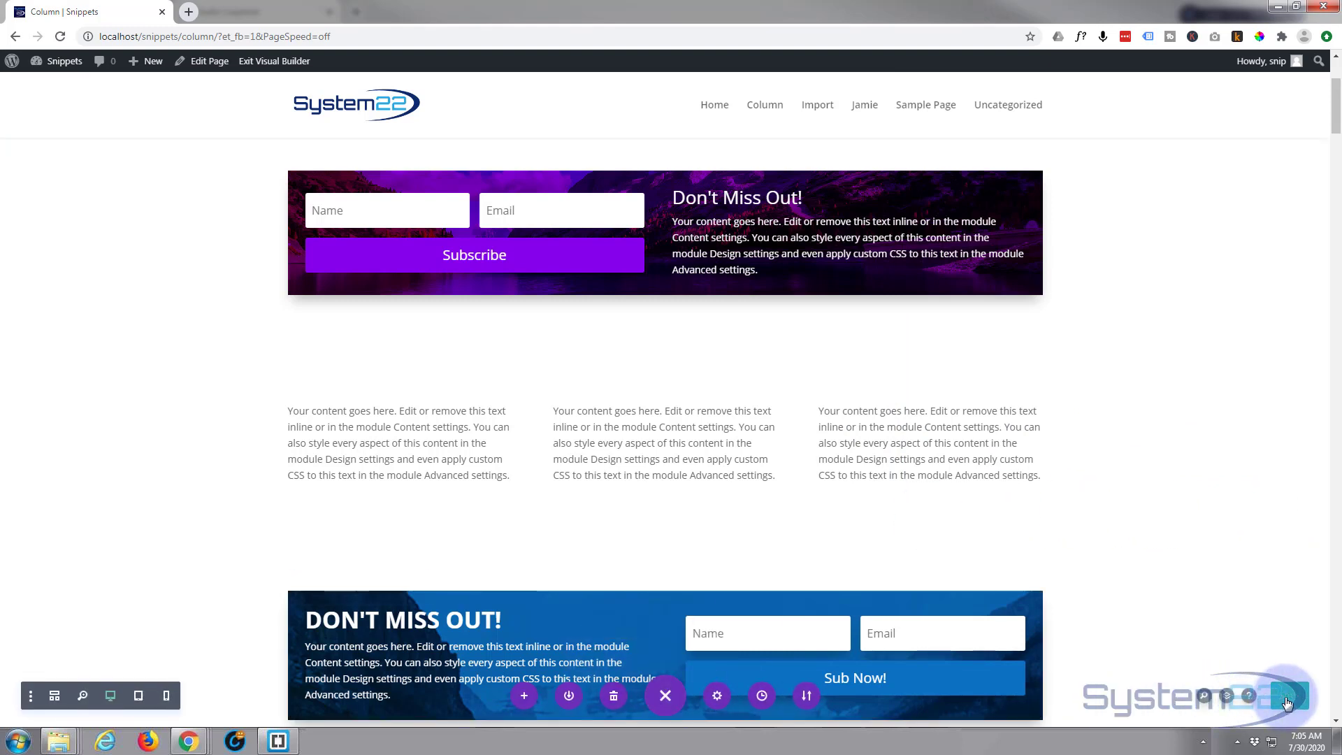
{"action": "left_click", "coordinate": [274, 60]}
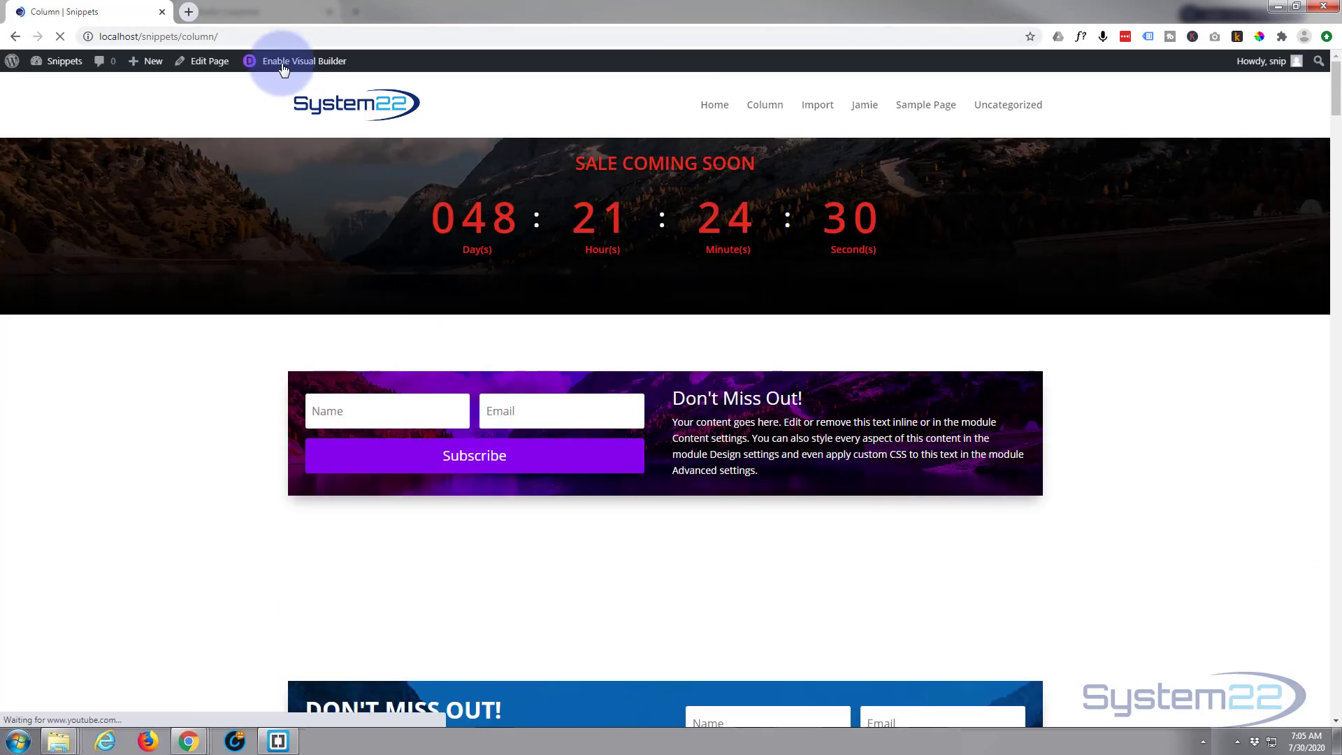
{"action": "left_click", "coordinate": [302, 60]}
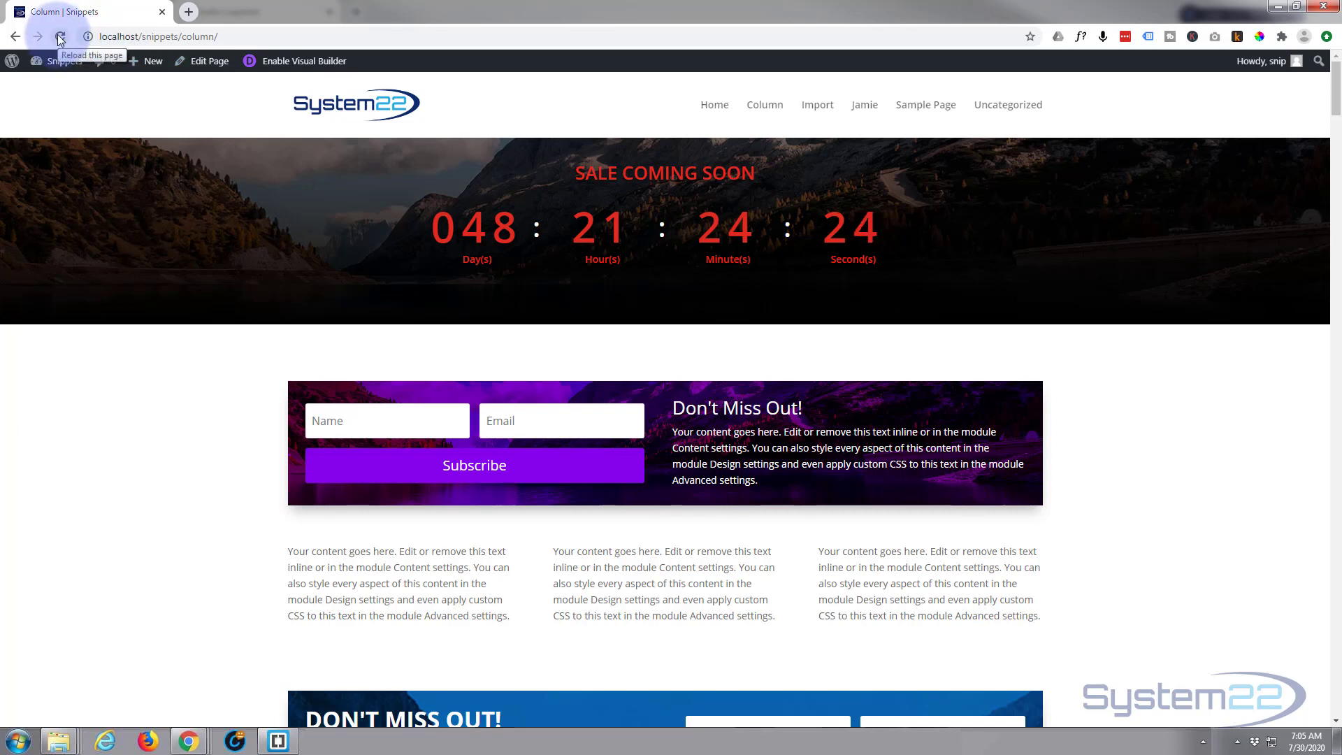
Step: Reload the live page to replay the column animations, then re-enable the Visual Builder
{"action": "left_click", "coordinate": [59, 36]}
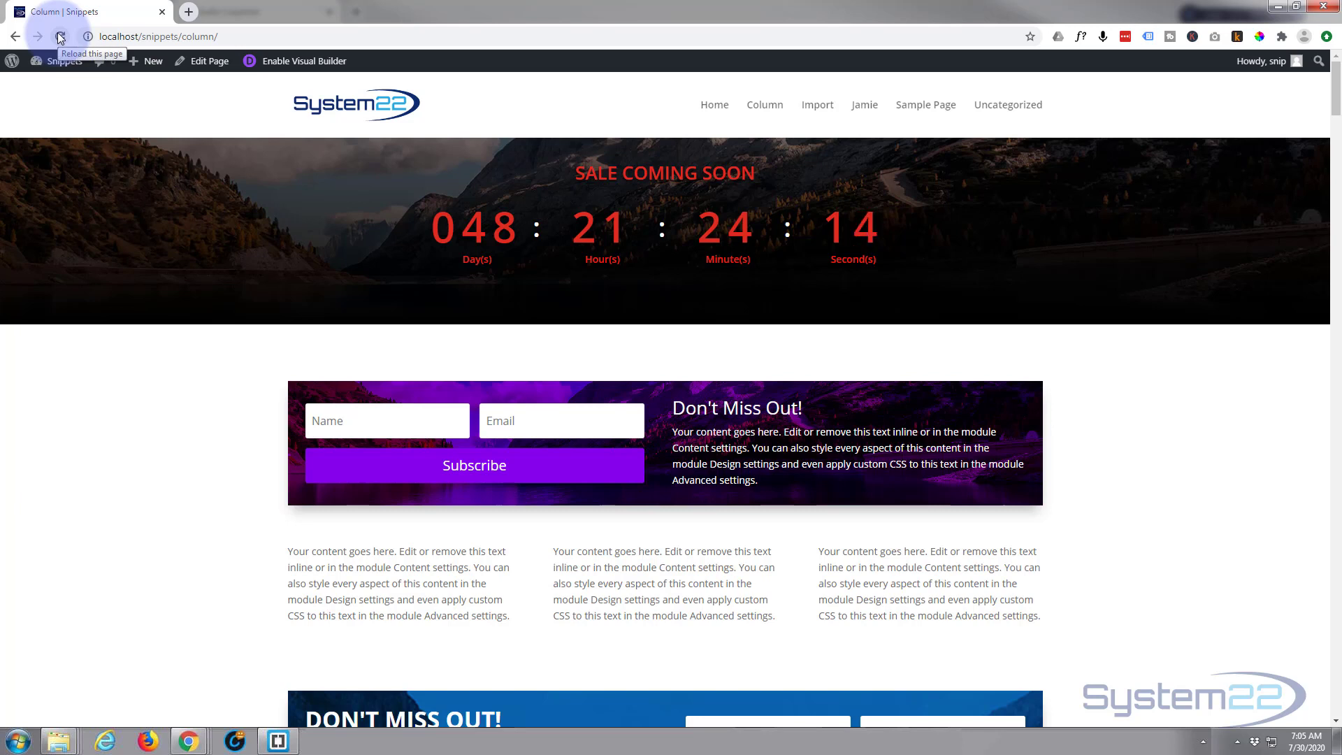
{"action": "left_click", "coordinate": [58, 37]}
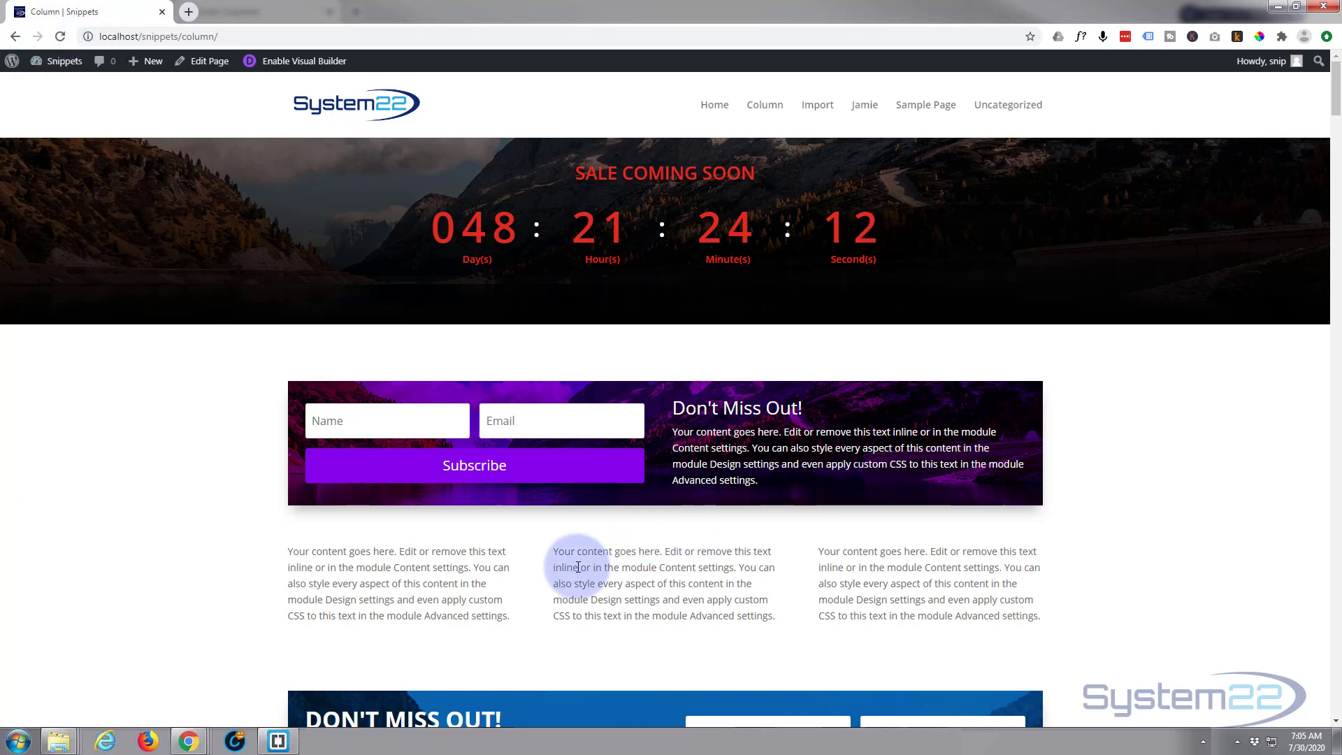
{"action": "mouse_move", "coordinate": [227, 597]}
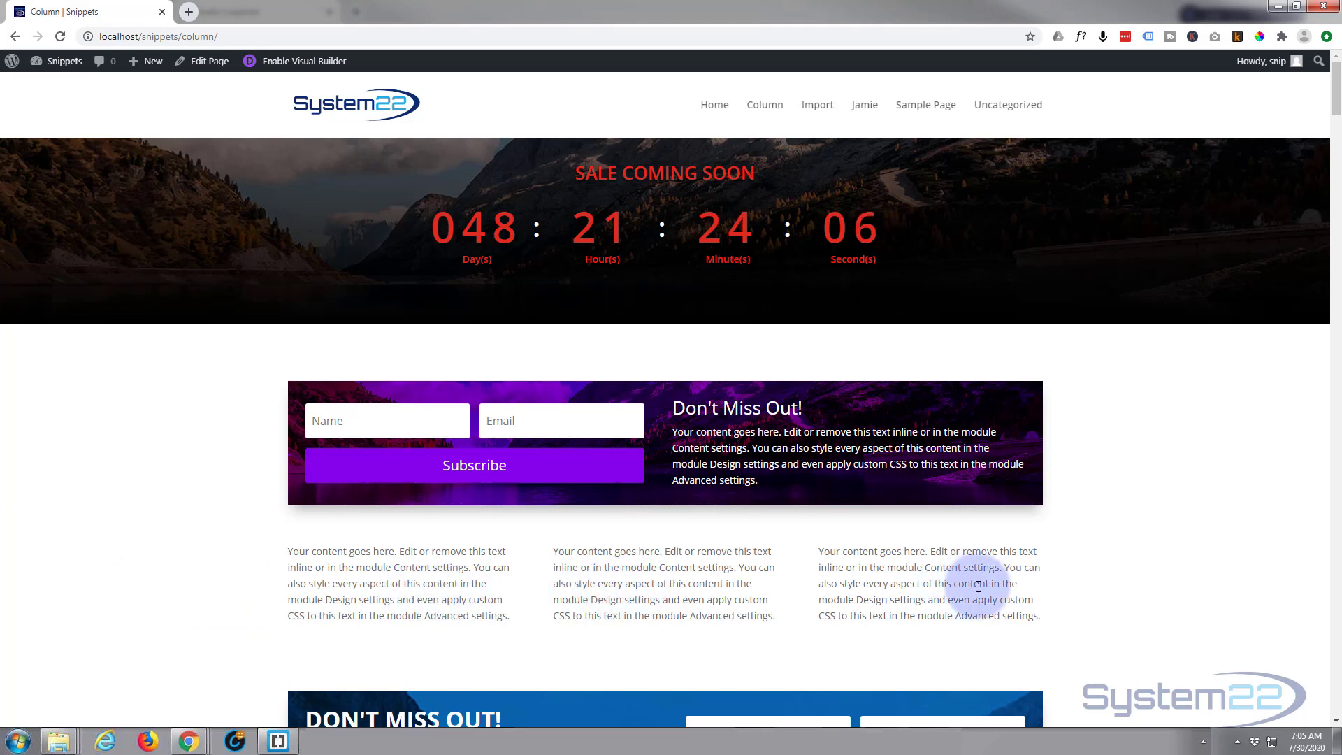
{"action": "scroll", "scroll_direction": "down", "scroll_amount": 3}
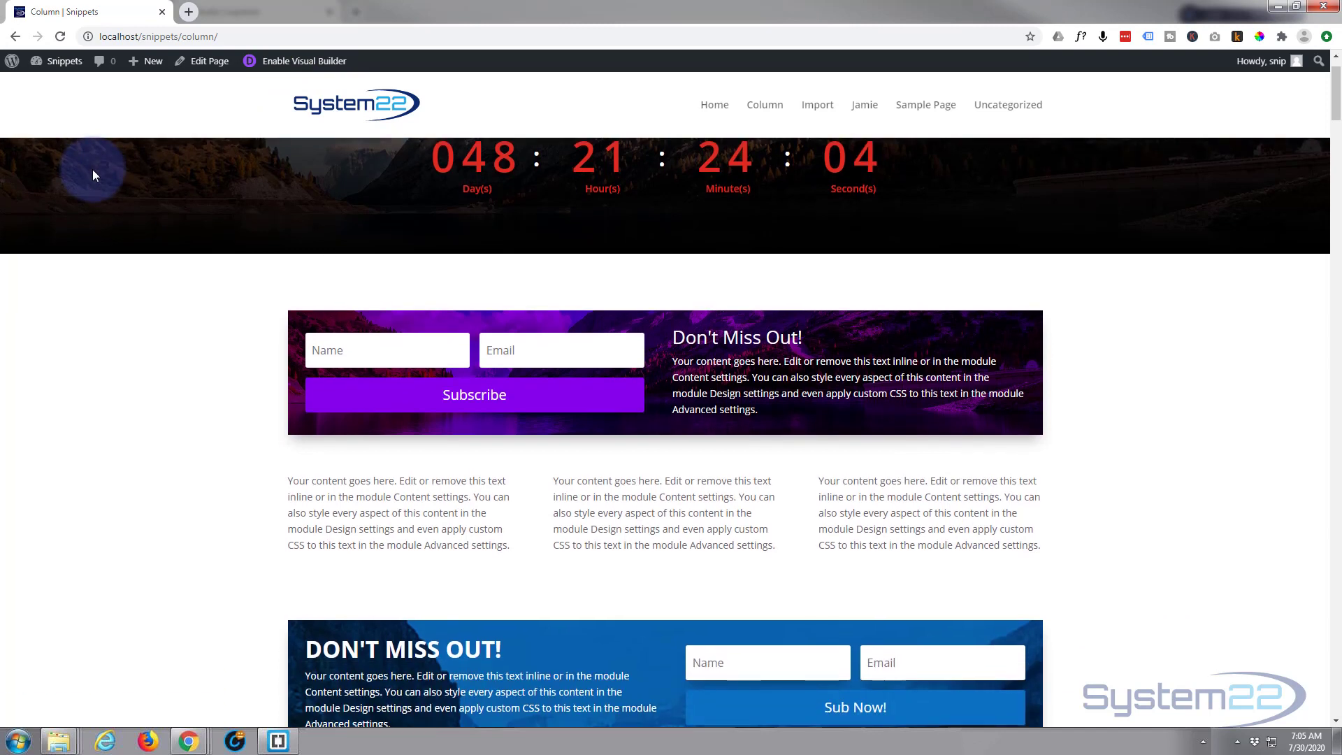
{"action": "left_click", "coordinate": [304, 60]}
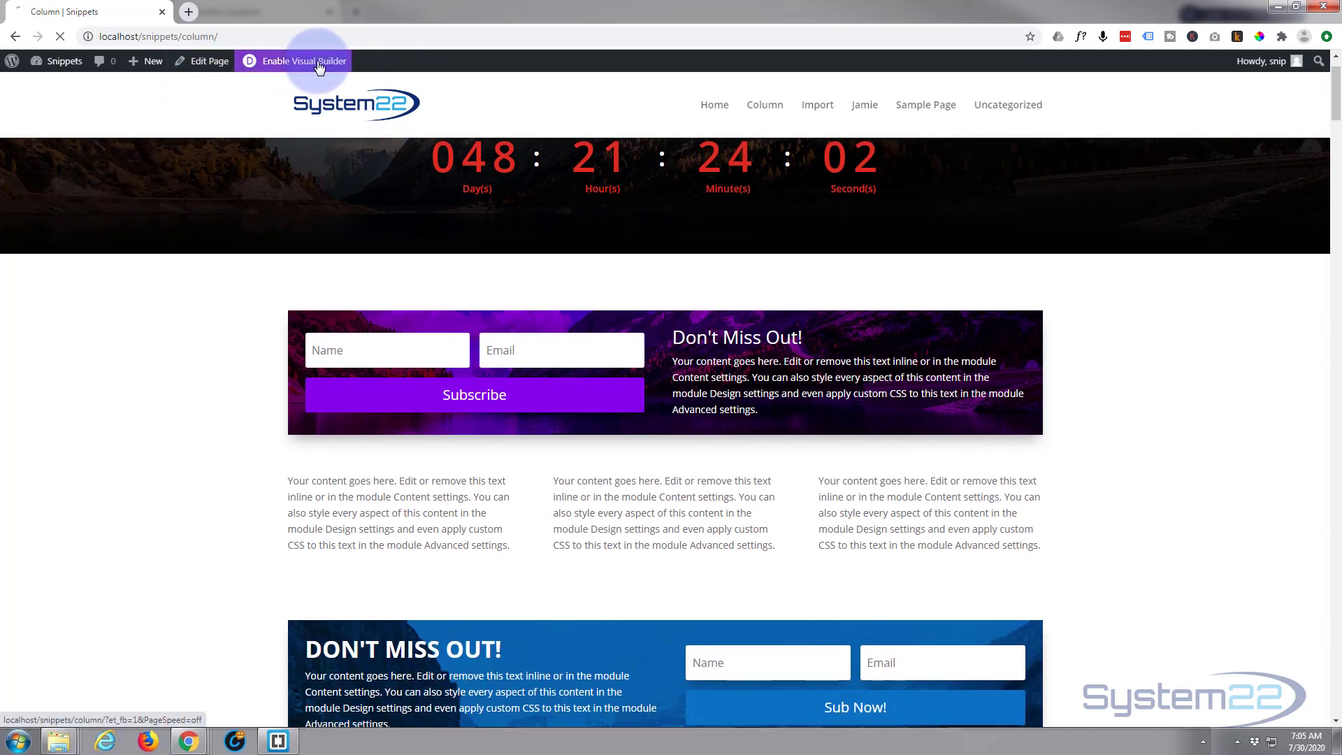
Step: Reopen the left text module's Design > Animation settings in the Visual Builder
{"action": "left_click", "coordinate": [301, 60]}
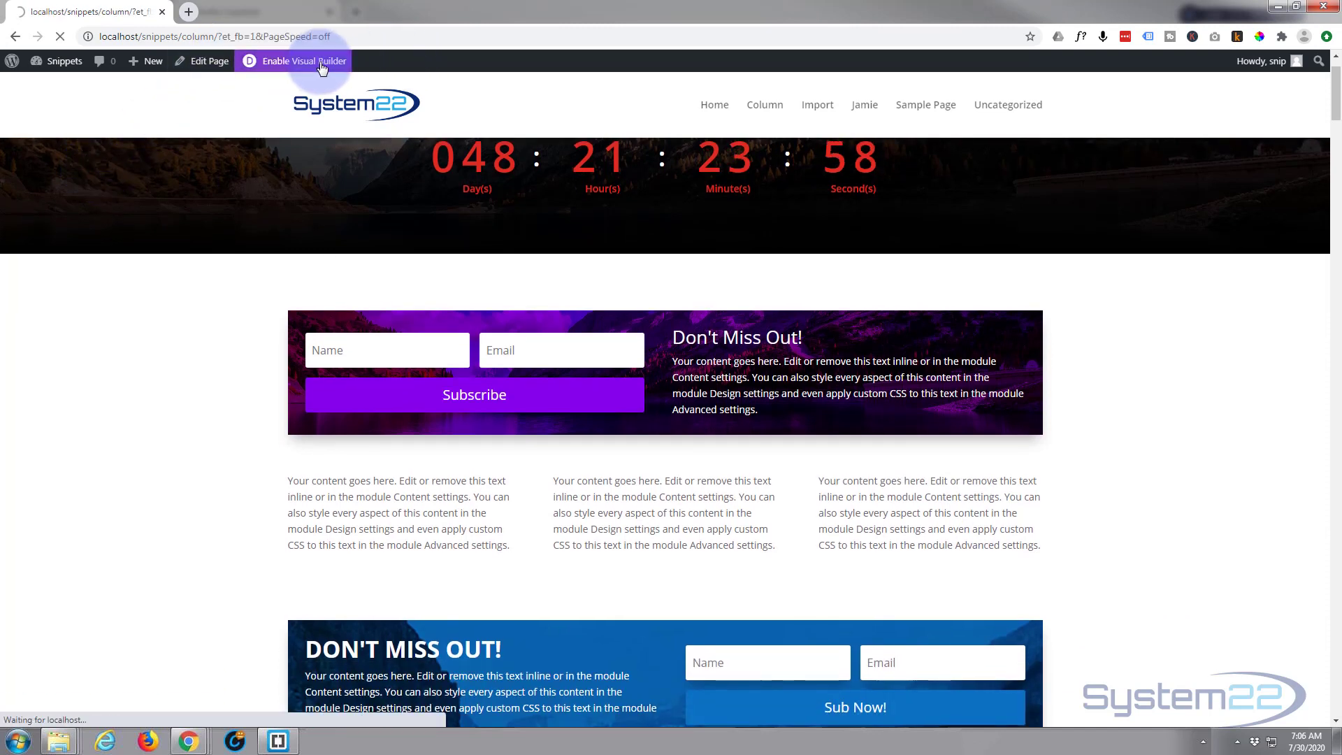
{"action": "left_click", "coordinate": [302, 60]}
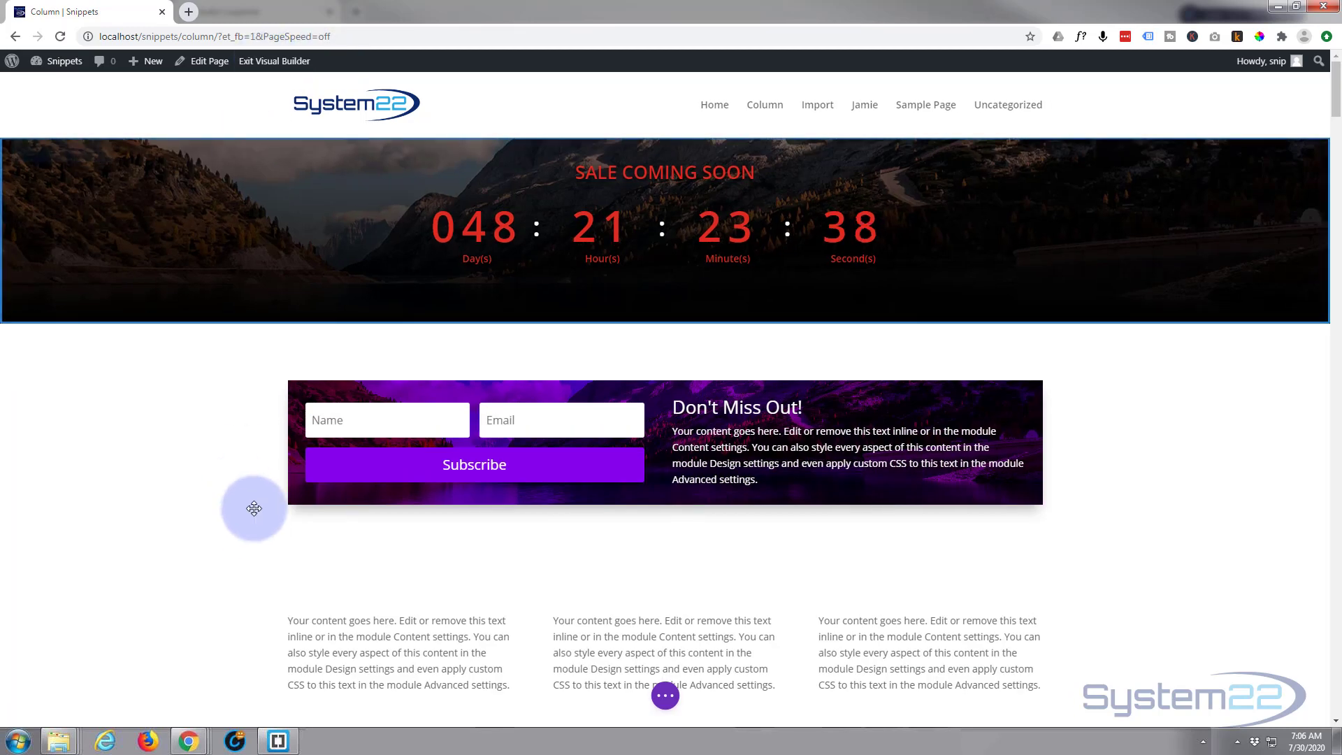
{"action": "scroll", "scroll_direction": "down", "scroll_amount": 3}
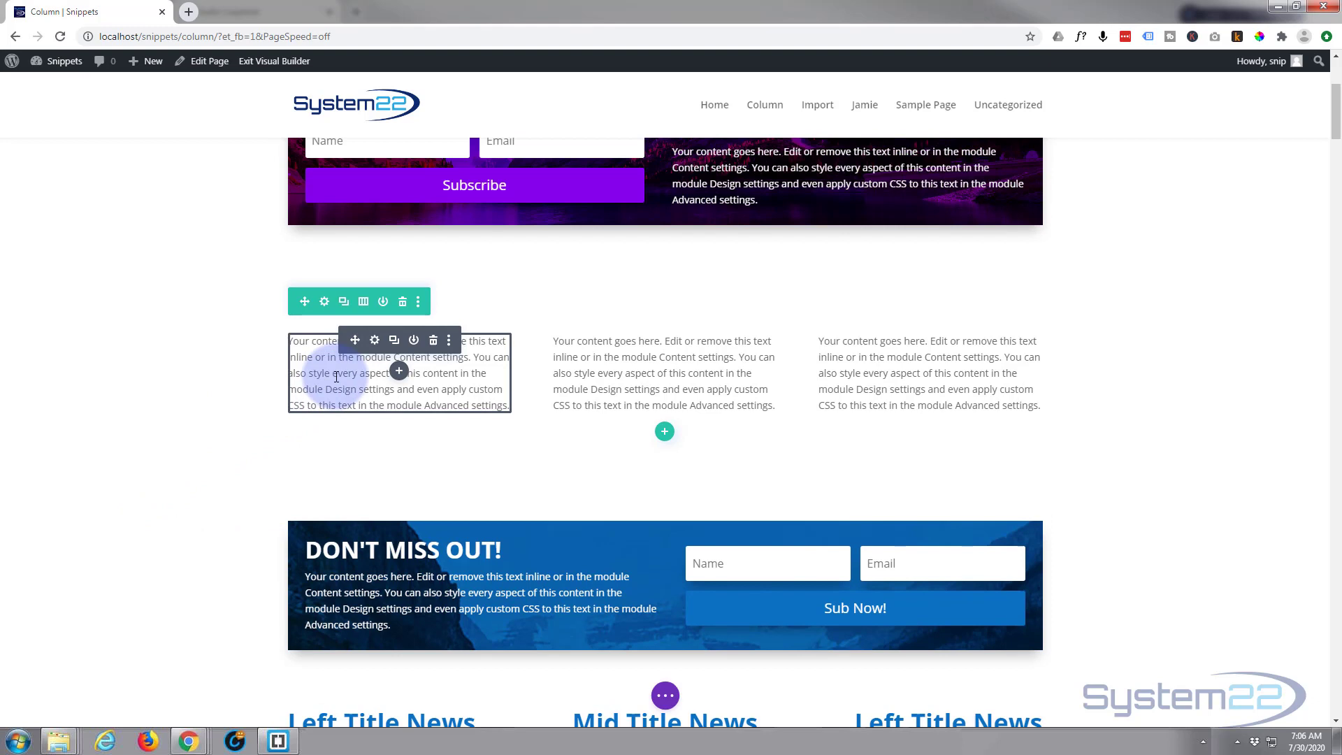
{"action": "mouse_move", "coordinate": [374, 340]}
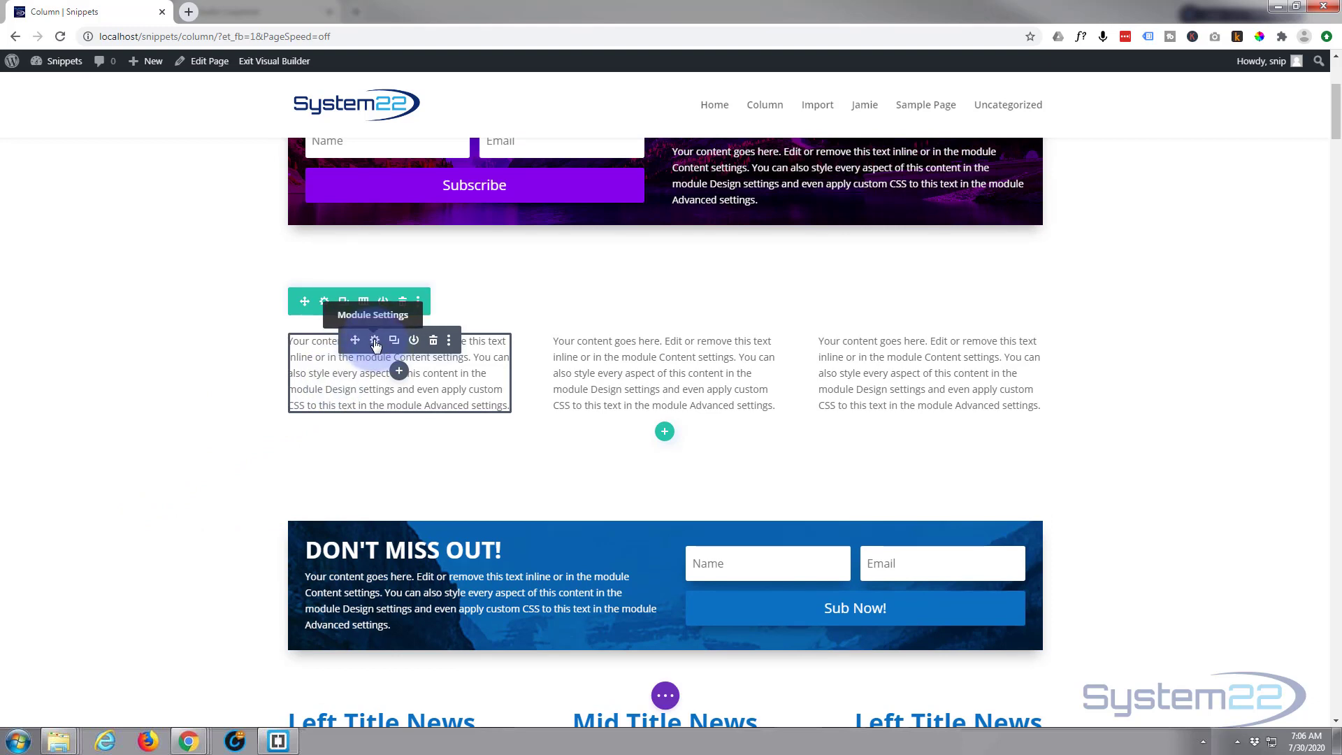
{"action": "left_click", "coordinate": [375, 340]}
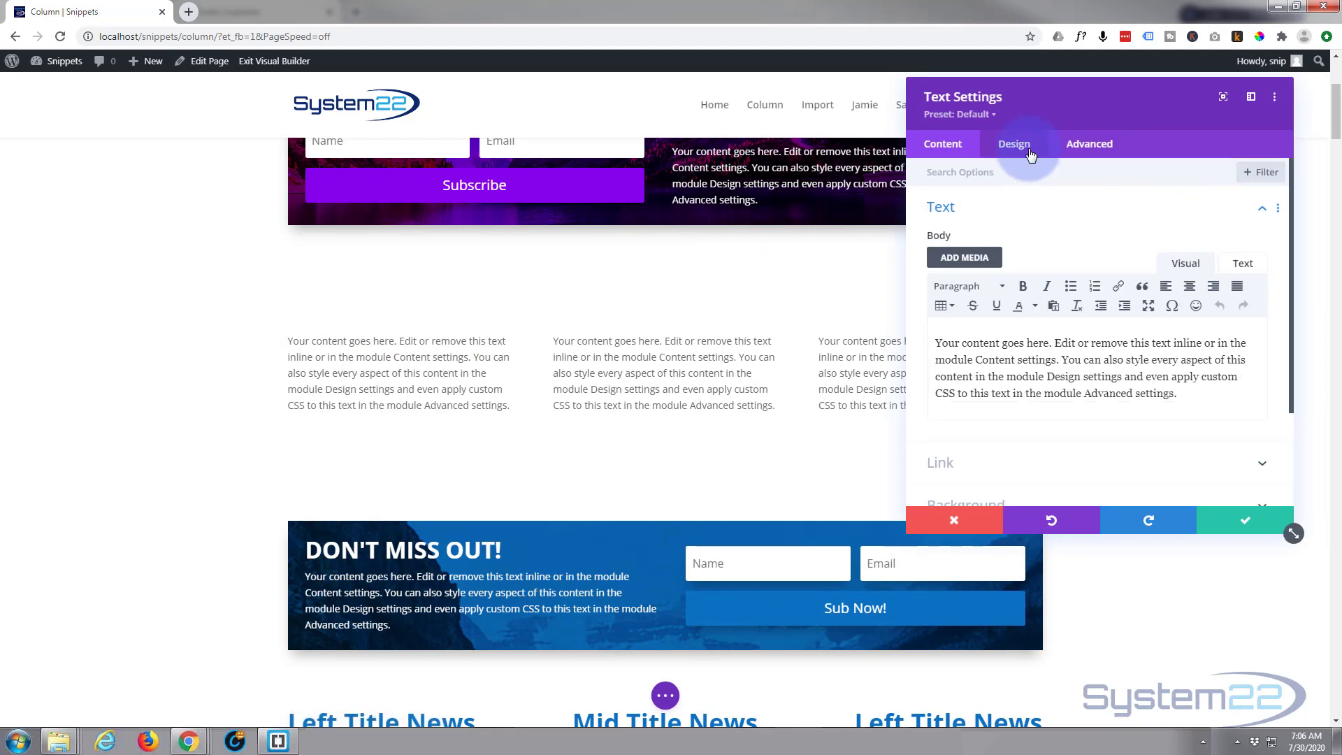
{"action": "left_click", "coordinate": [1014, 144]}
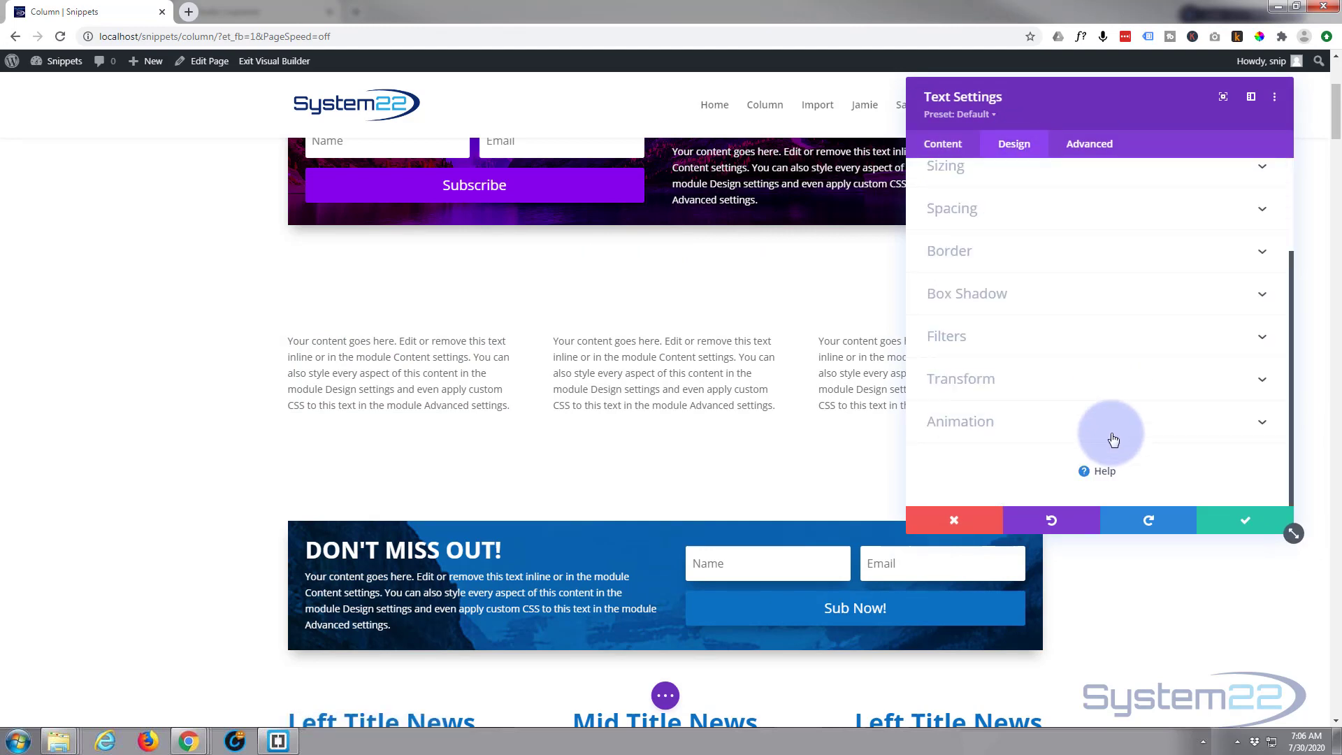
{"action": "left_click", "coordinate": [960, 421]}
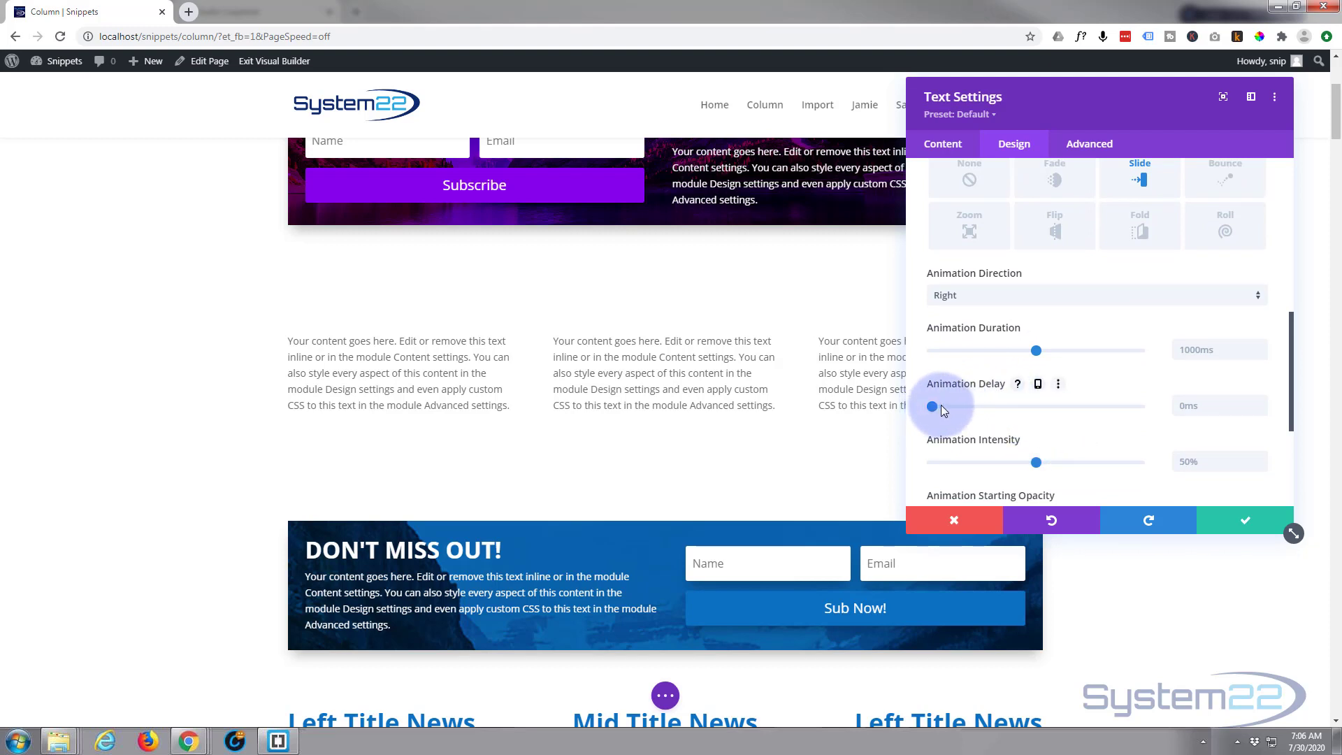
Step: Drag the Animation Delay to 500ms and save the left module
{"action": "left_click_drag", "start_coordinate": [931, 406], "coordinate": [988, 405]}
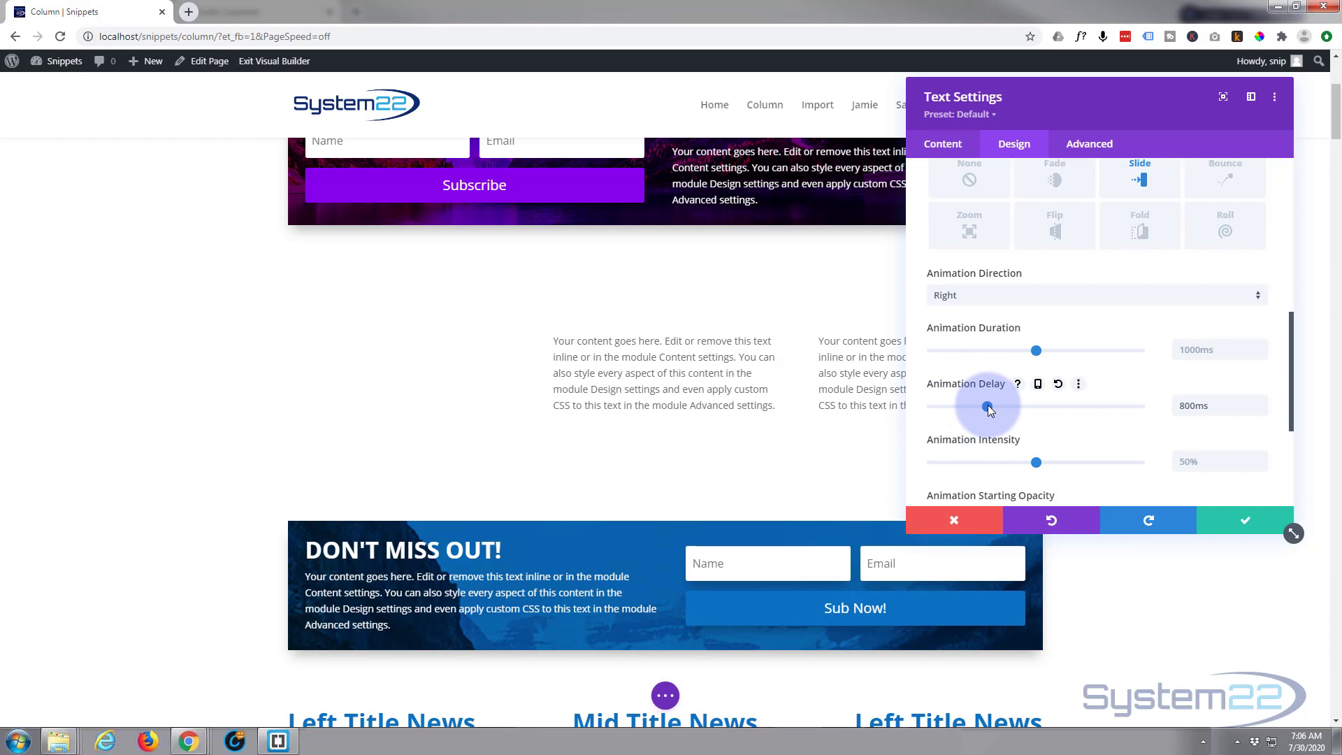
{"action": "left_click_drag", "start_coordinate": [987, 405], "coordinate": [973, 405]}
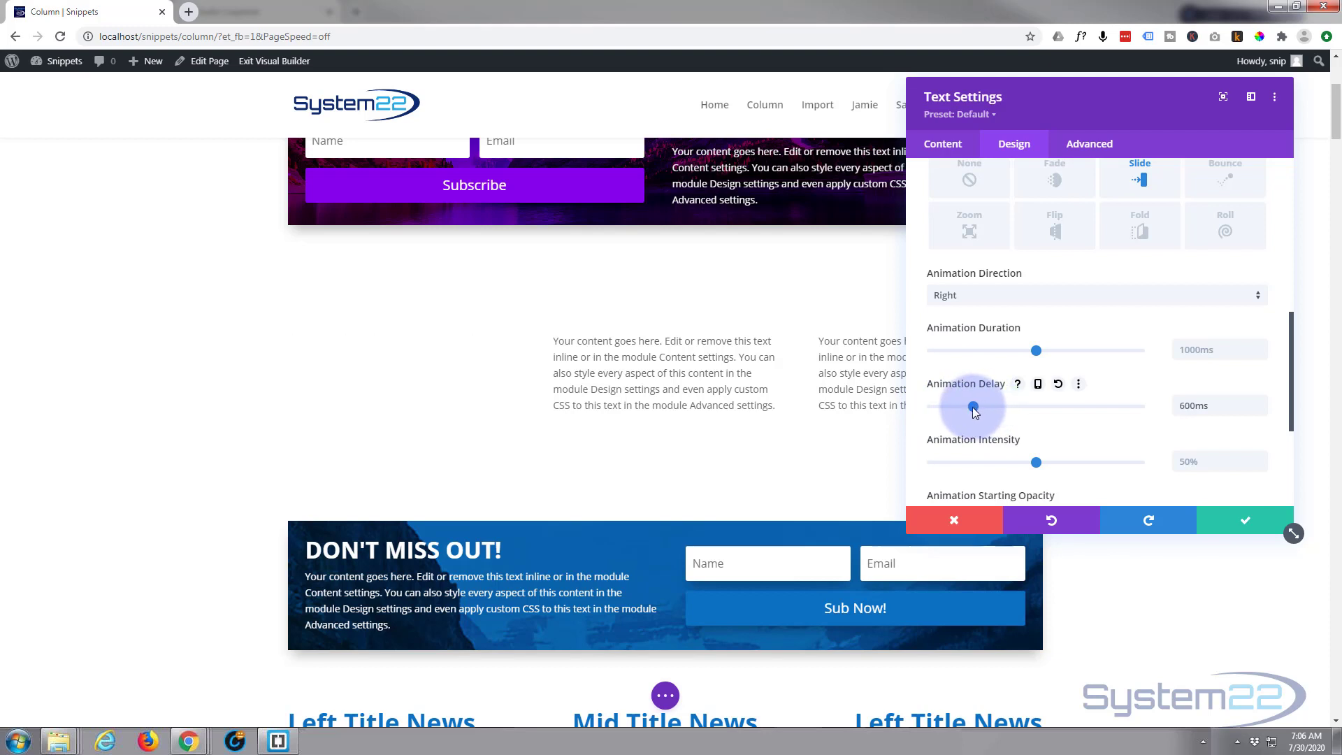
{"action": "left_click_drag", "start_coordinate": [974, 407], "coordinate": [967, 407]}
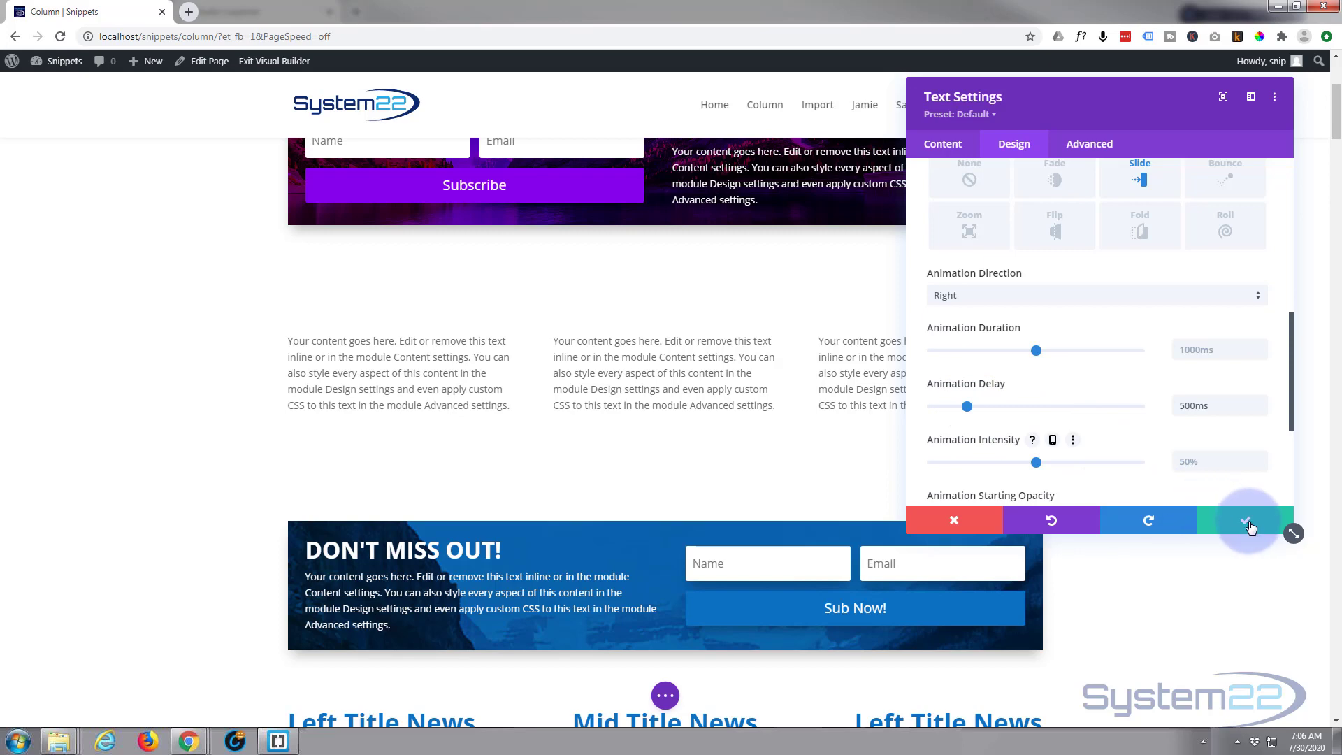
{"action": "left_click", "coordinate": [1250, 521]}
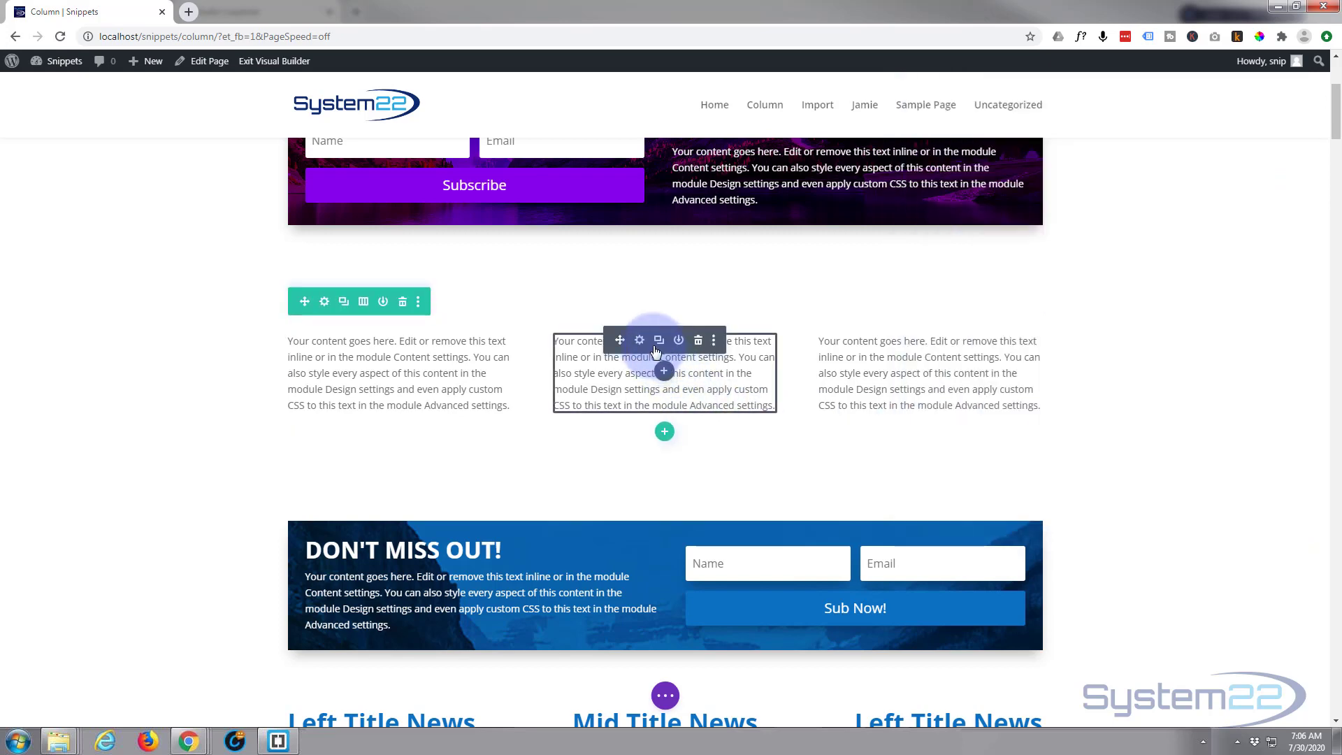
Step: Set the middle text module's Animation Delay to about 800ms
{"action": "left_click", "coordinate": [639, 339]}
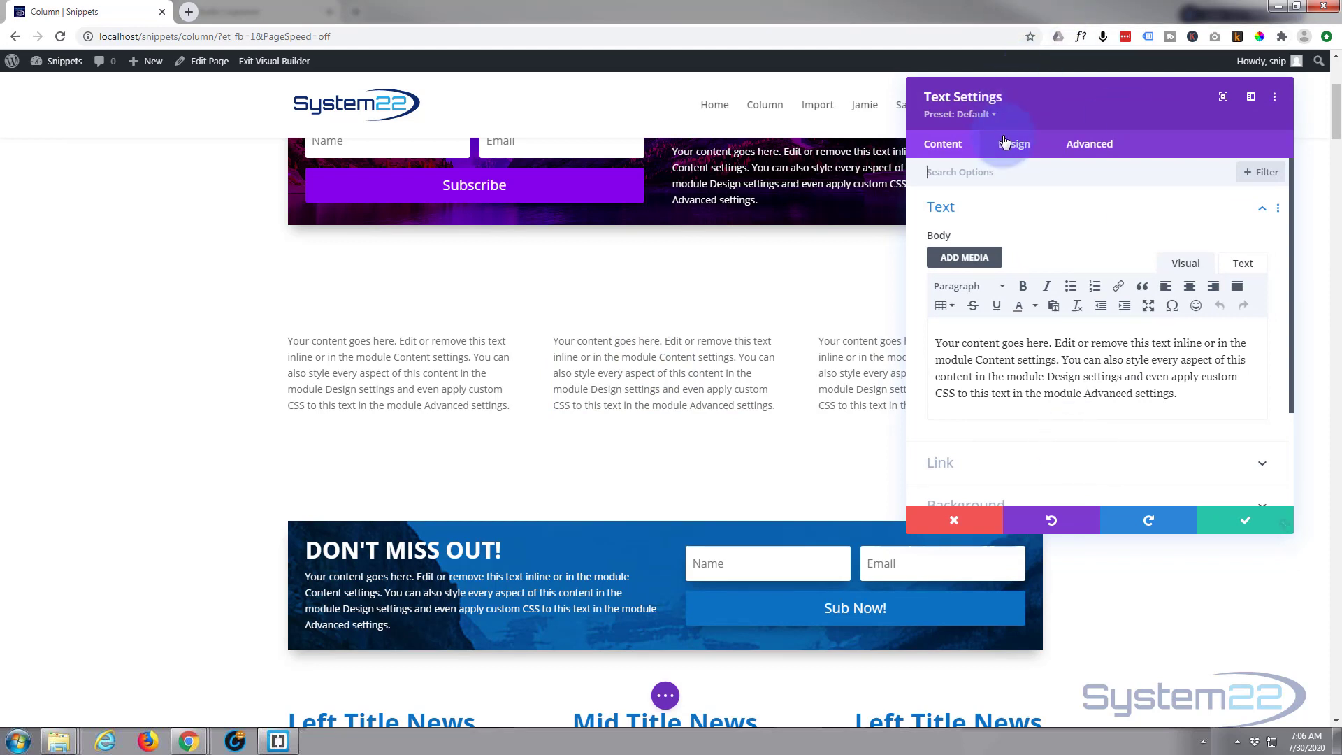
{"action": "left_click", "coordinate": [1014, 144]}
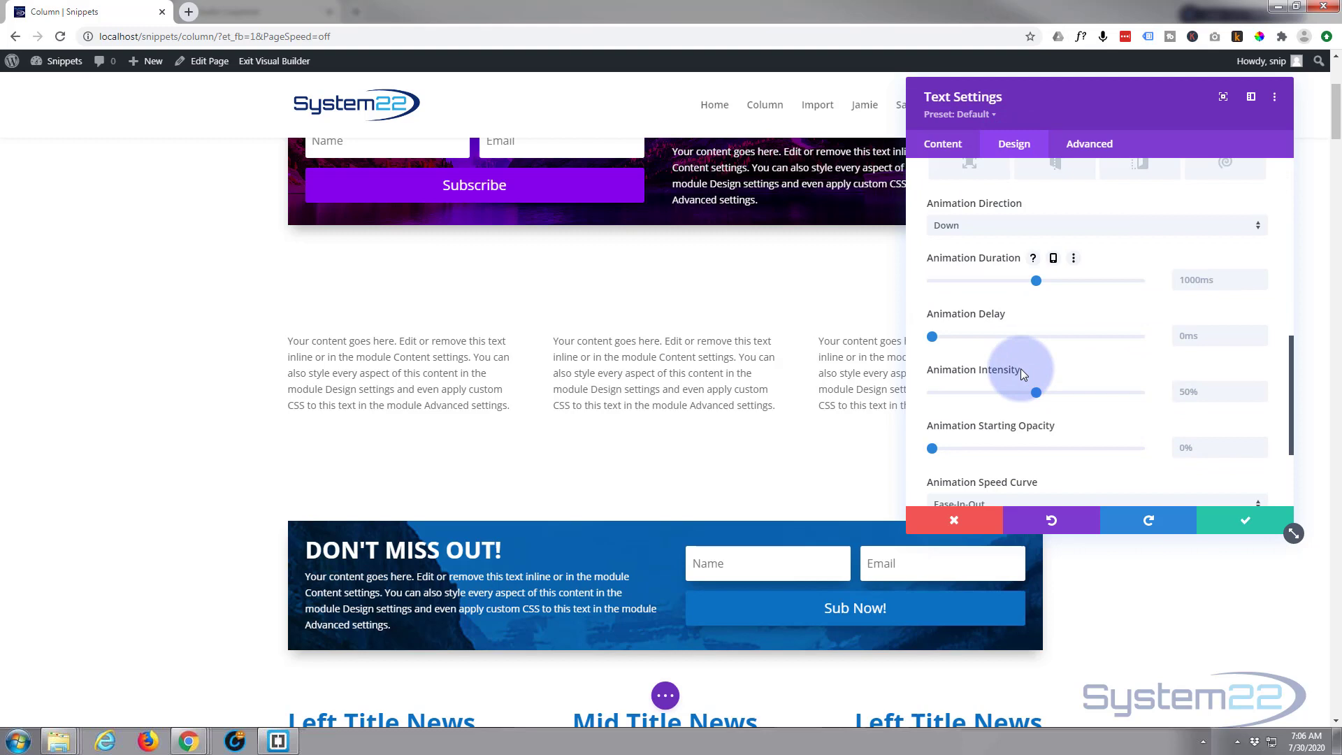
{"action": "left_click_drag", "start_coordinate": [931, 336], "coordinate": [937, 336]}
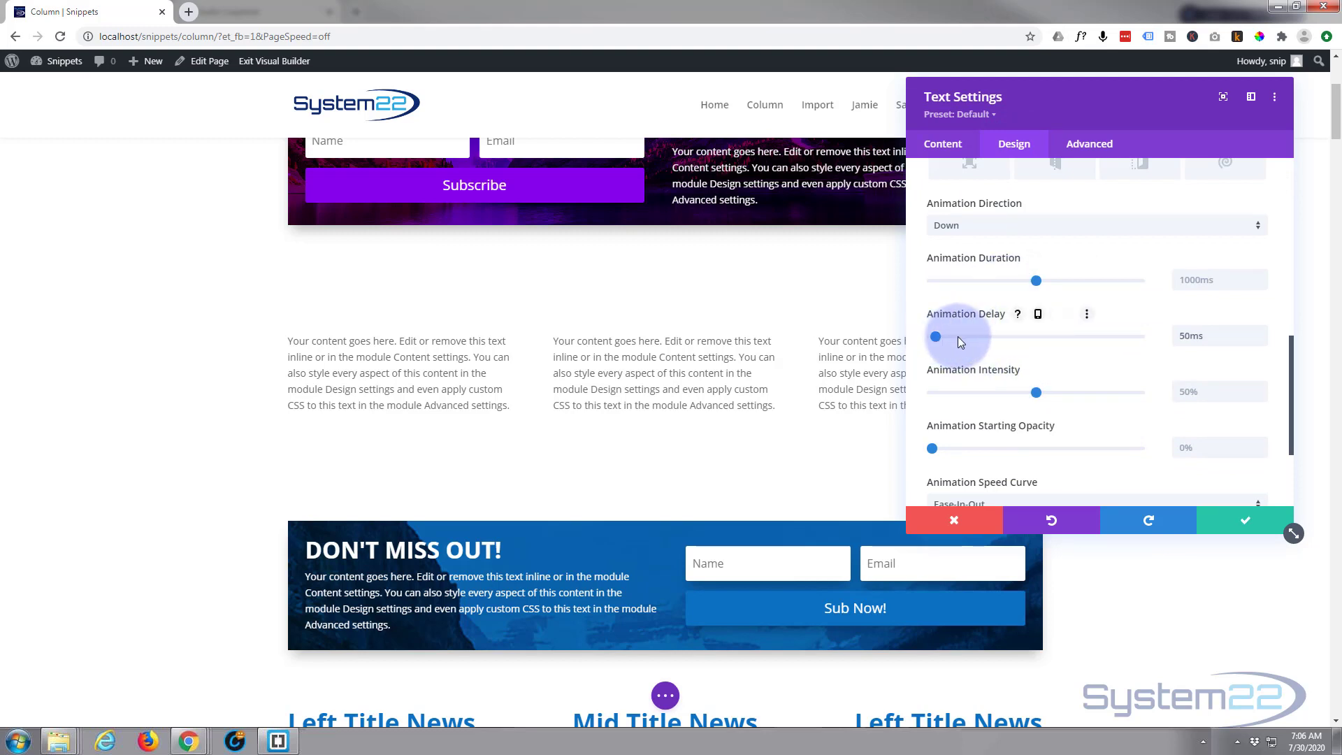
{"action": "left_click_drag", "start_coordinate": [935, 335], "coordinate": [987, 336]}
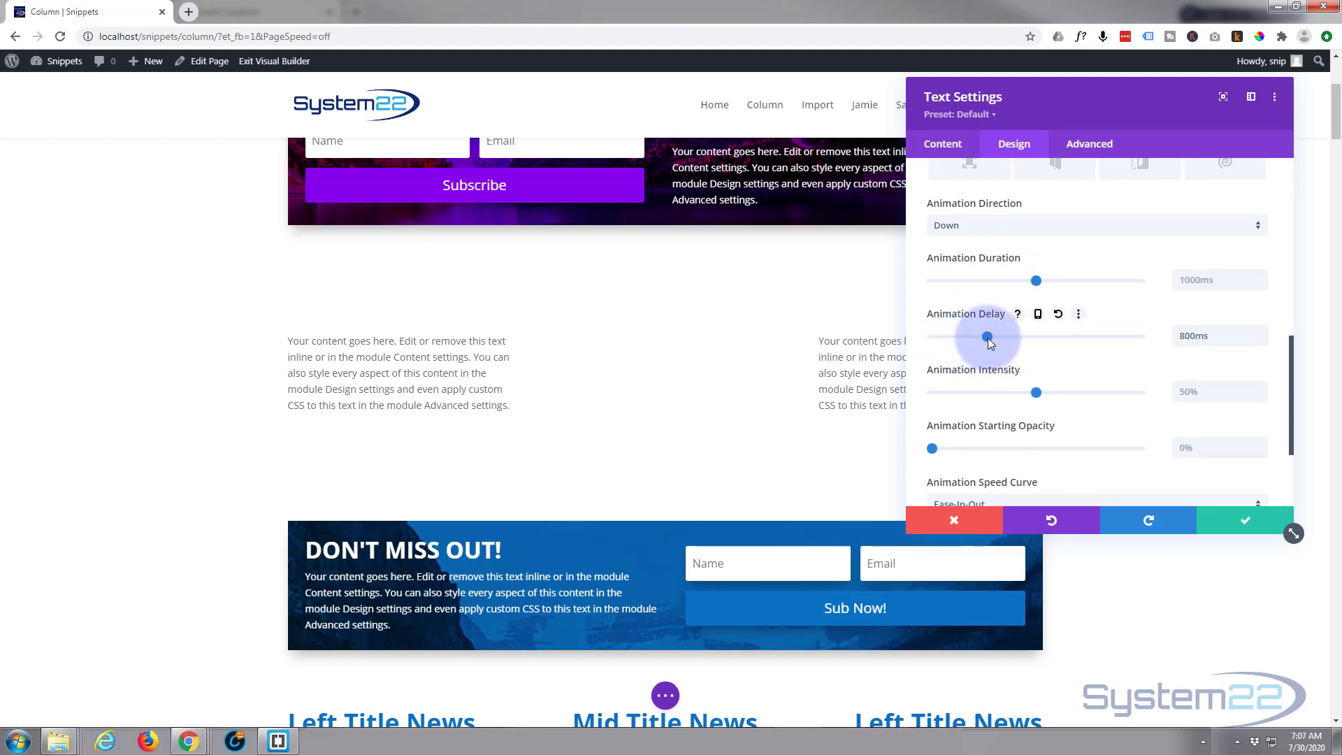
{"action": "left_click_drag", "start_coordinate": [986, 337], "coordinate": [1008, 337]}
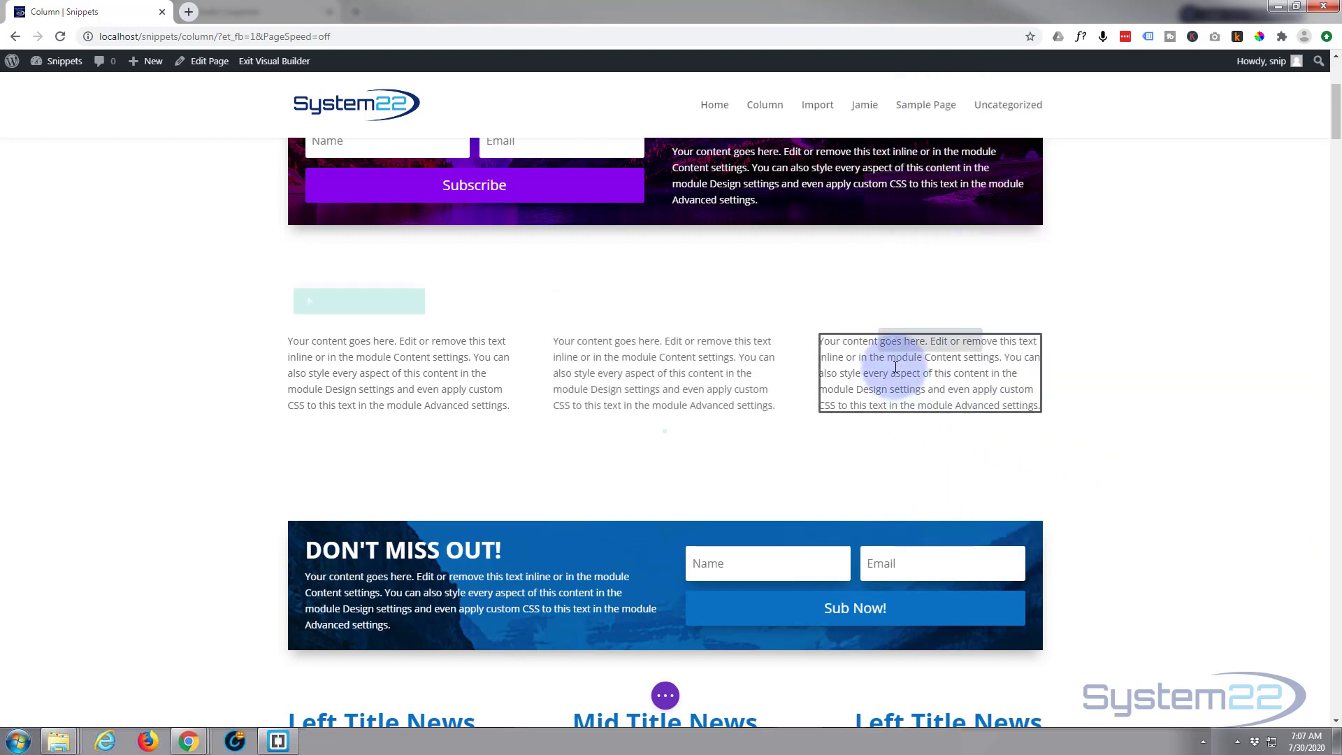
Step: Set the right text module's Animation Delay to 1550ms and save
{"action": "left_click", "coordinate": [929, 372]}
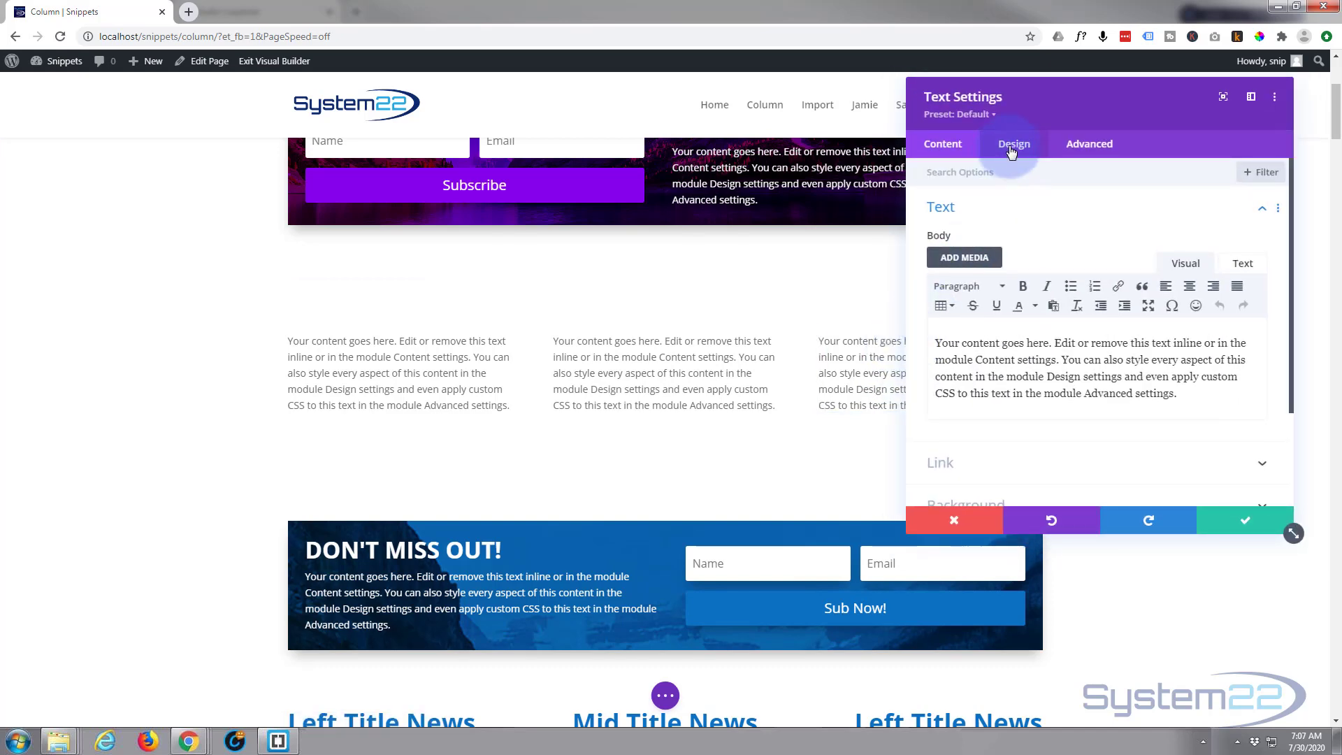
{"action": "left_click", "coordinate": [1014, 144]}
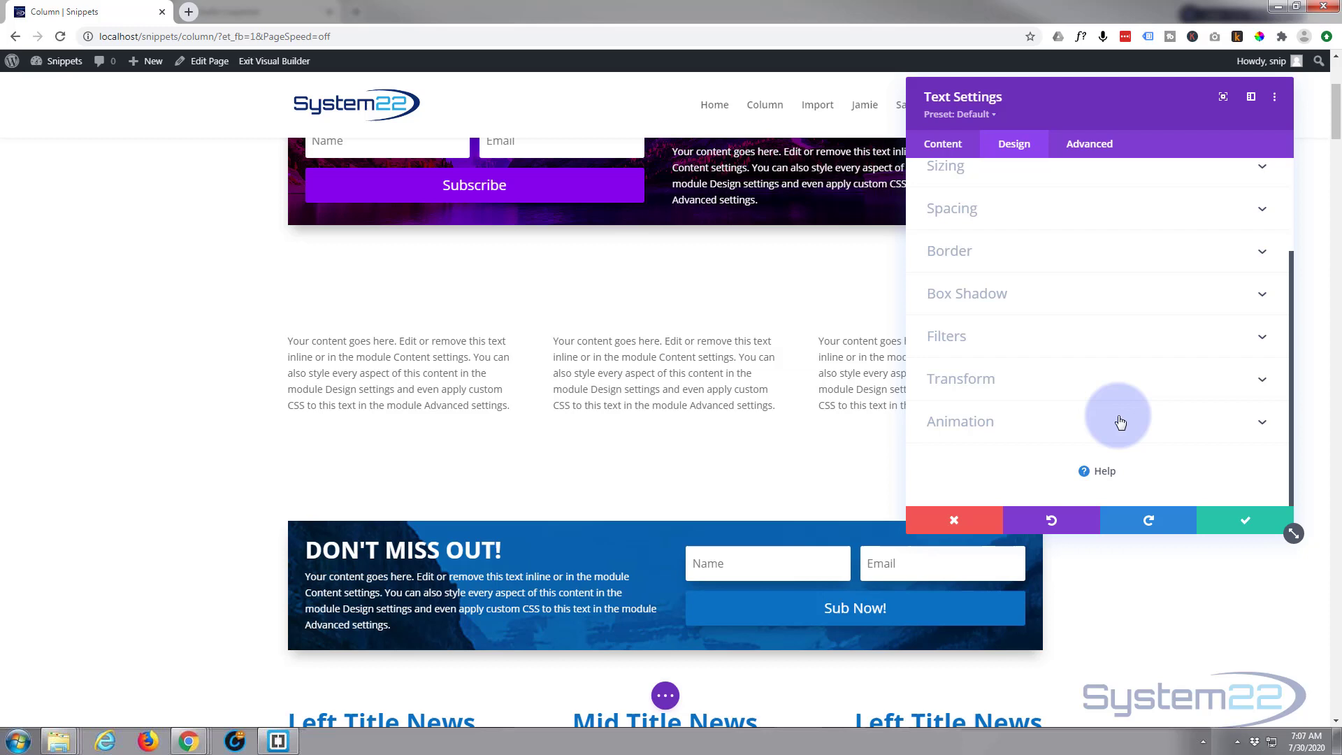
{"action": "left_click", "coordinate": [960, 421]}
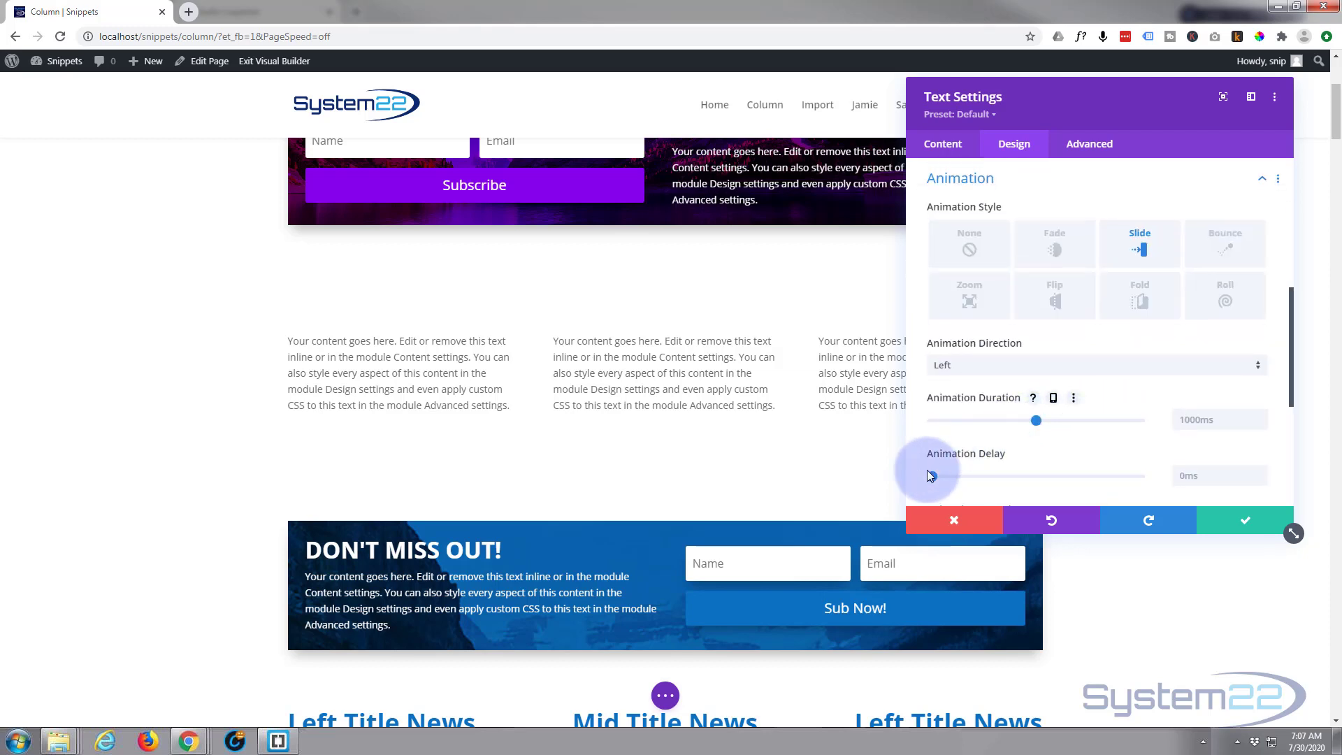
{"action": "left_click_drag", "start_coordinate": [931, 475], "coordinate": [976, 475]}
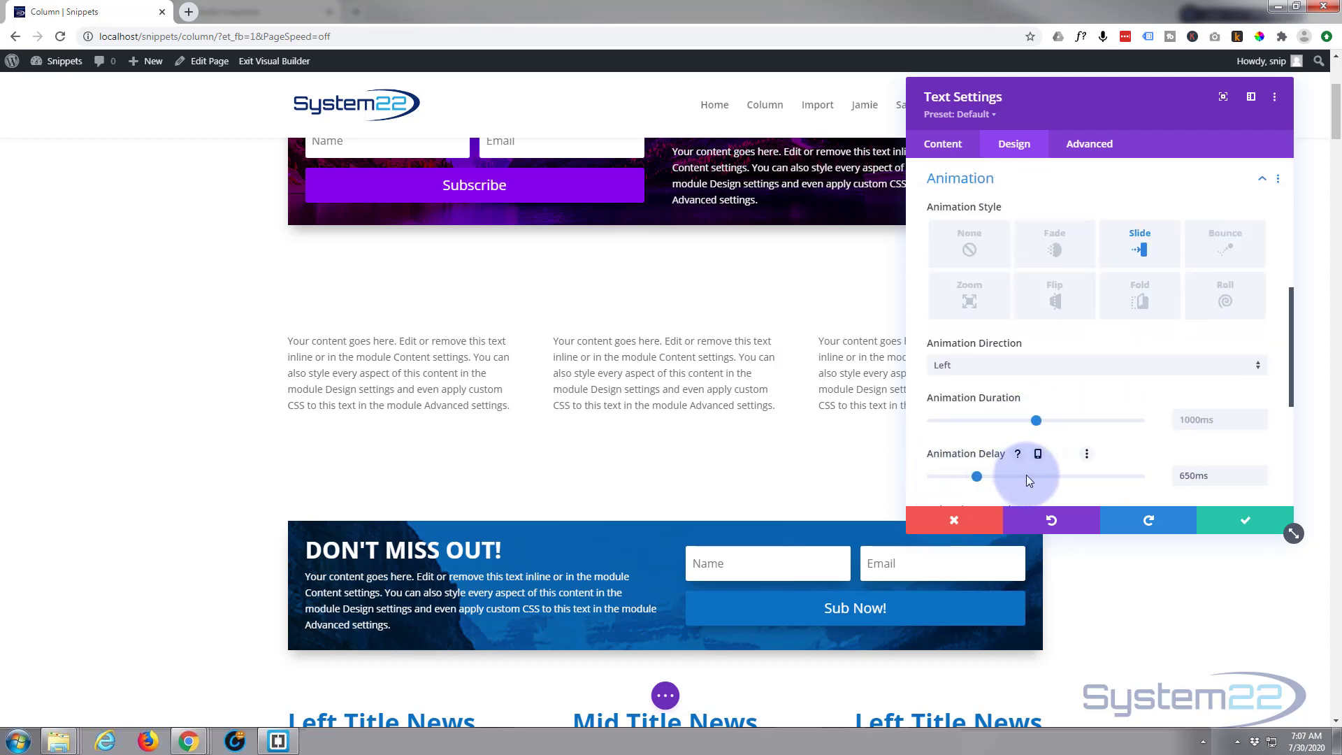
{"action": "left_click_drag", "start_coordinate": [976, 475], "coordinate": [1049, 475]}
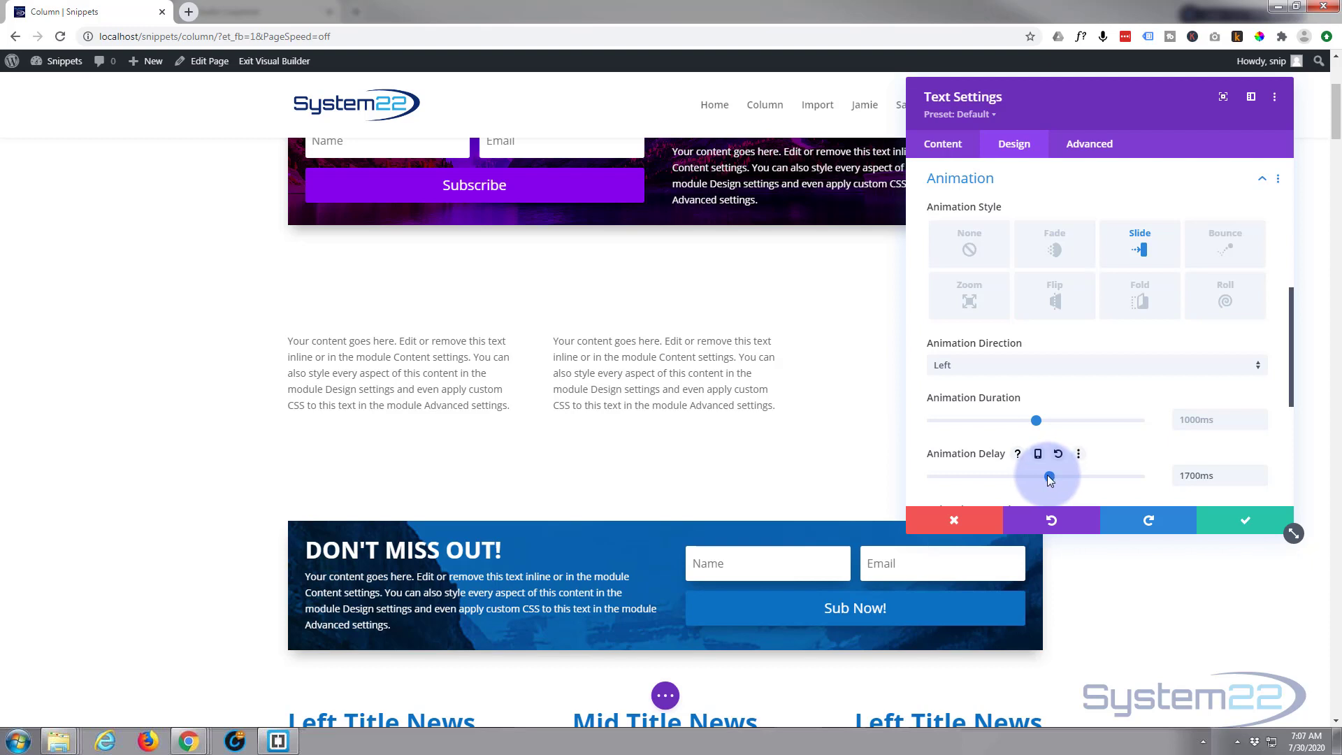
{"action": "left_click_drag", "start_coordinate": [1047, 478], "coordinate": [1039, 478]}
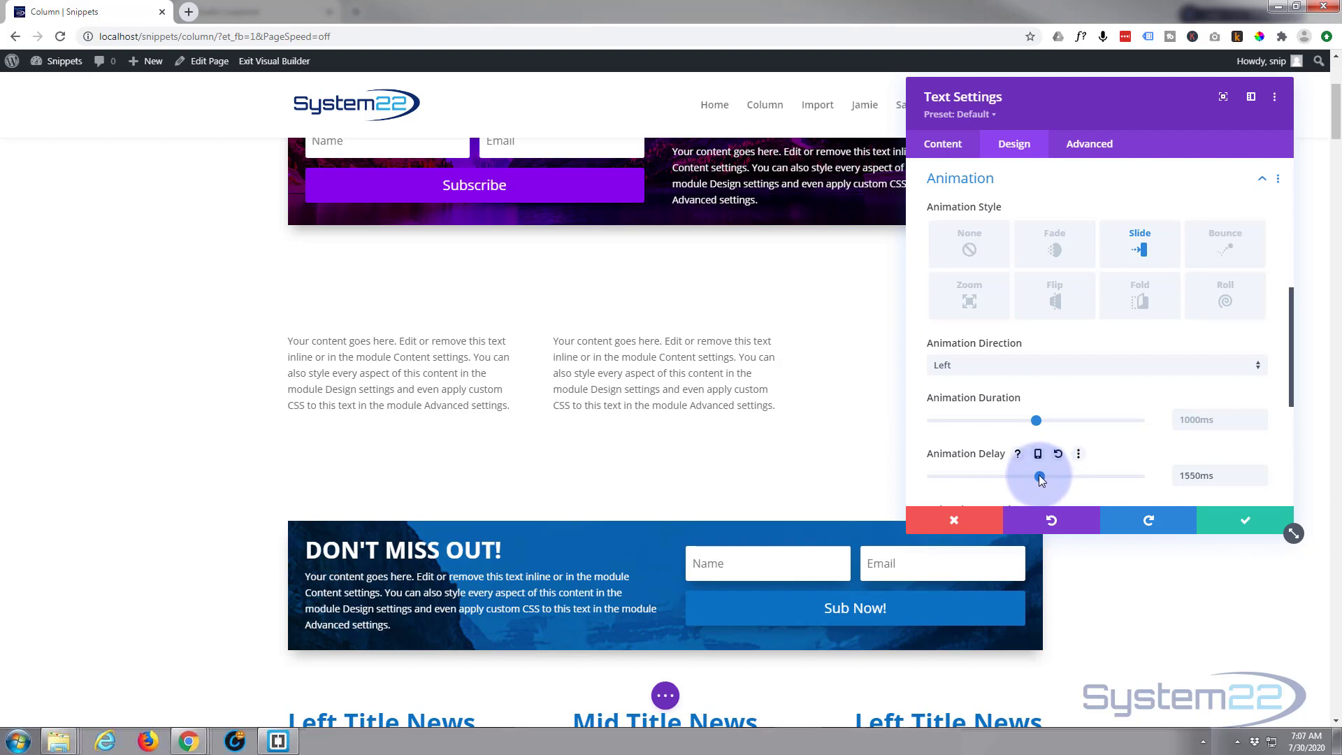
{"action": "left_click", "coordinate": [1244, 520]}
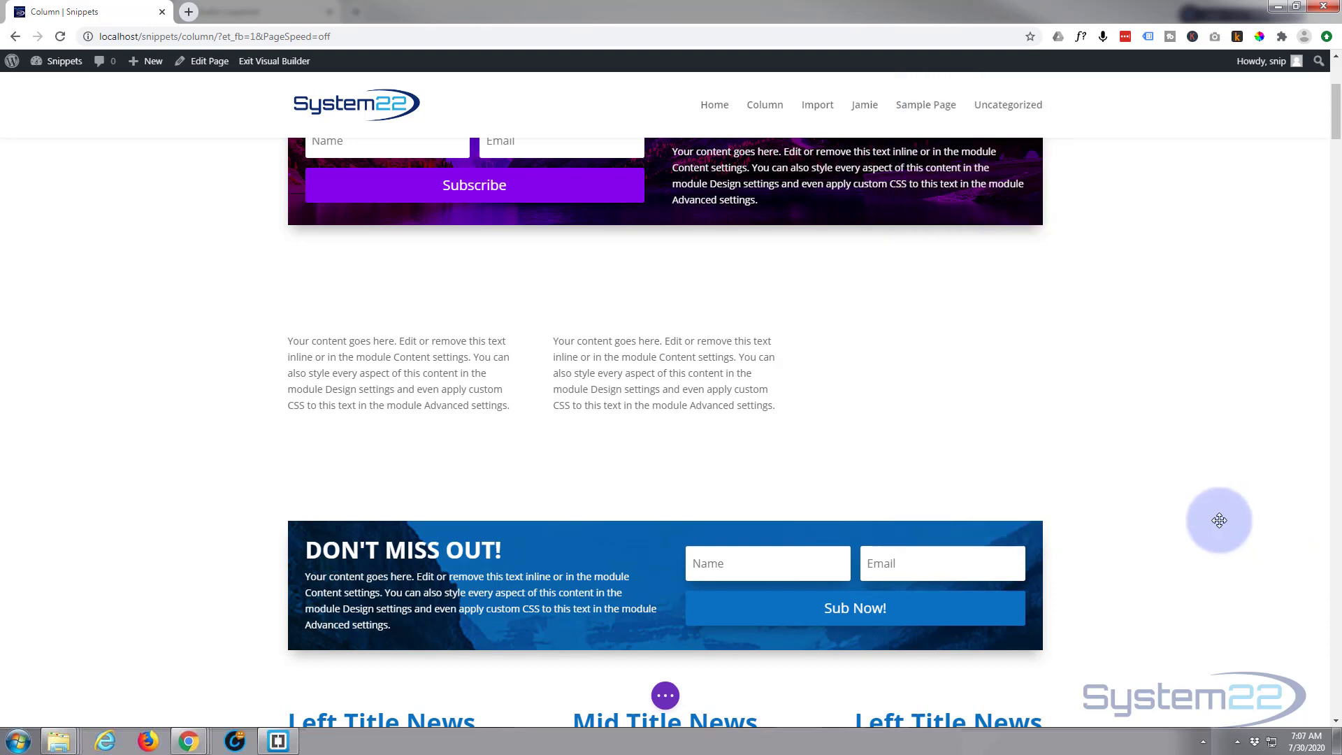
Step: Bring up the page-wide builder actions
{"action": "left_click", "coordinate": [664, 695]}
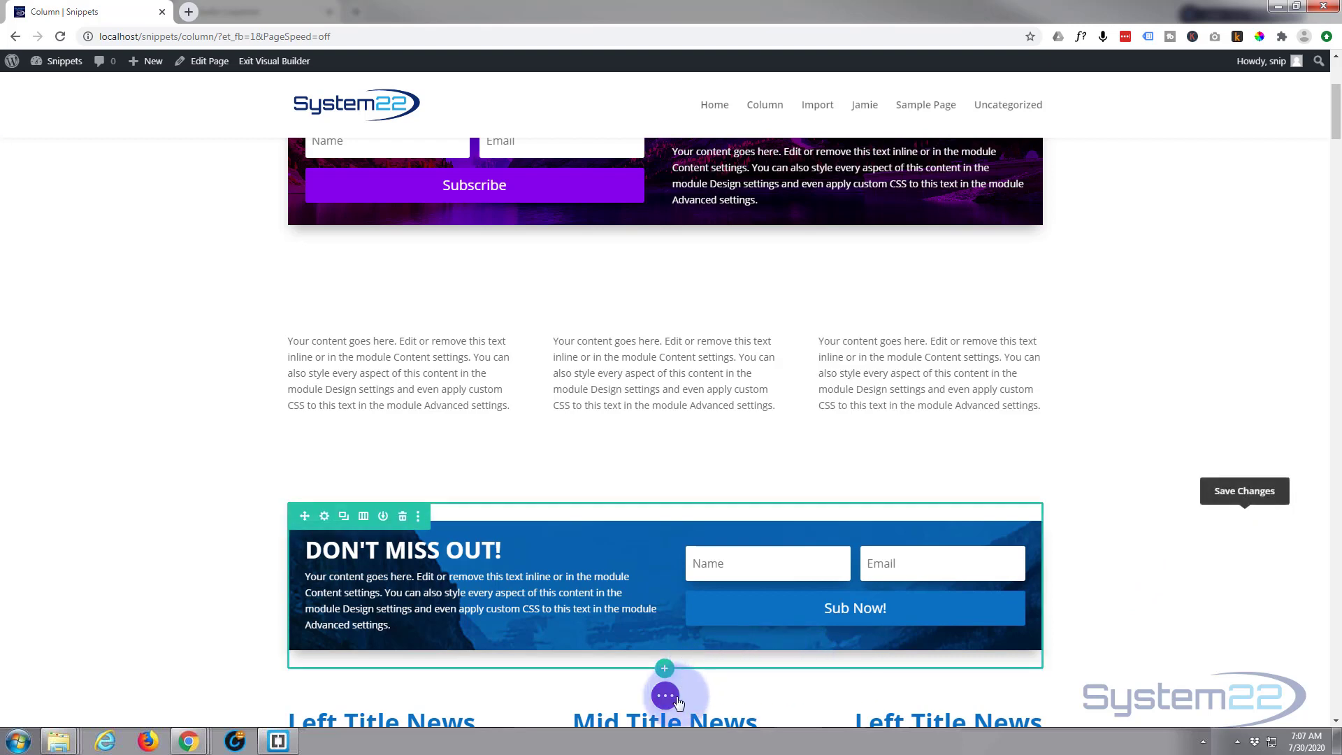
{"action": "left_click", "coordinate": [664, 695]}
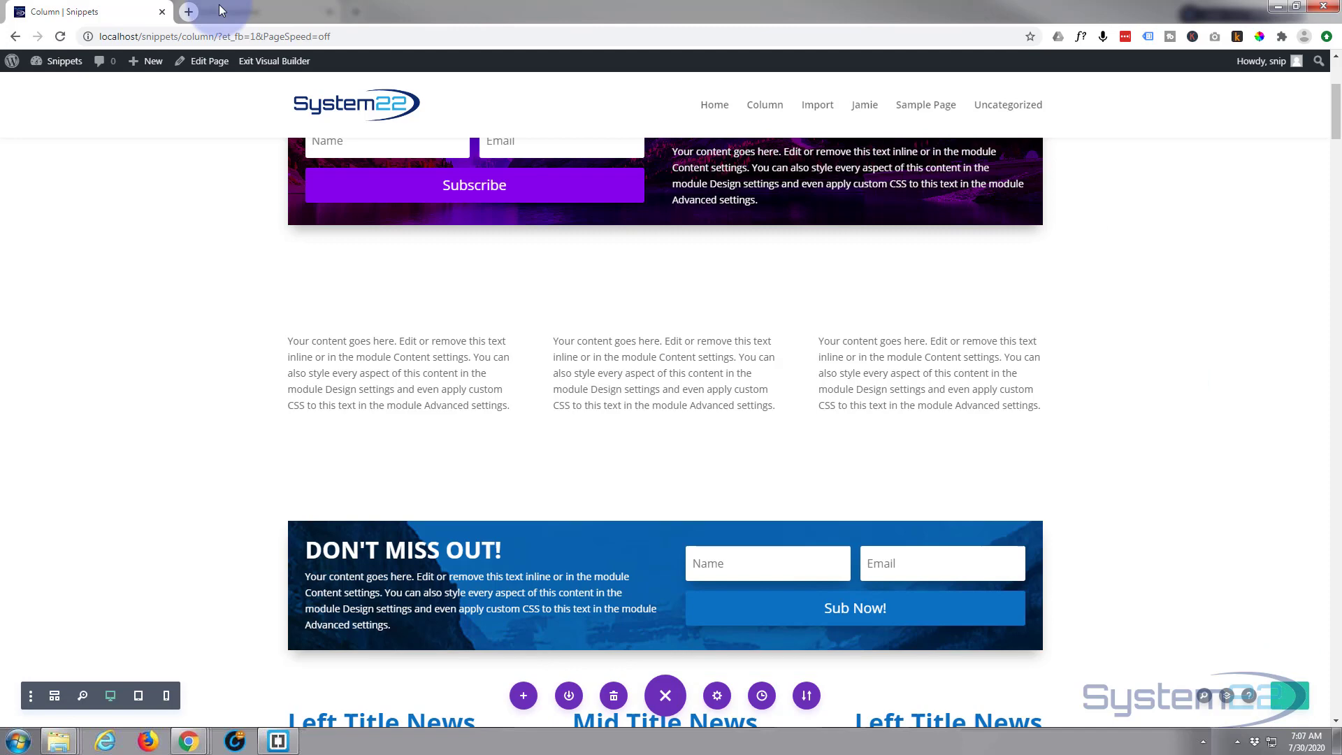
Step: Reload the live page to replay the column animations, then re-enable the Visual Builder
{"action": "left_click", "coordinate": [664, 695]}
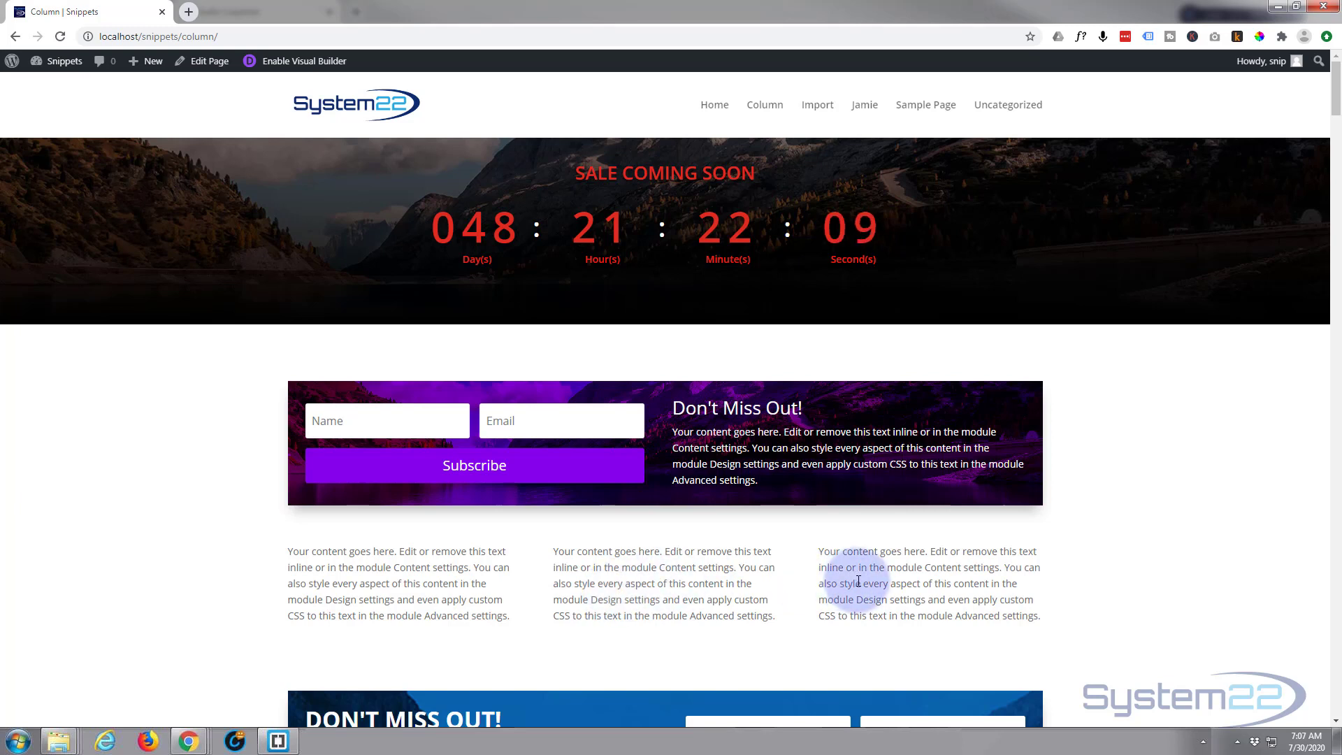
{"action": "left_click", "coordinate": [56, 60]}
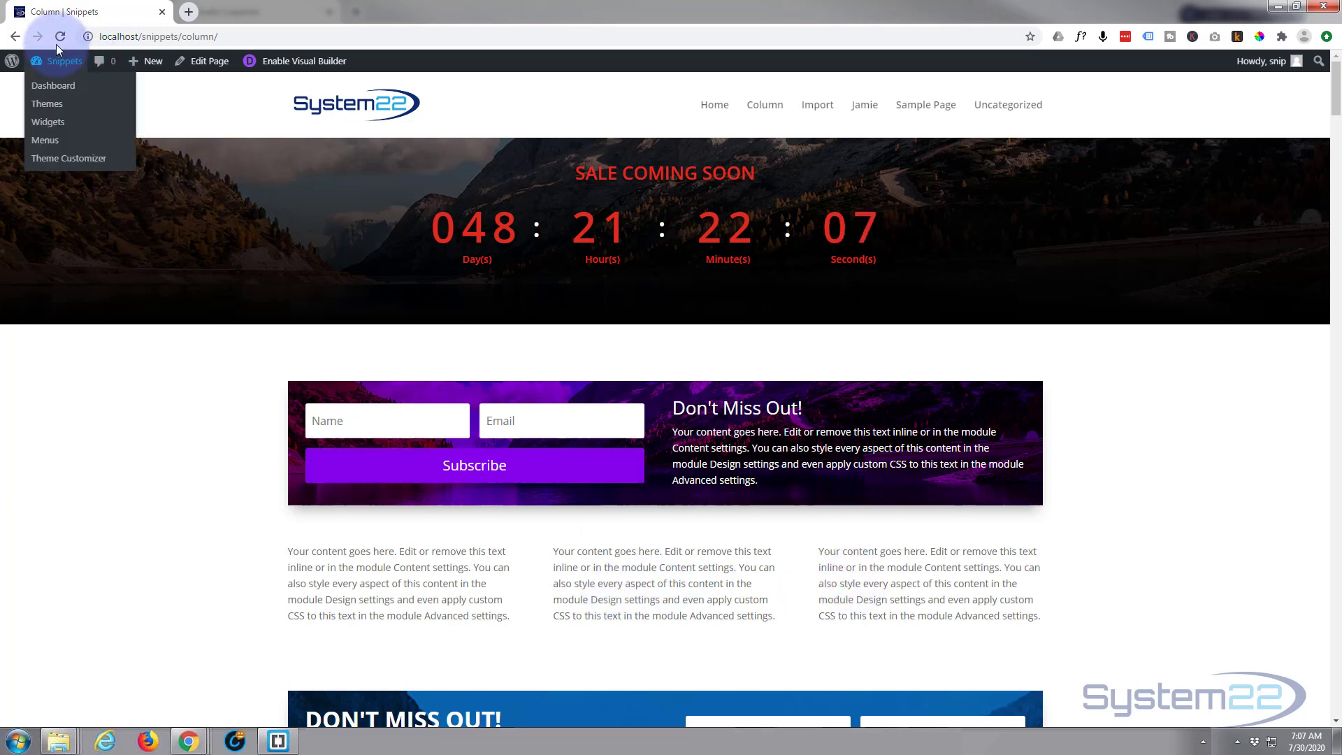
{"action": "left_click", "coordinate": [60, 37]}
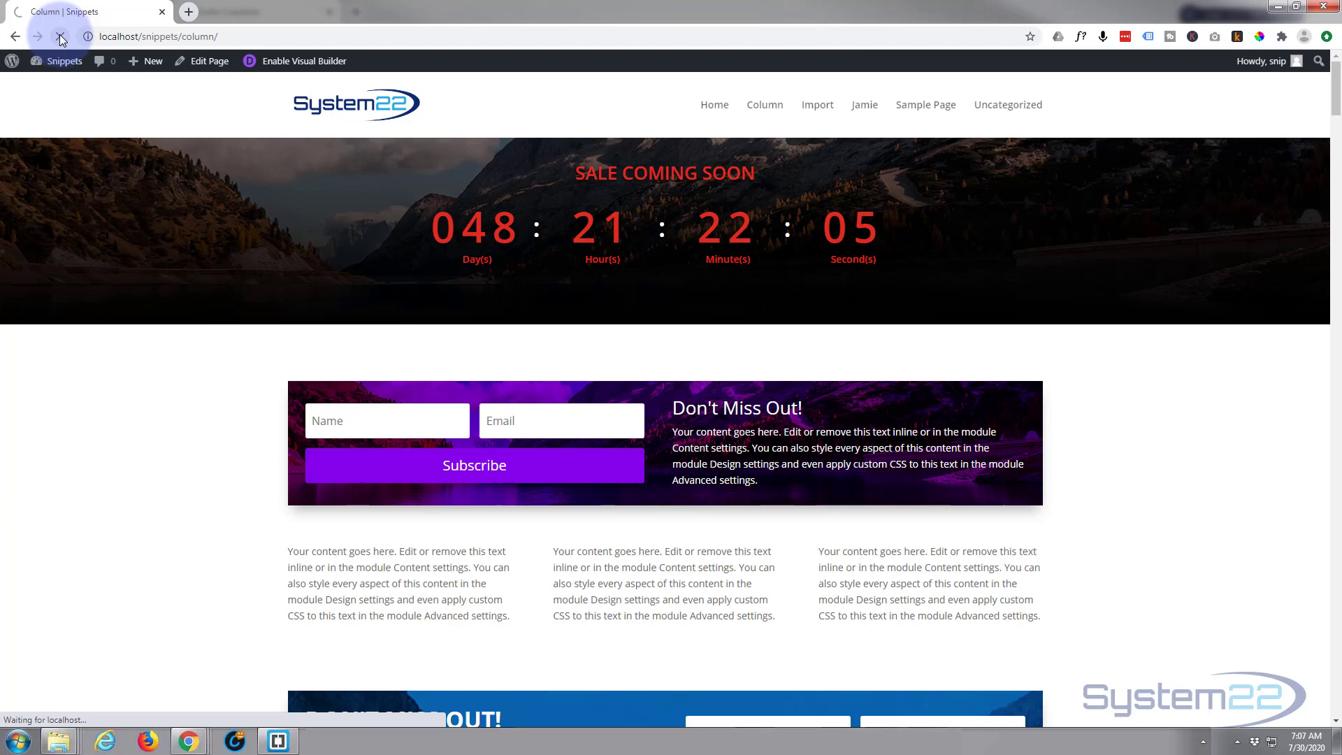
{"action": "left_click", "coordinate": [60, 36]}
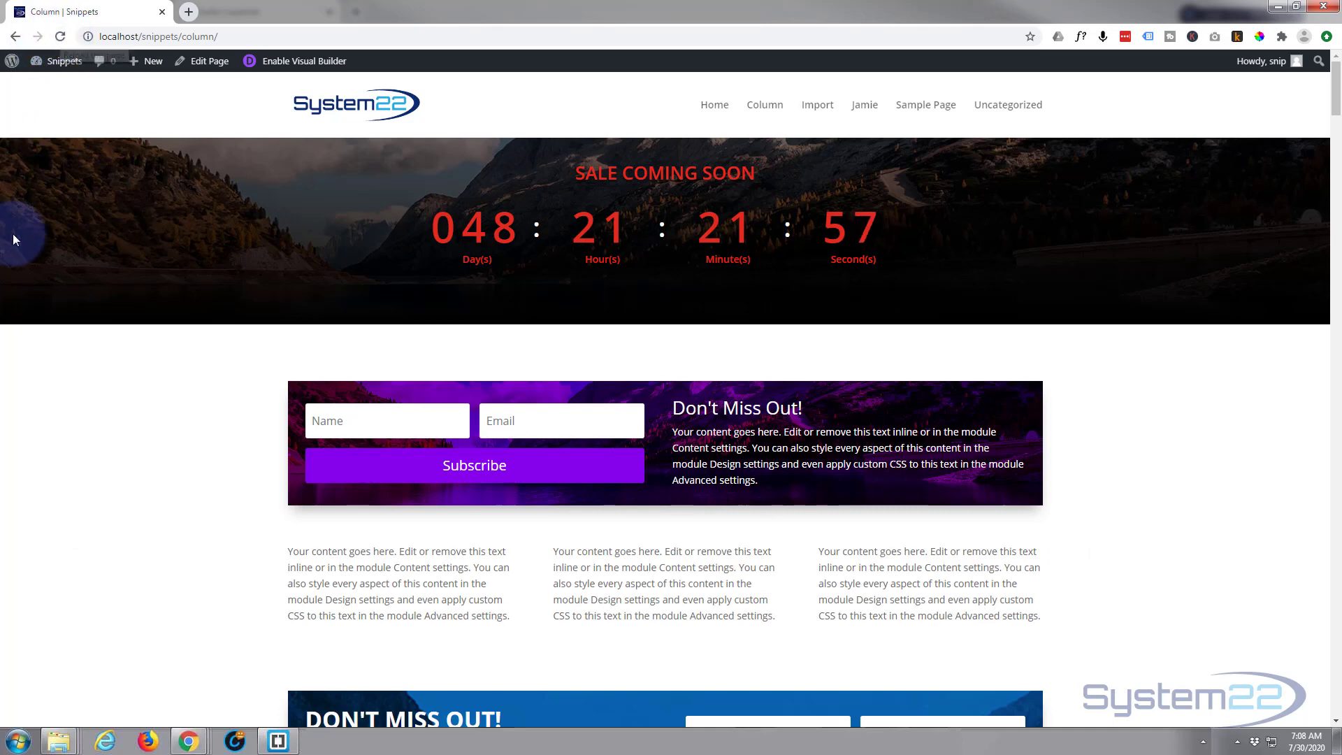
{"action": "scroll", "scroll_direction": "down", "scroll_amount": 3}
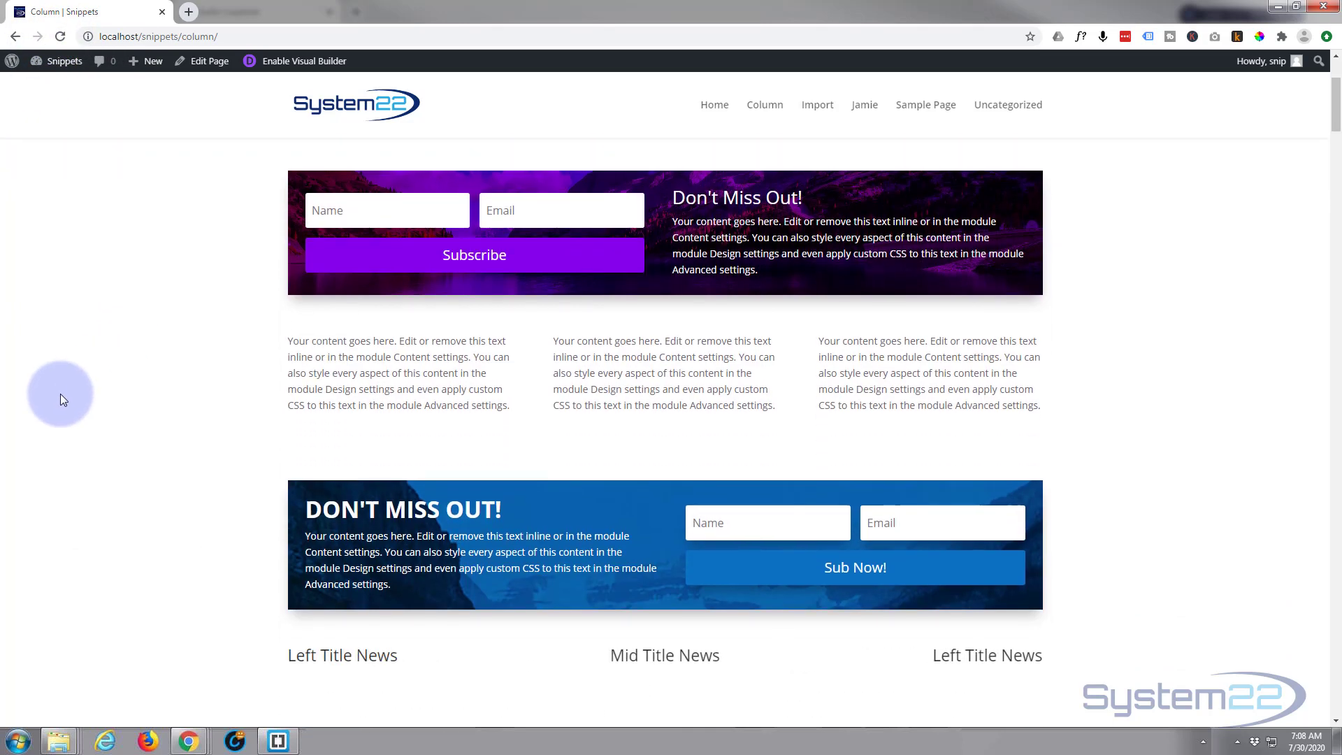
{"action": "scroll", "scroll_direction": "down", "scroll_amount": 3}
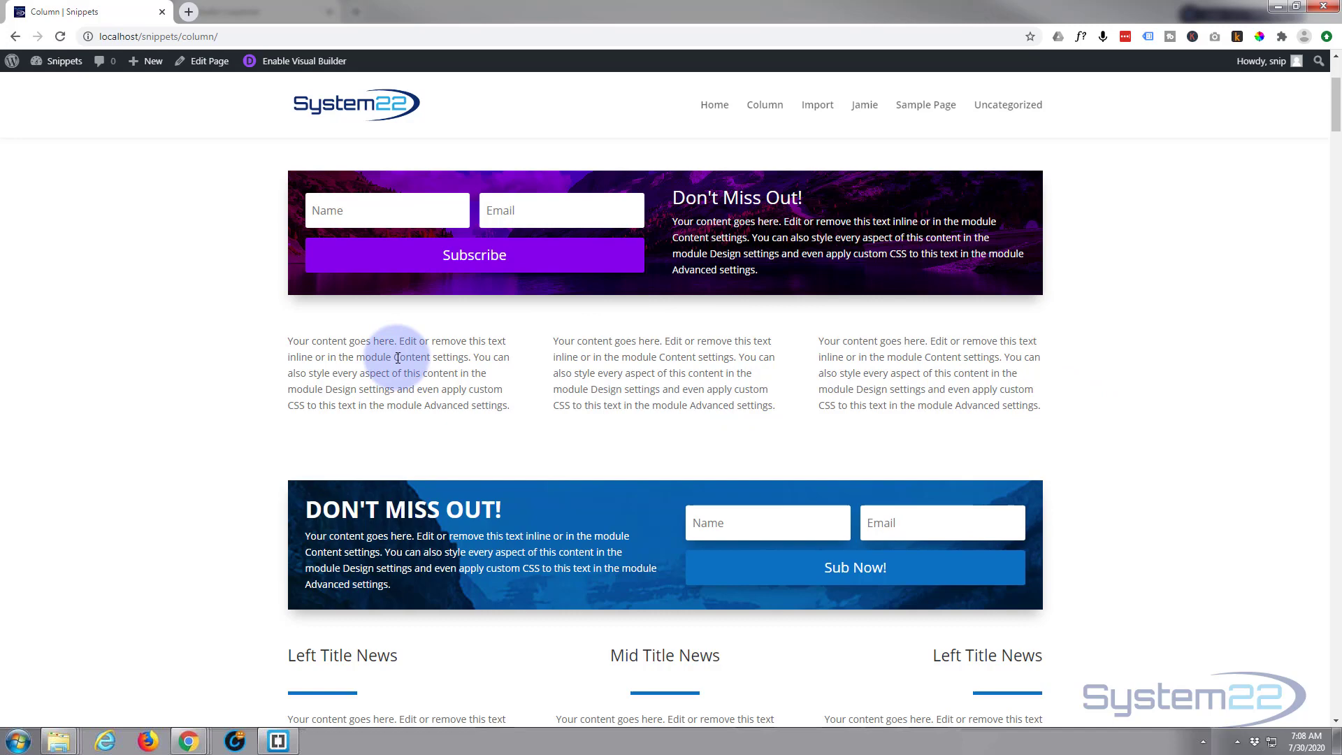
{"action": "left_click", "coordinate": [303, 60]}
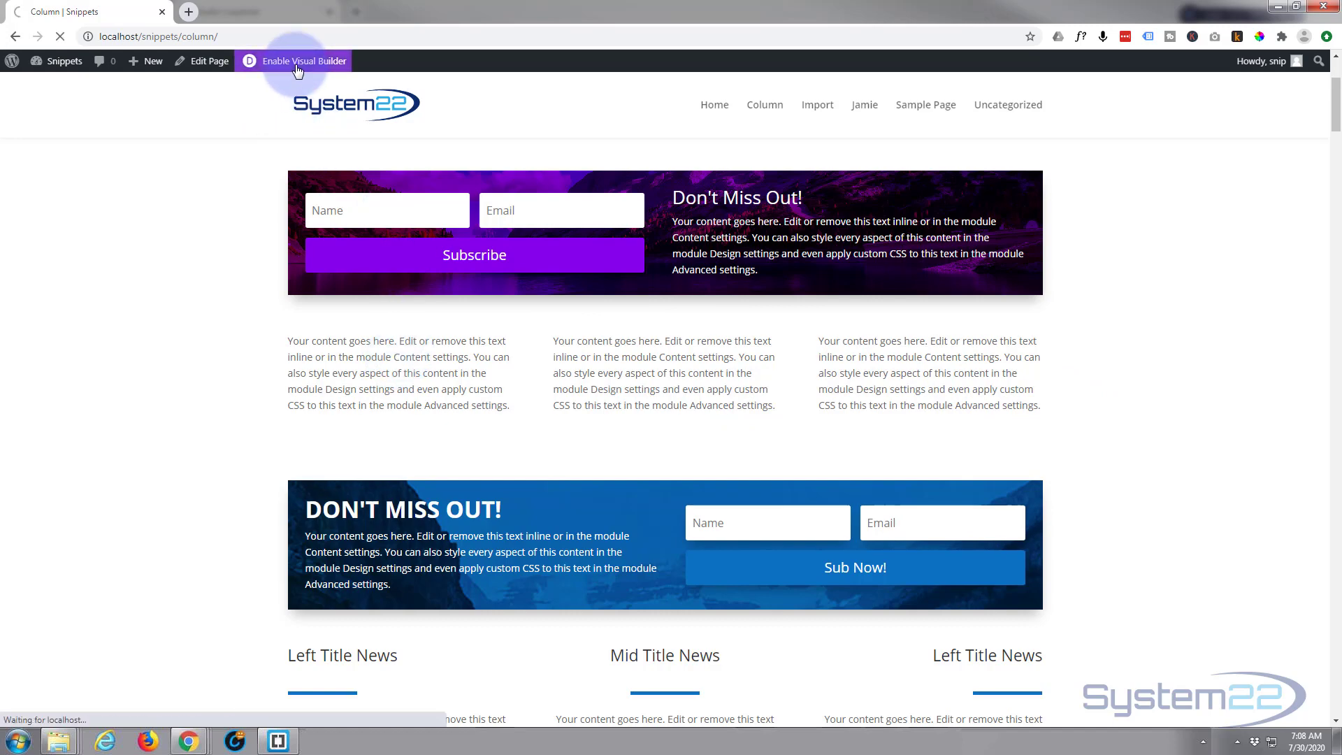
Step: Set the left text module's Animation Intensity to 9% under Design > Animation and save
{"action": "left_click", "coordinate": [302, 60]}
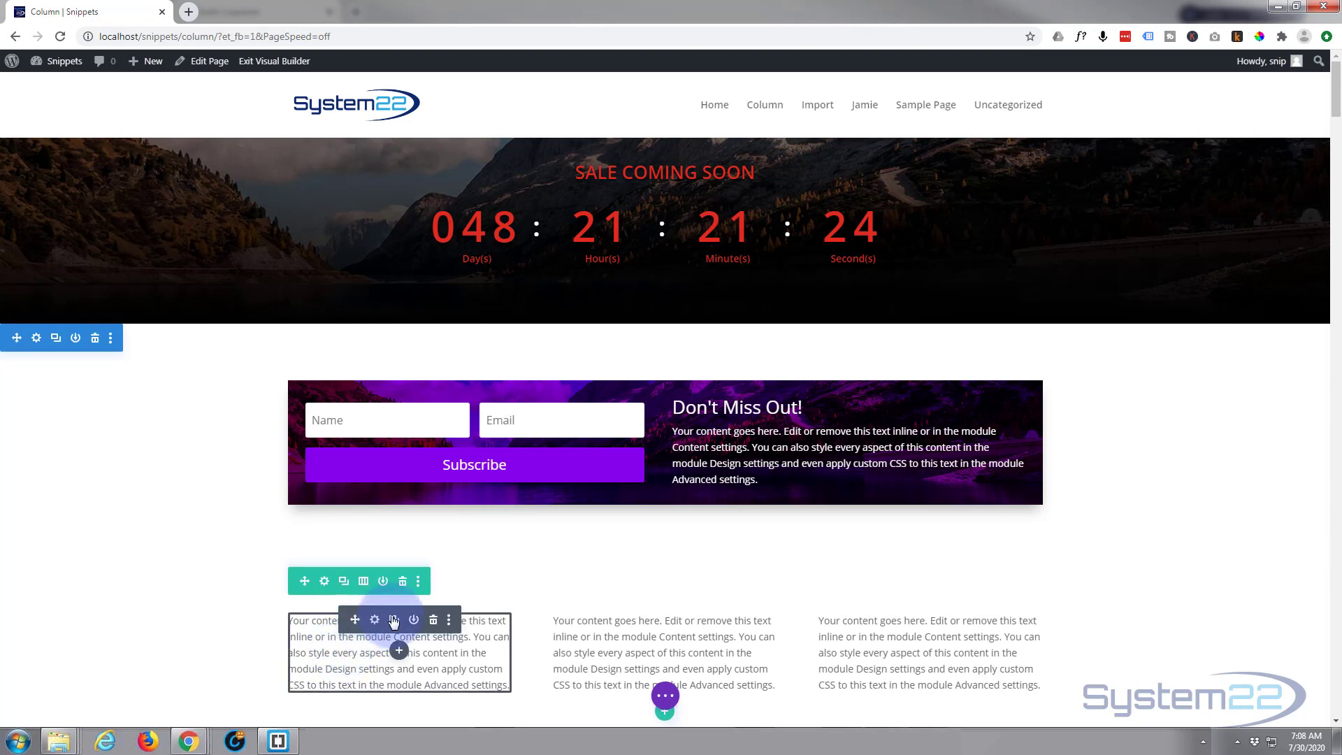
{"action": "left_click", "coordinate": [374, 619]}
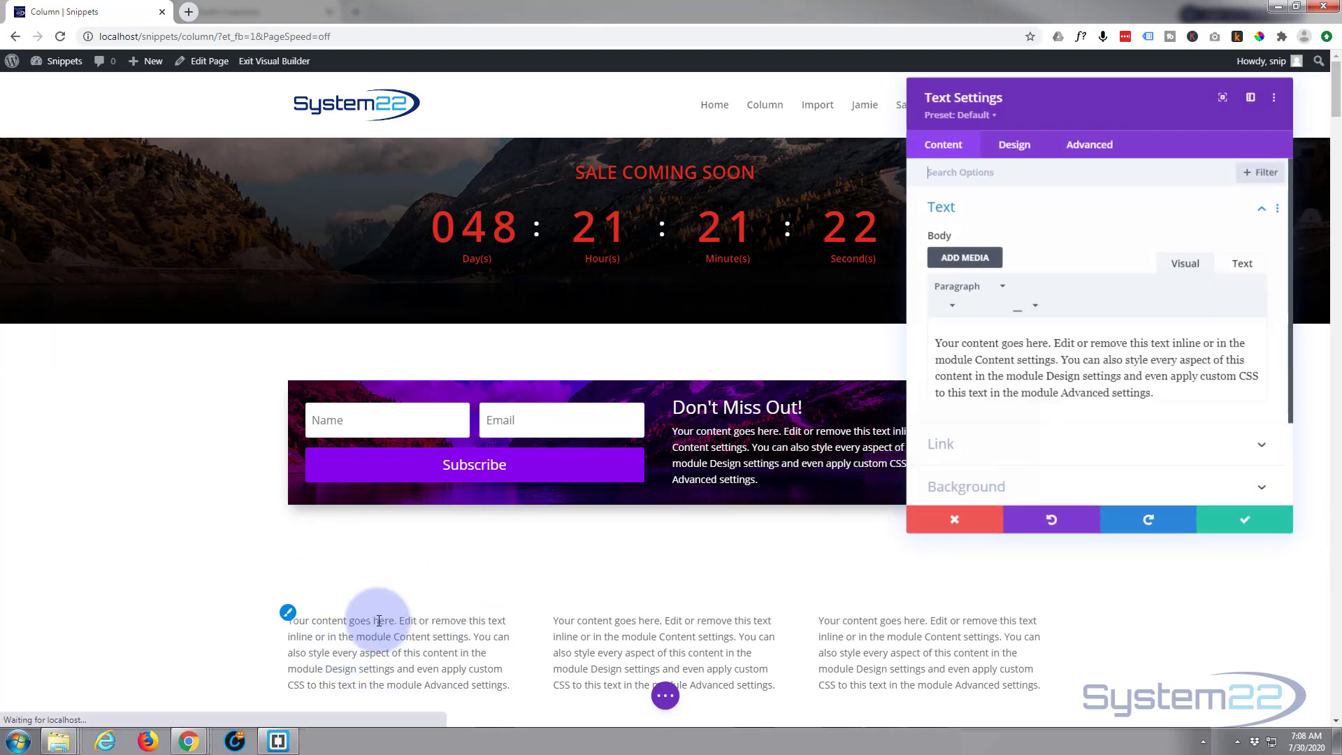
{"action": "left_click", "coordinate": [1014, 144]}
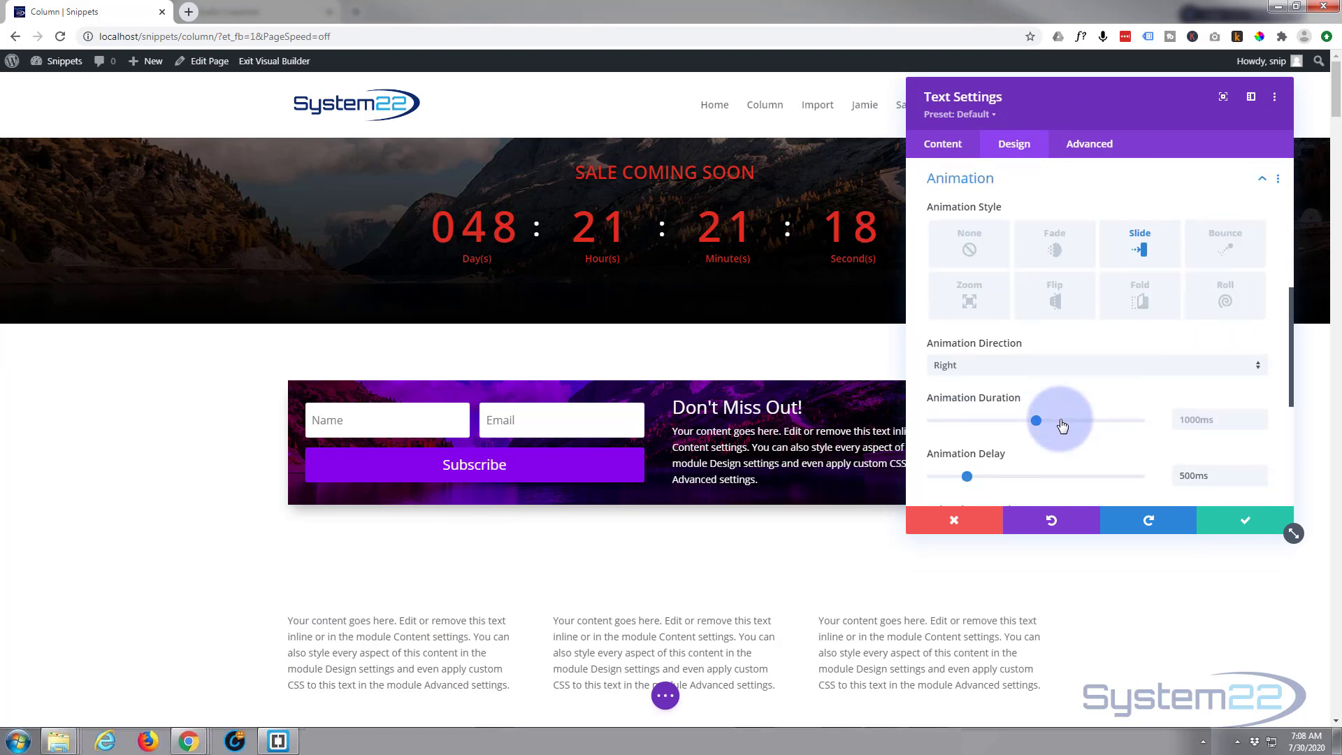
{"action": "scroll", "scroll_direction": "down", "scroll_amount": 3}
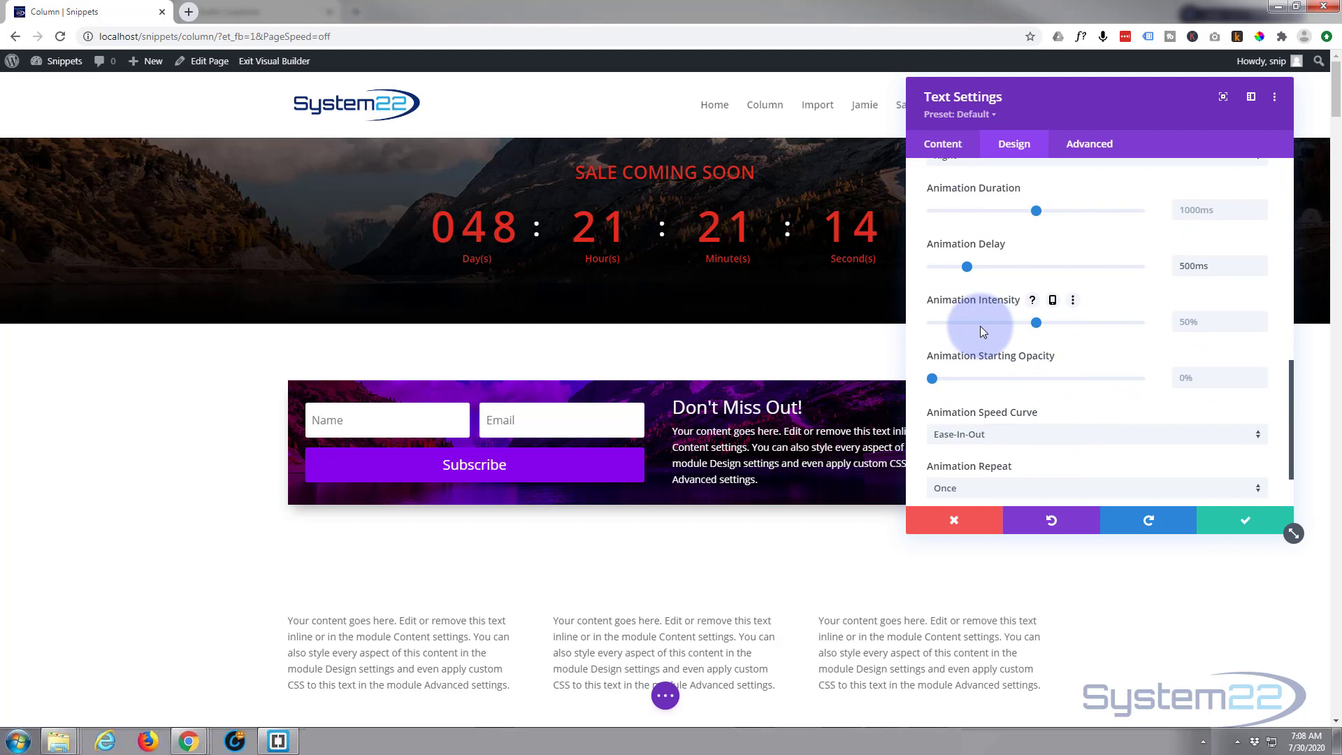
{"action": "left_click_drag", "start_coordinate": [1036, 323], "coordinate": [953, 323]}
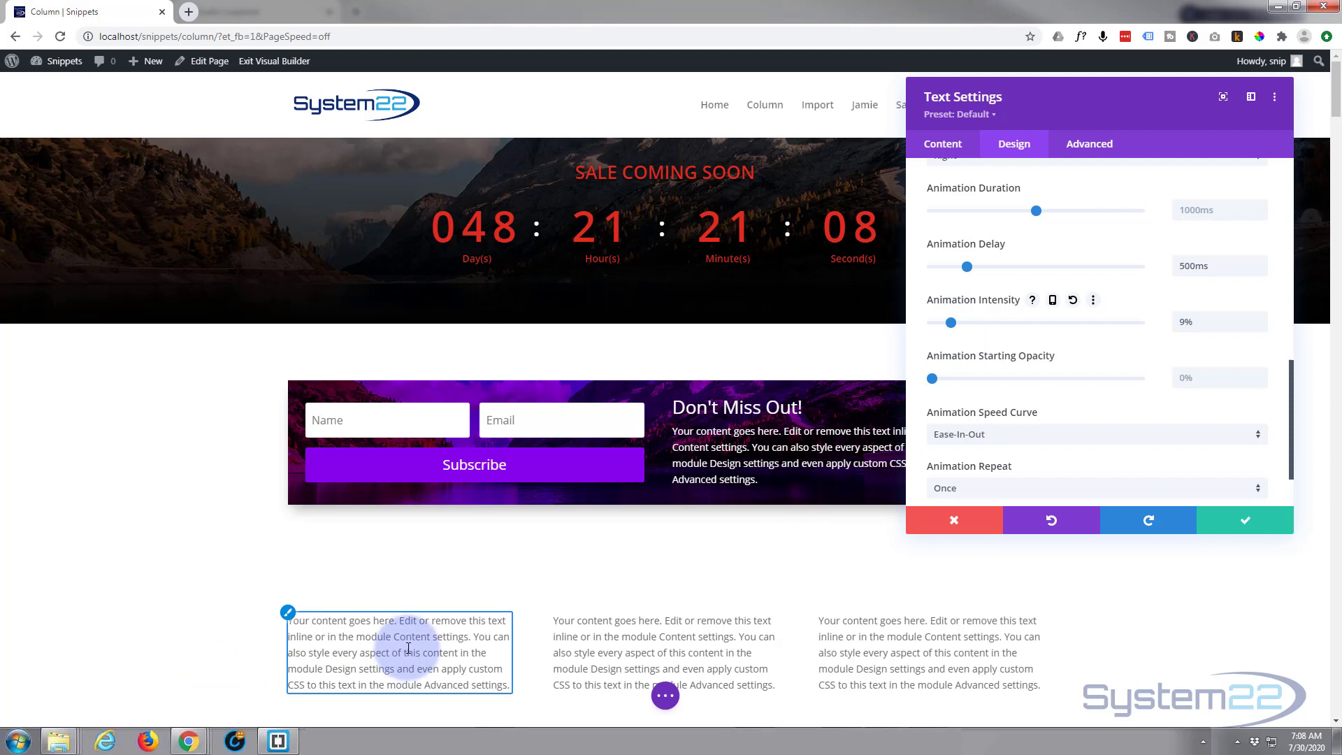
{"action": "left_click", "coordinate": [1246, 520]}
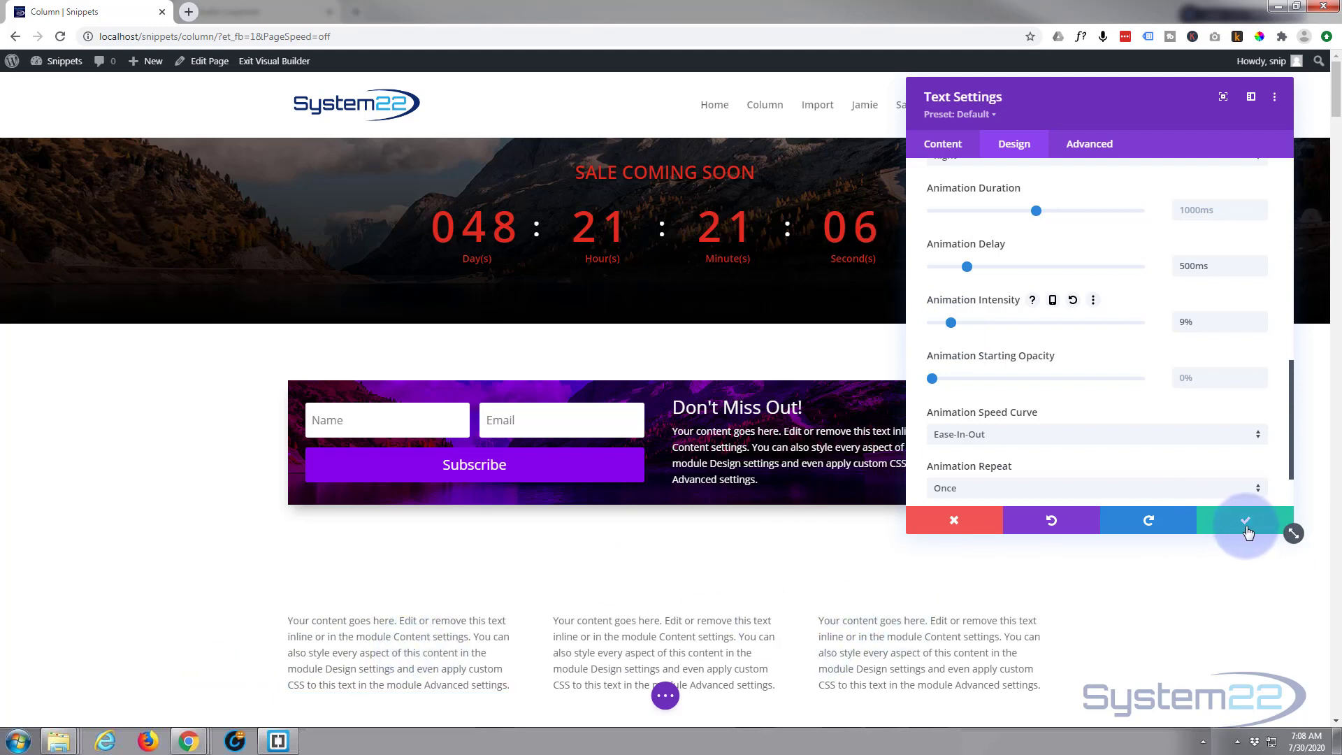
{"action": "left_click", "coordinate": [1246, 520]}
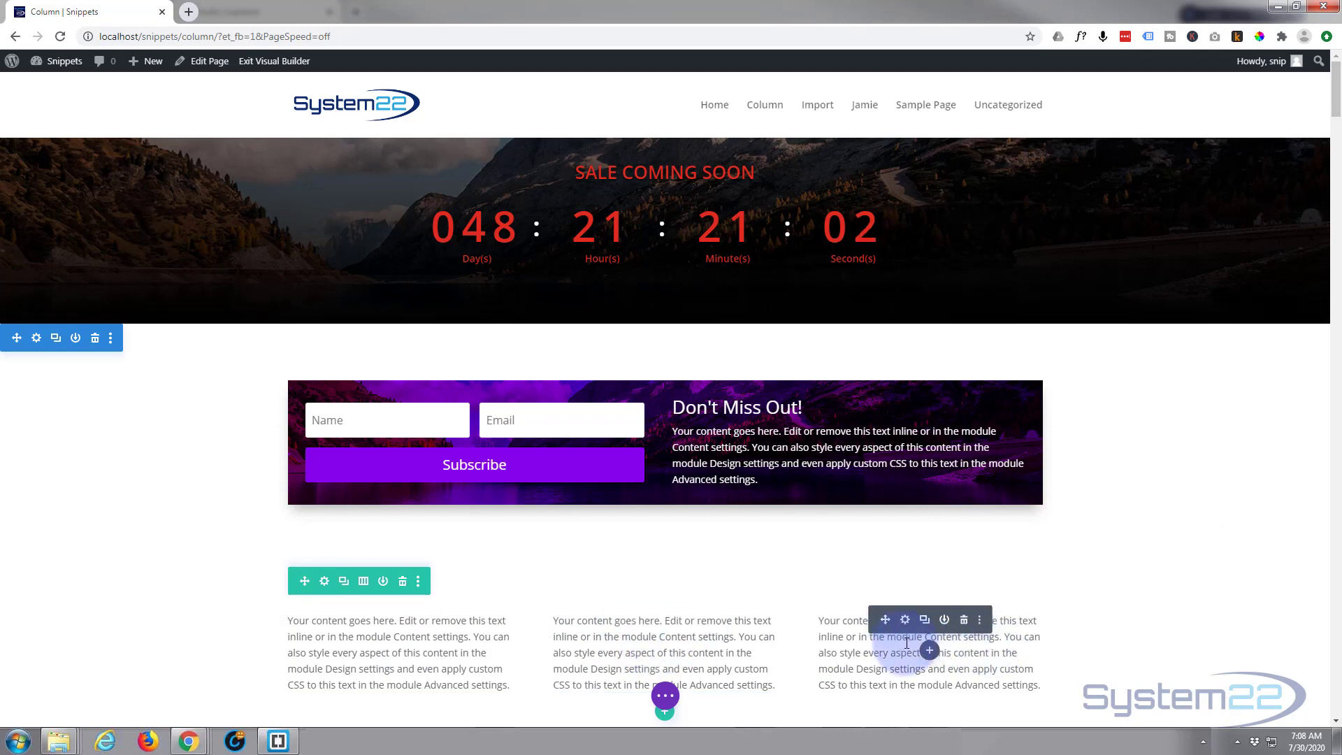
Step: Set the right text module's Animation Intensity to 96% (via 100%) and save
{"action": "left_click", "coordinate": [905, 620]}
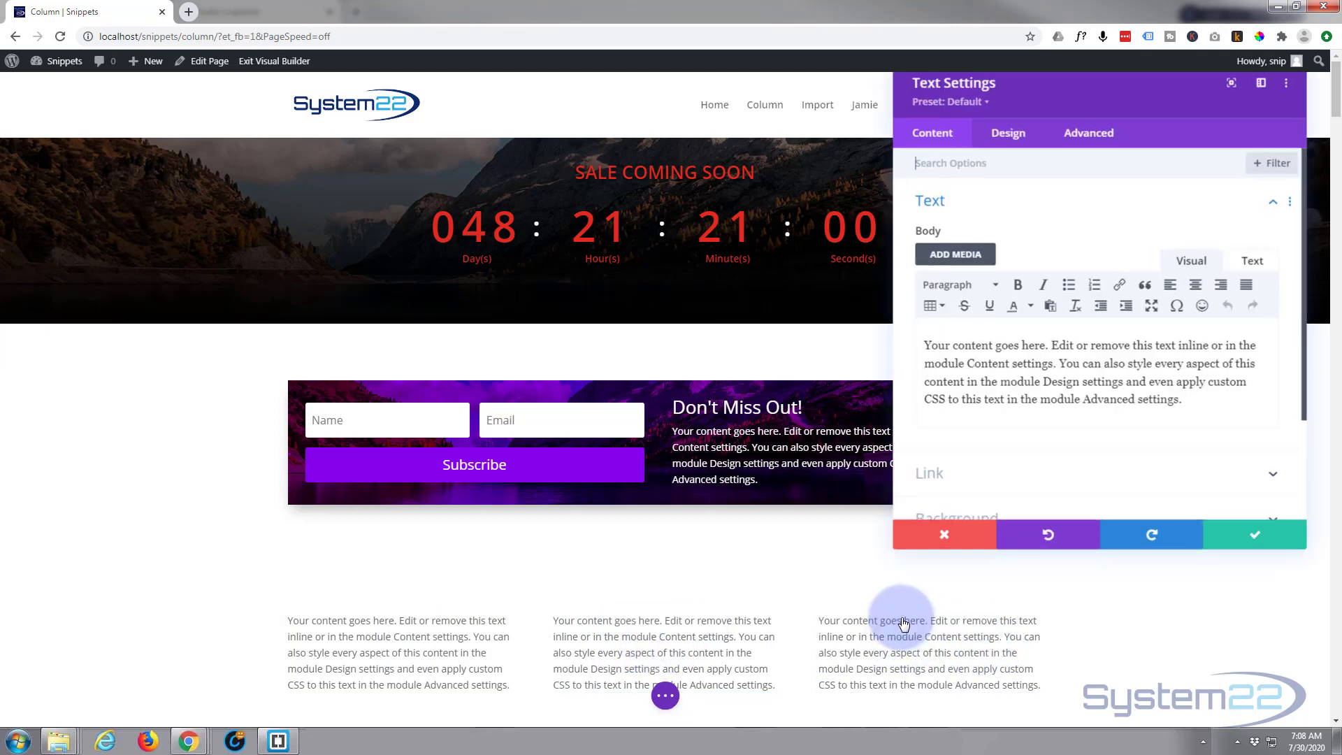
{"action": "left_click", "coordinate": [1014, 142]}
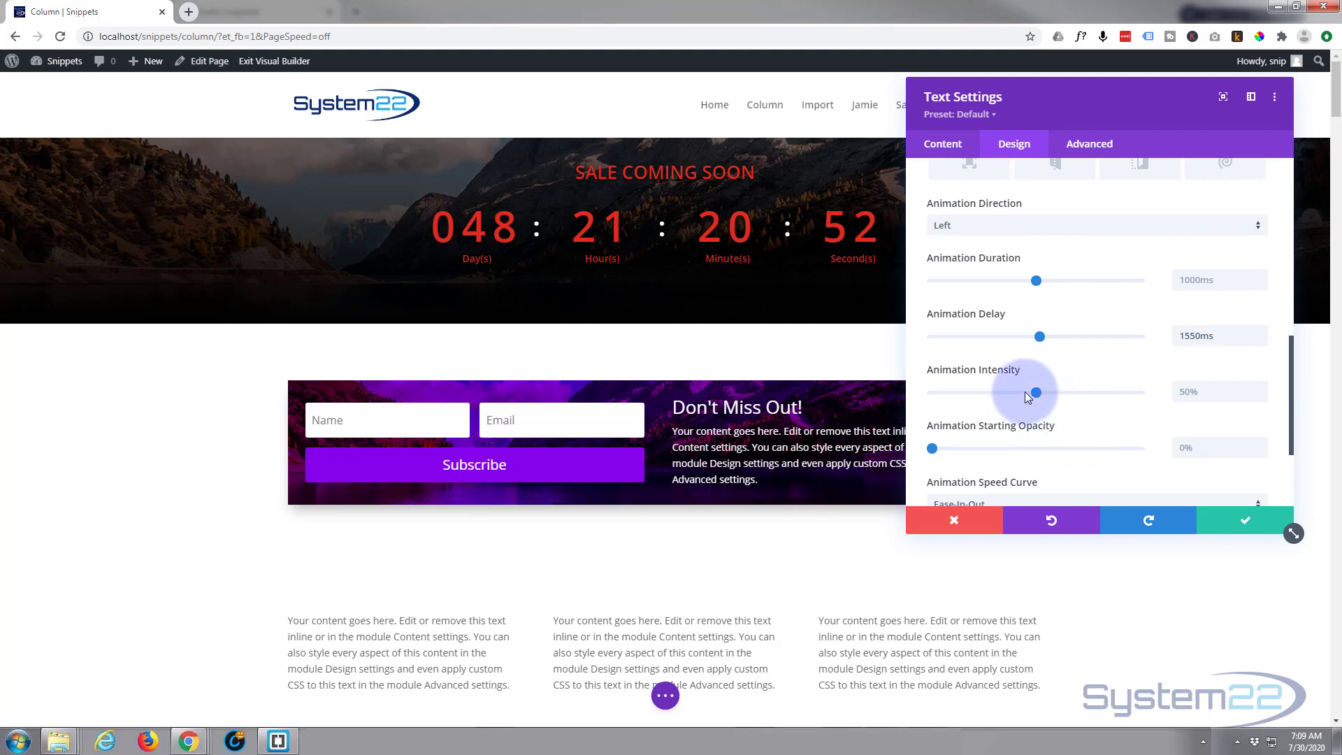
{"action": "left_click_drag", "start_coordinate": [1025, 392], "coordinate": [1139, 391]}
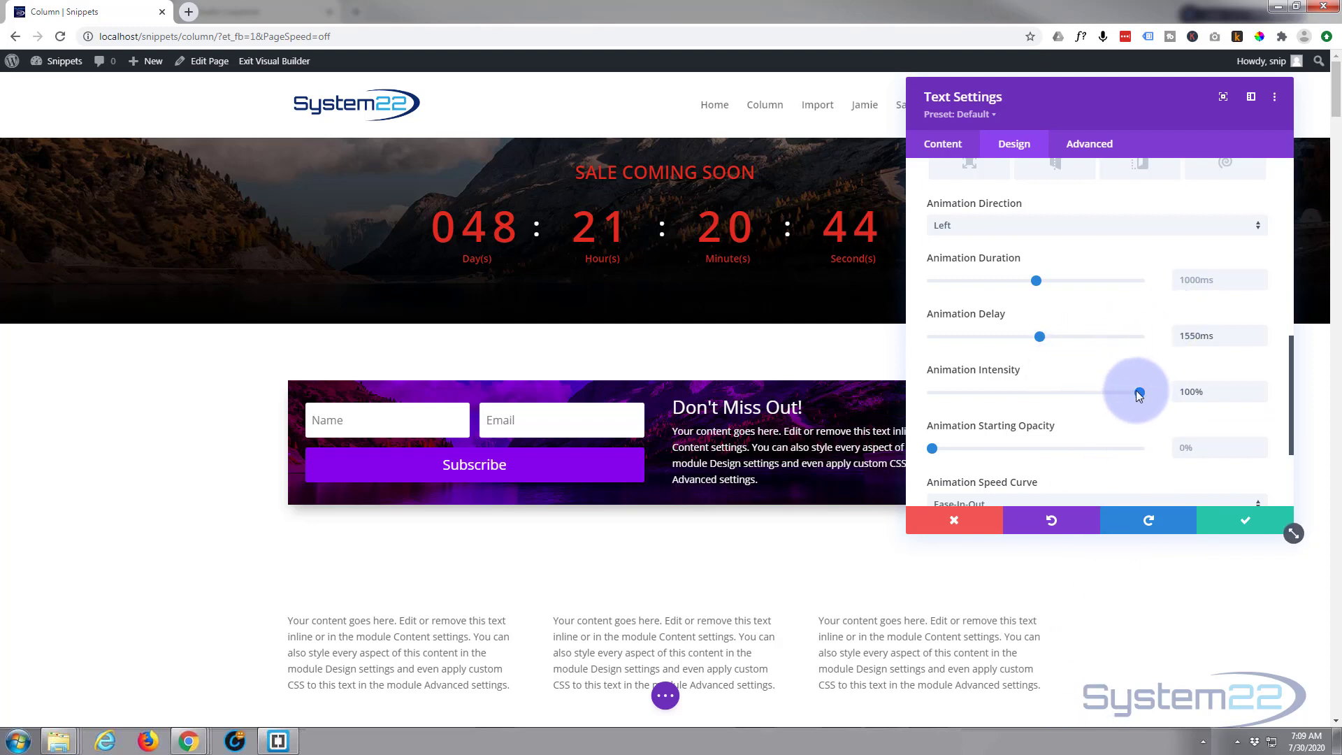
{"action": "left_click_drag", "start_coordinate": [1138, 391], "coordinate": [1130, 391]}
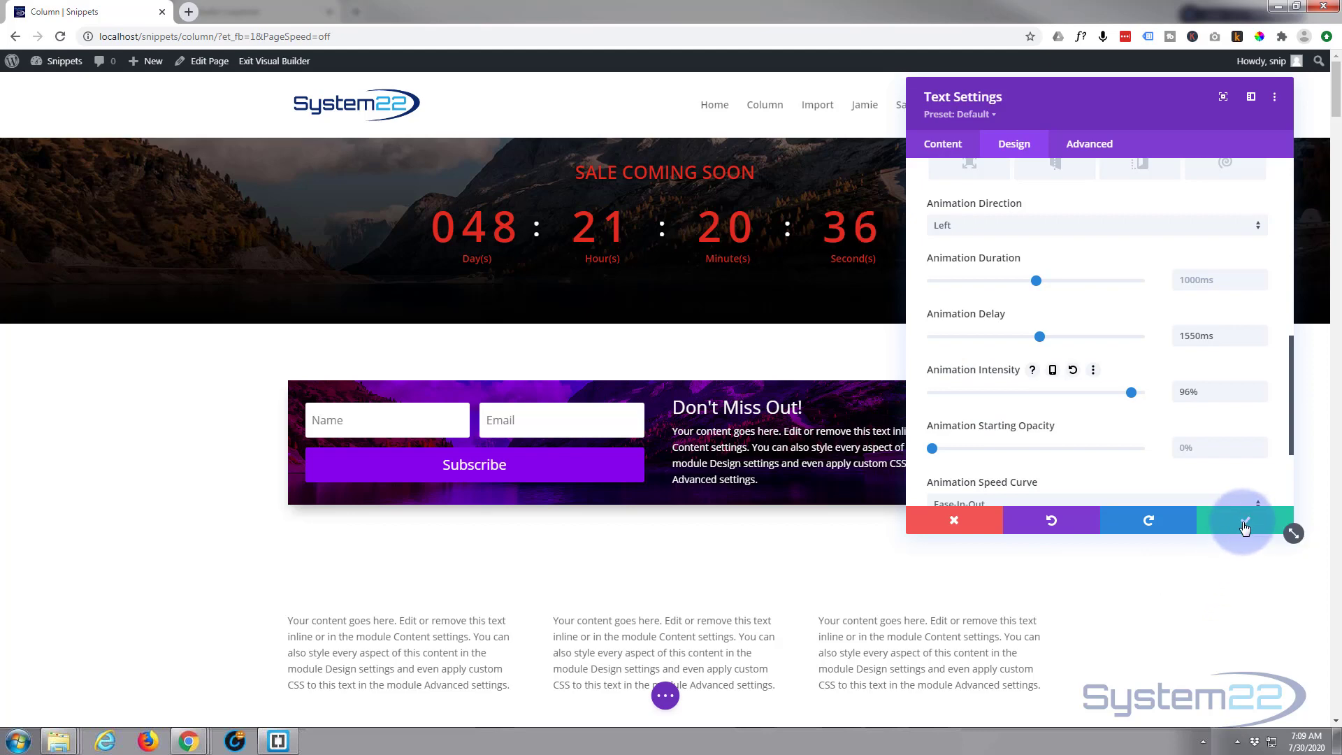
{"action": "left_click", "coordinate": [1243, 521]}
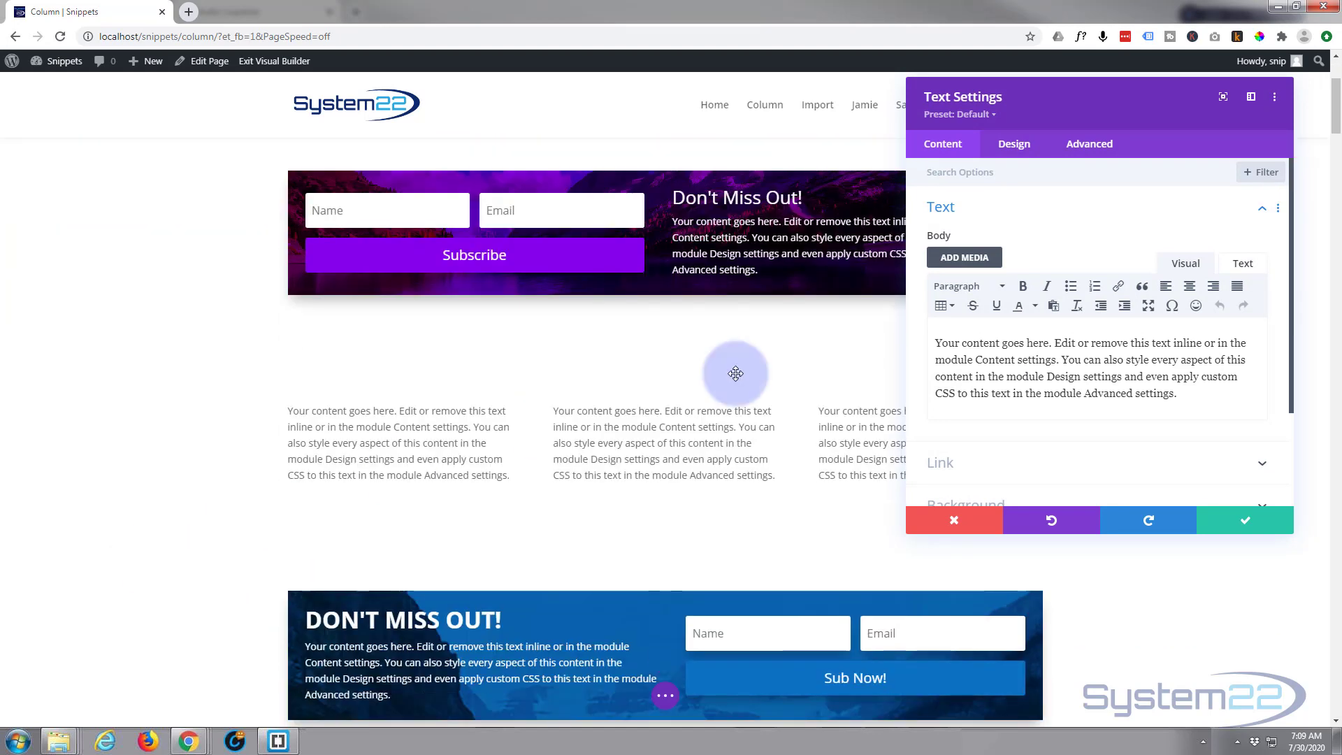
Step: Try Animation Starting Opacity at 95%, 100% and 41%, then return it to 0%
{"action": "left_click", "coordinate": [1014, 144]}
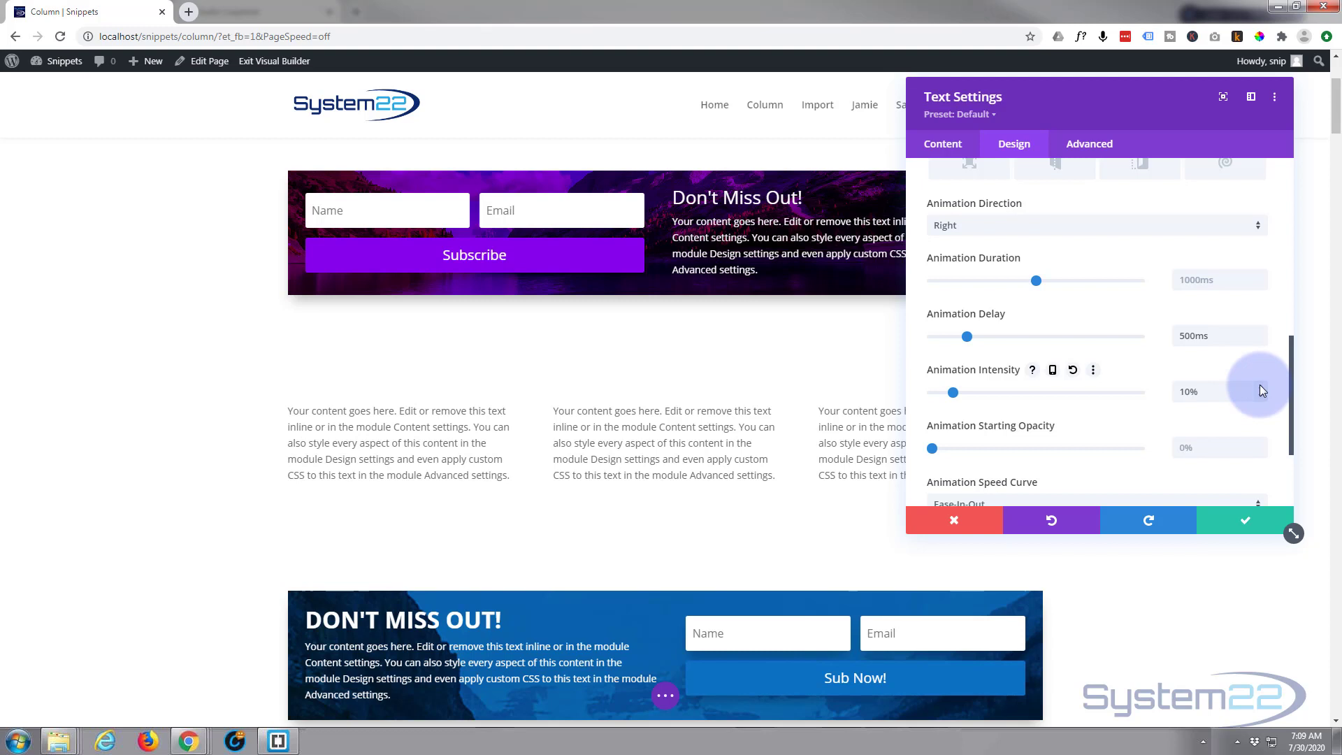
{"action": "mouse_move", "coordinate": [1040, 385]}
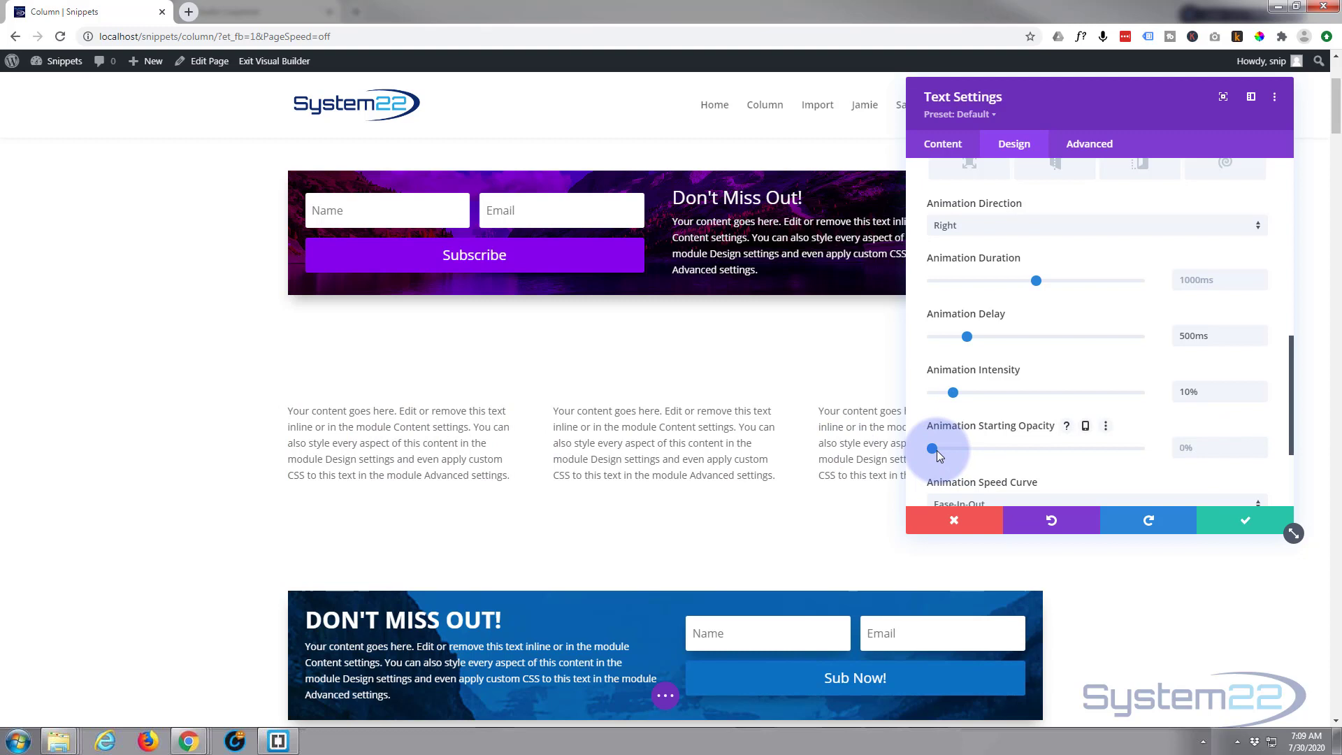
{"action": "left_click_drag", "start_coordinate": [929, 448], "coordinate": [1129, 448]}
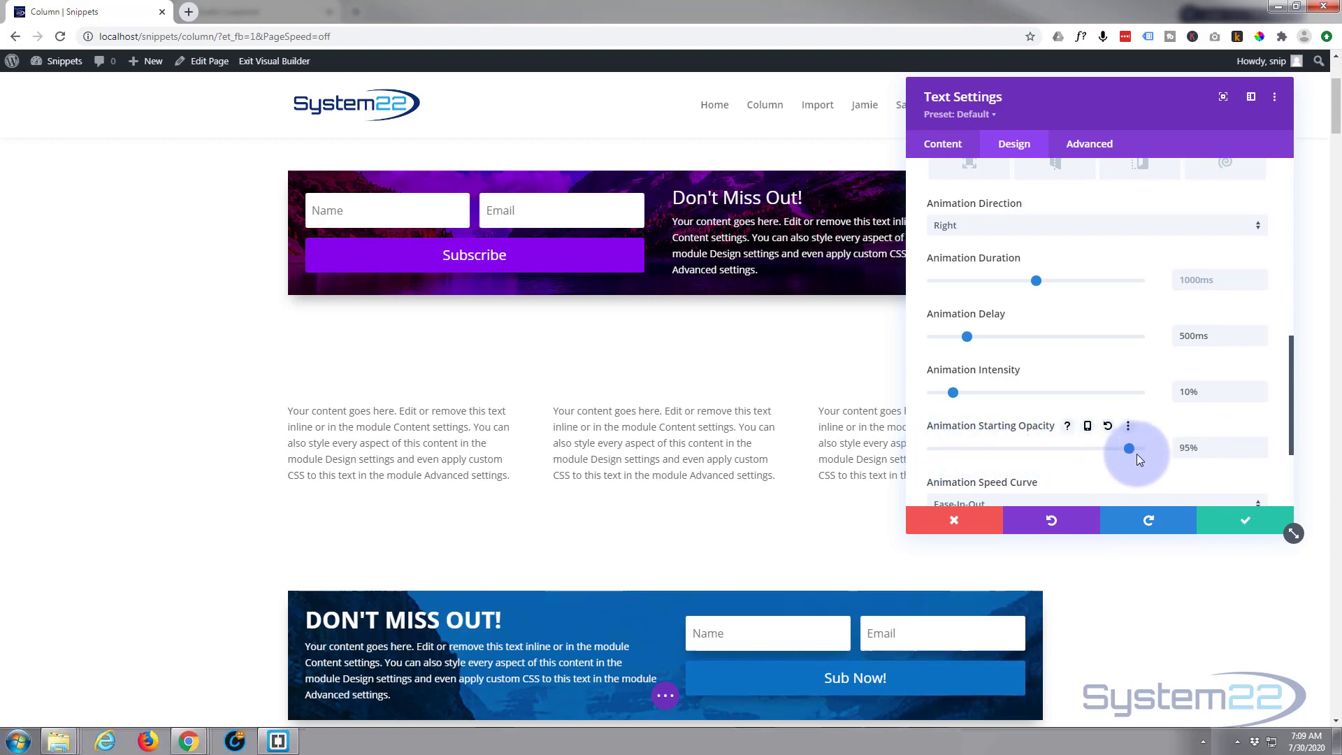
{"action": "left_click_drag", "start_coordinate": [1130, 448], "coordinate": [1141, 448]}
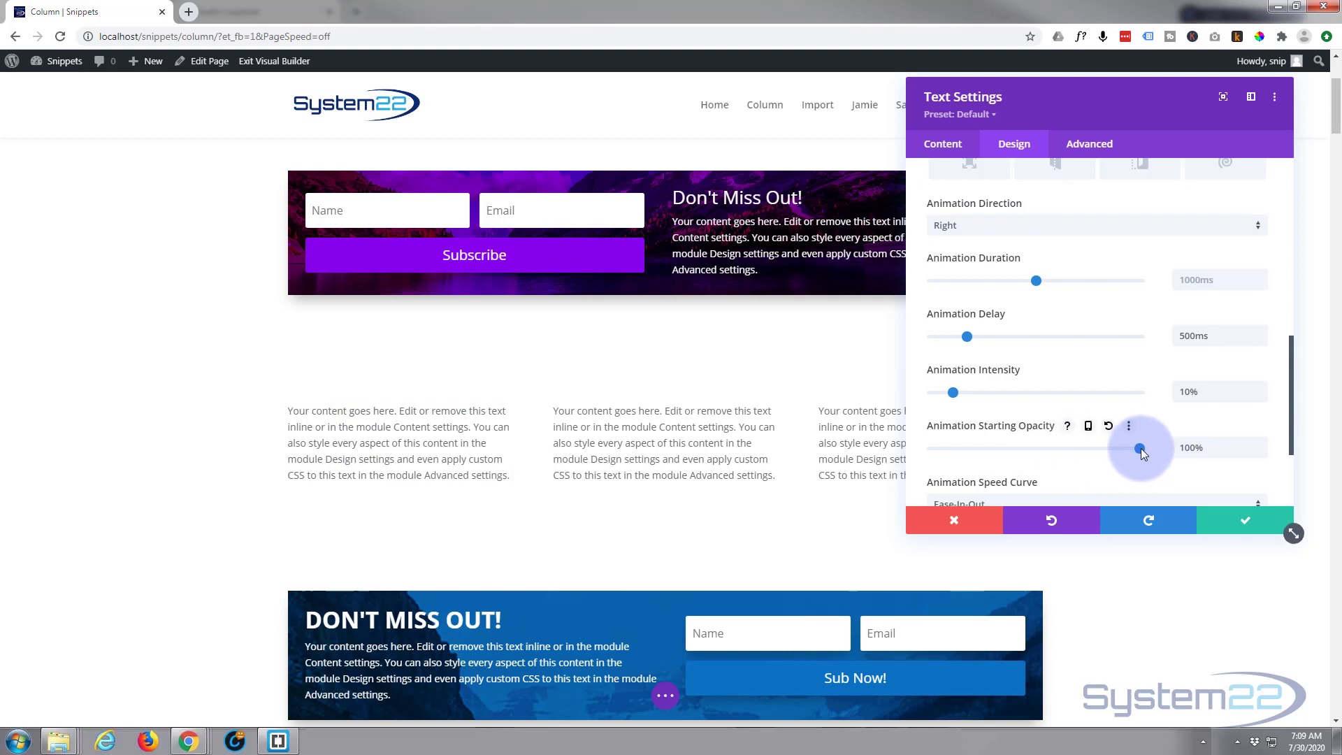
{"action": "left_click_drag", "start_coordinate": [1141, 448], "coordinate": [1017, 451]}
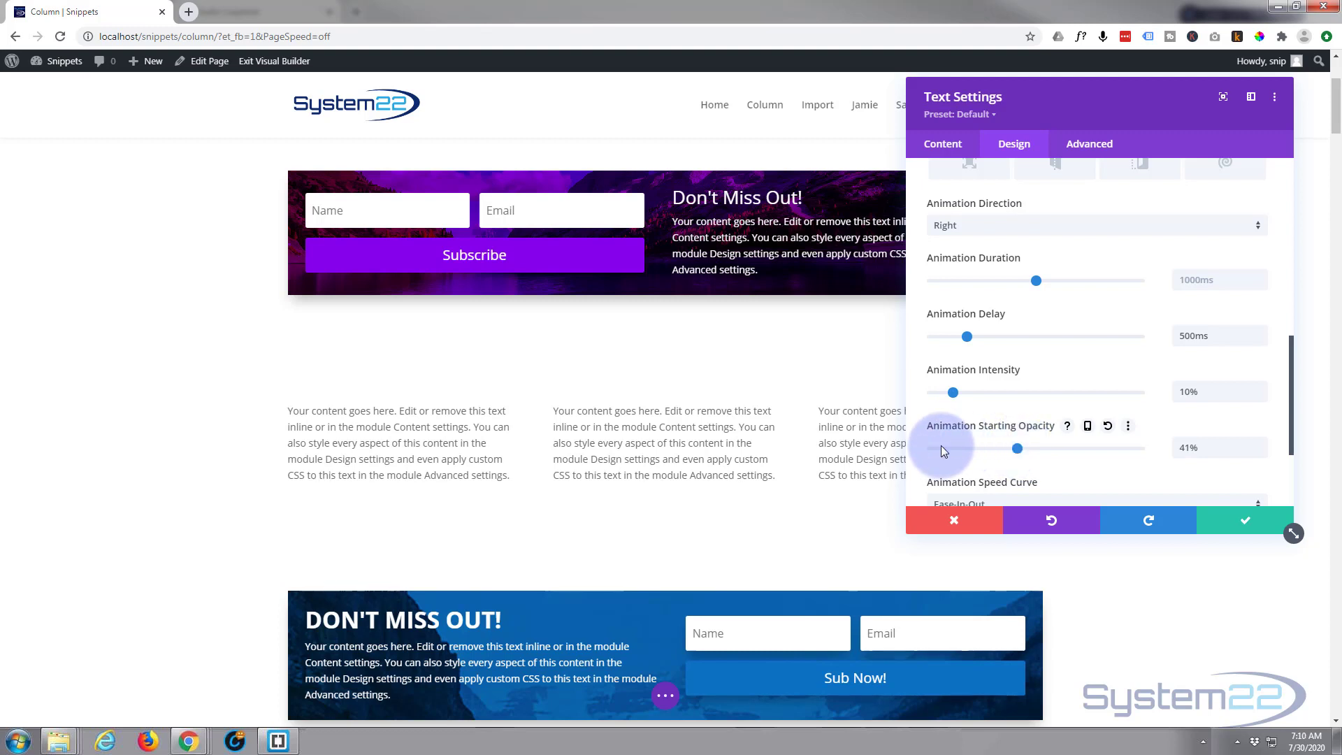
{"action": "left_click_drag", "start_coordinate": [1018, 448], "coordinate": [933, 447]}
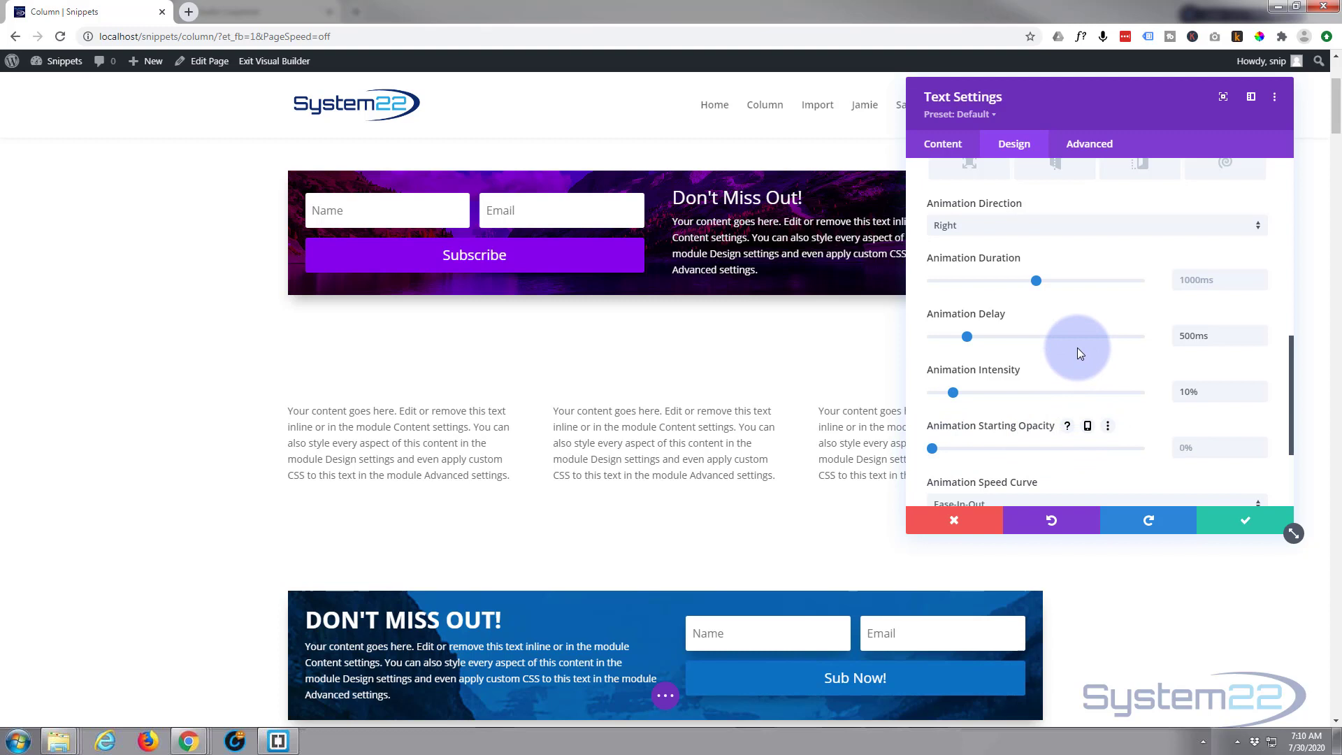
{"action": "scroll", "scroll_direction": "down", "scroll_amount": 3}
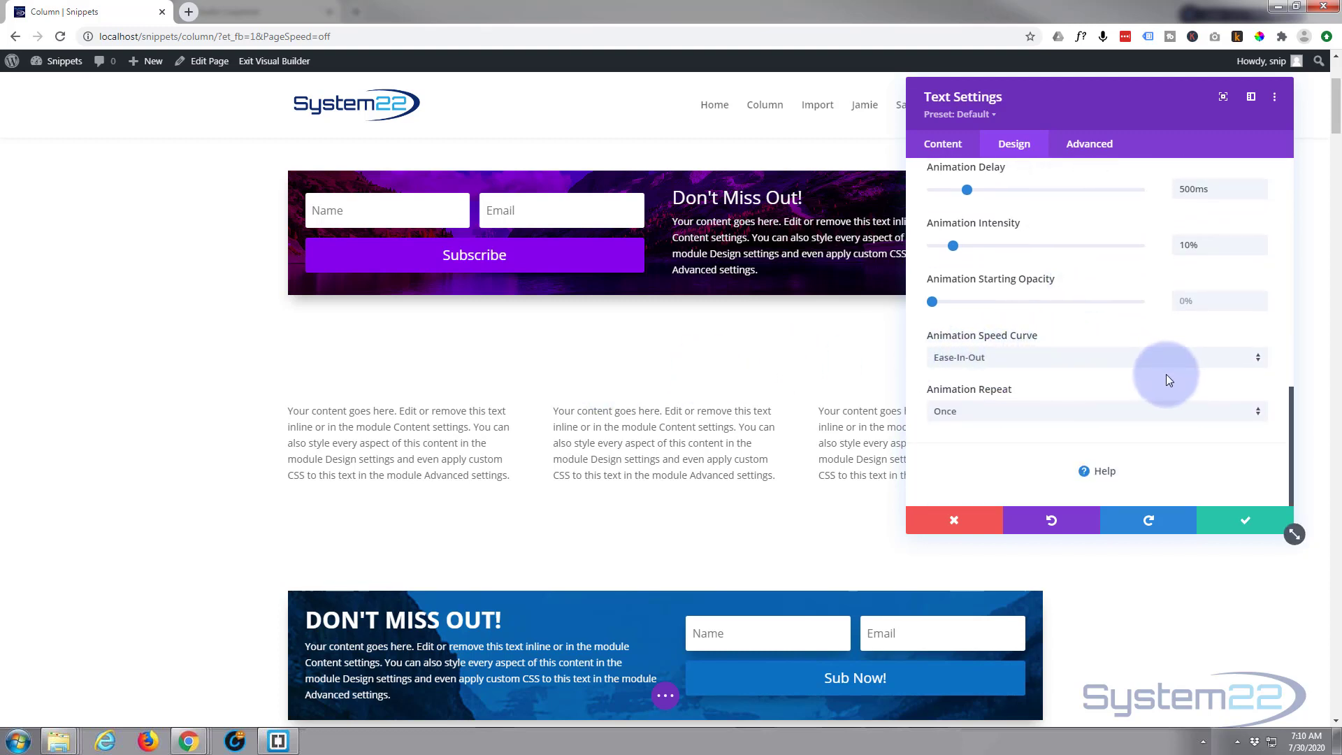
Step: Try the Ease, Ease-In, Ease-Out and Linear speed curves, settling on Ease-In-Out
{"action": "left_click", "coordinate": [1096, 357]}
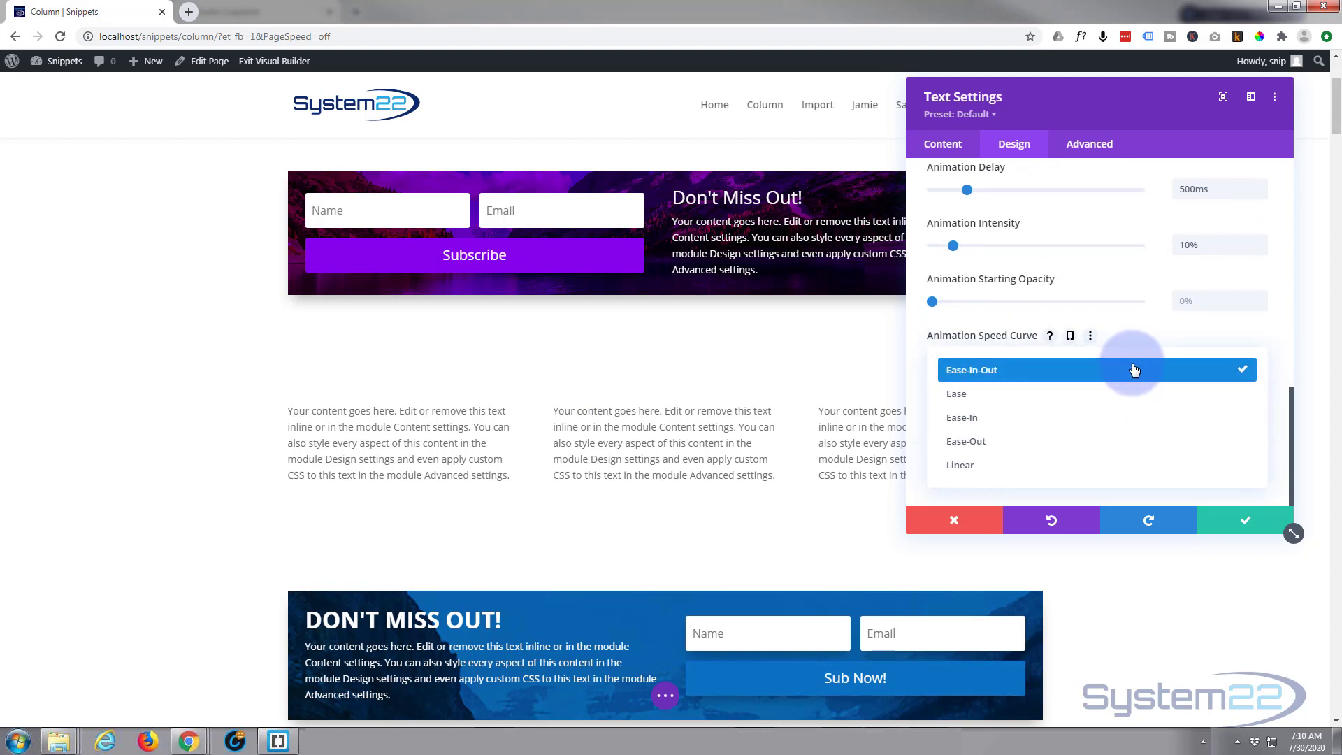
{"action": "left_click", "coordinate": [955, 395]}
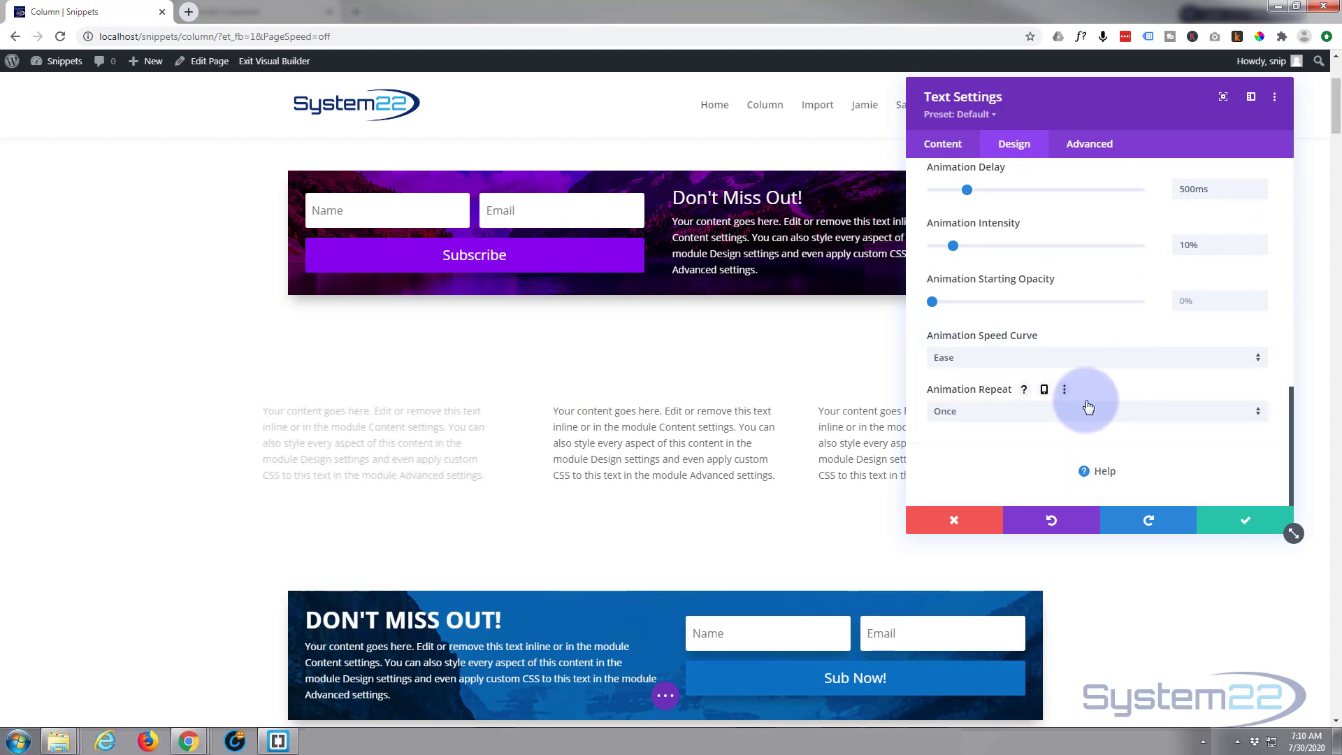
{"action": "mouse_move", "coordinate": [1036, 364]}
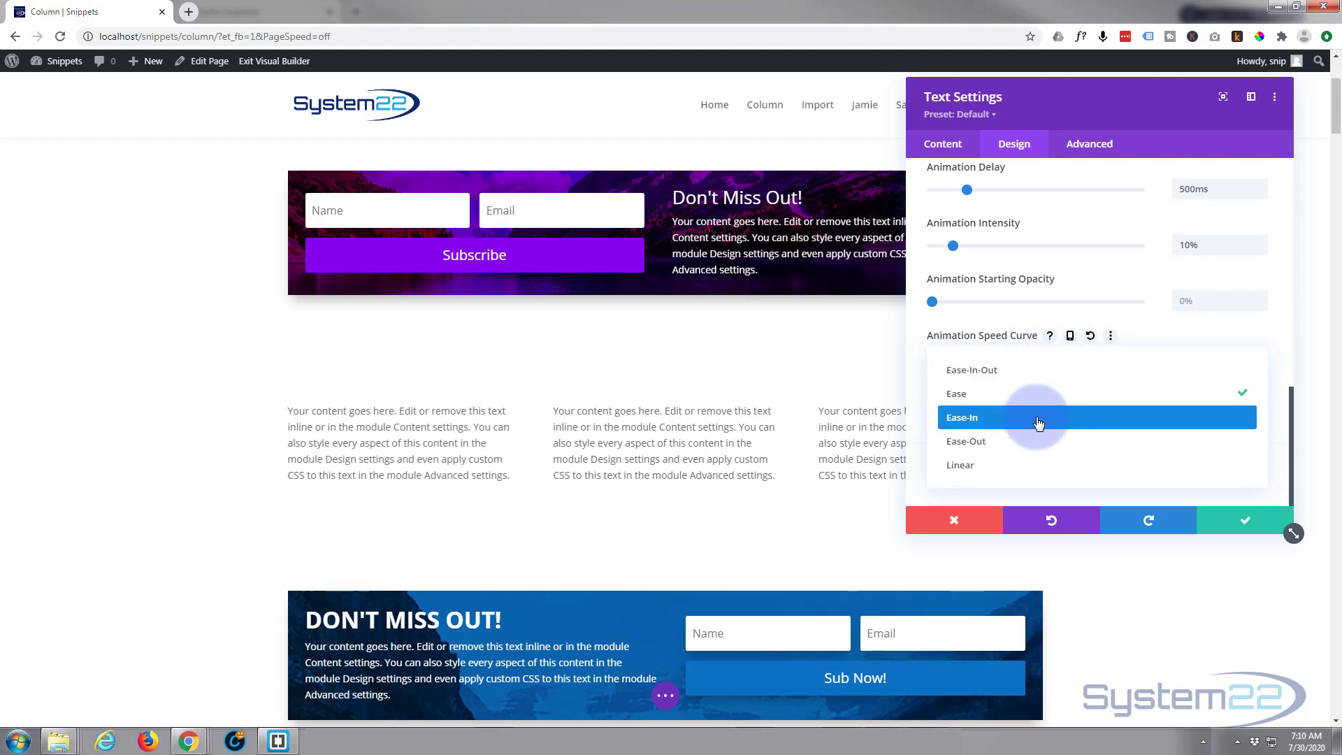
{"action": "left_click", "coordinate": [962, 416]}
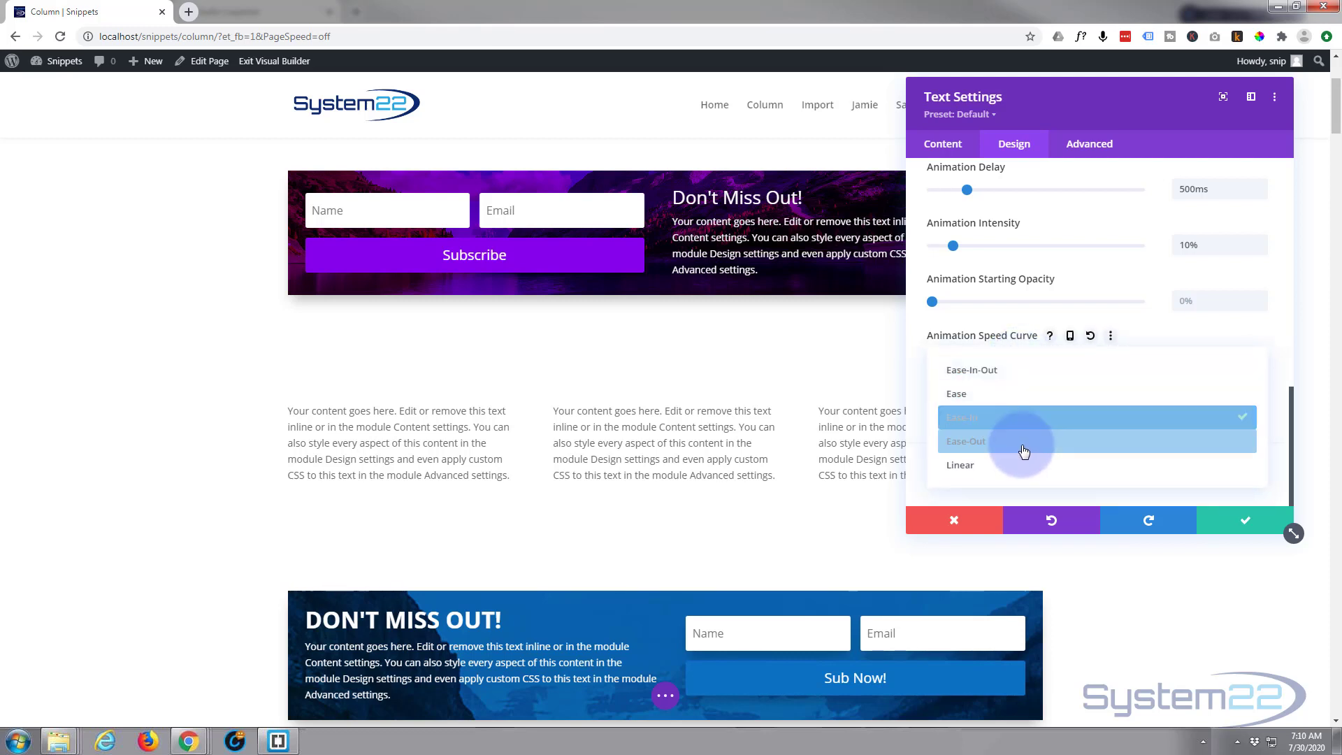
{"action": "left_click", "coordinate": [1025, 442]}
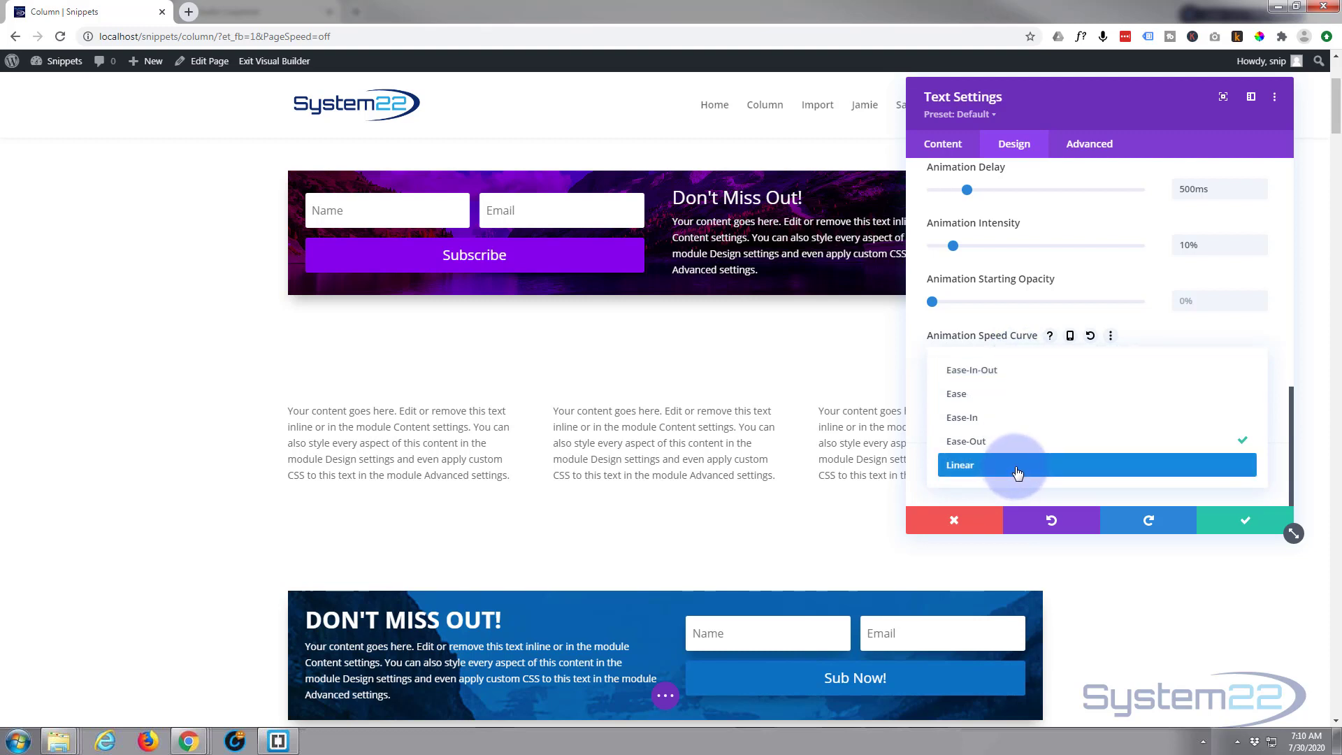
{"action": "left_click", "coordinate": [959, 464]}
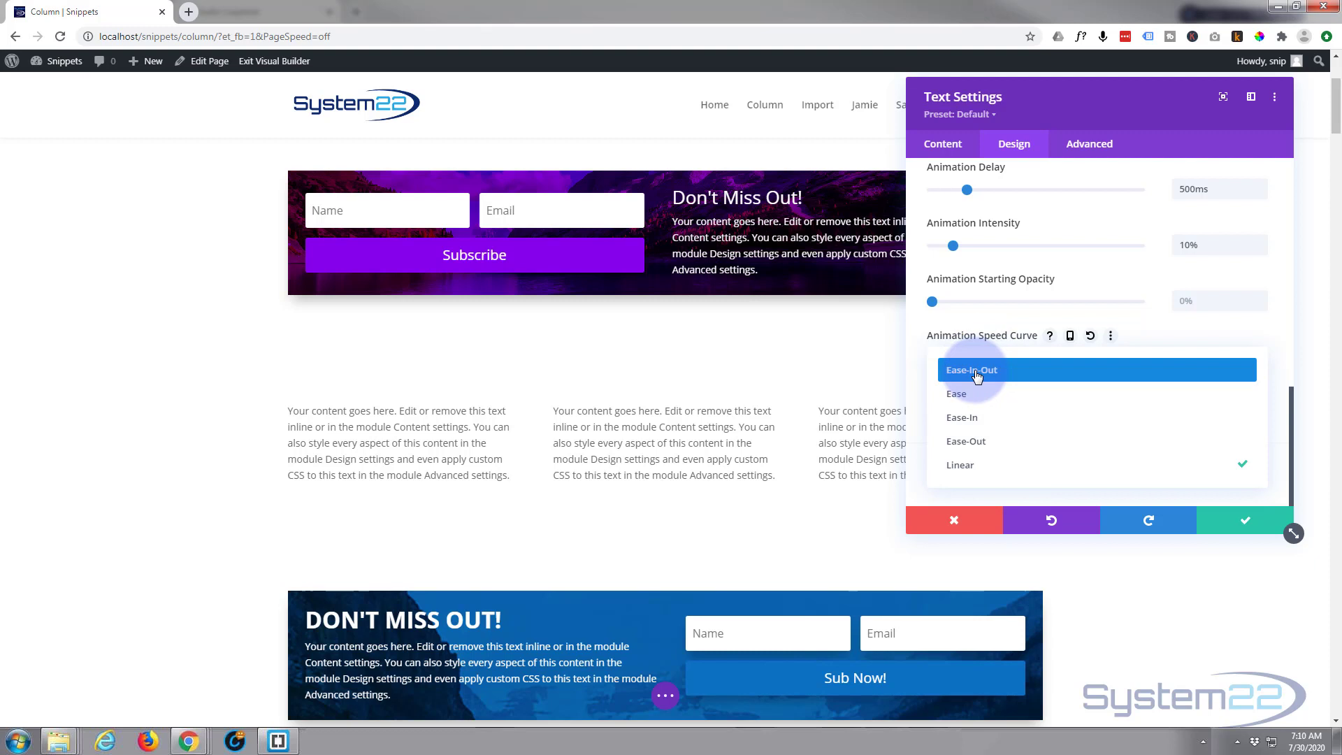
{"action": "left_click", "coordinate": [972, 369]}
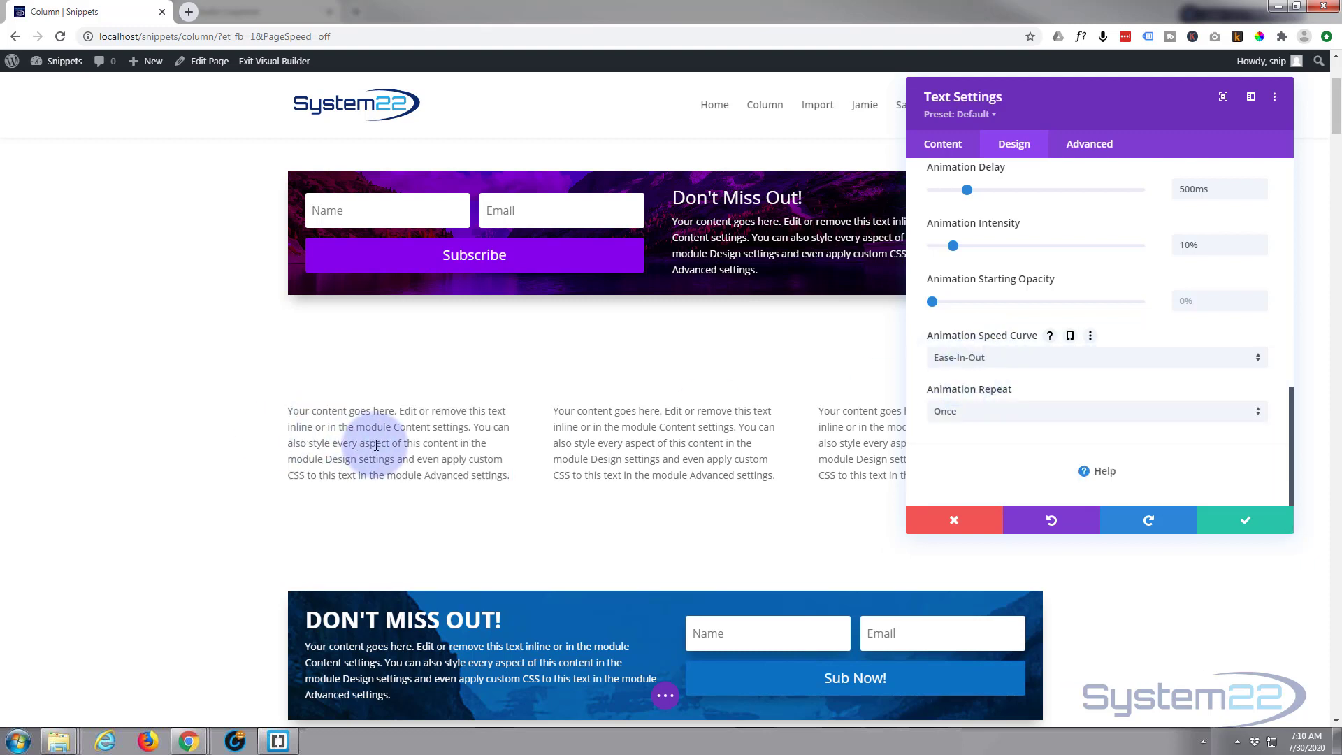
Step: Keep Animation Repeat on Once and save the text module settings
{"action": "left_click", "coordinate": [377, 443]}
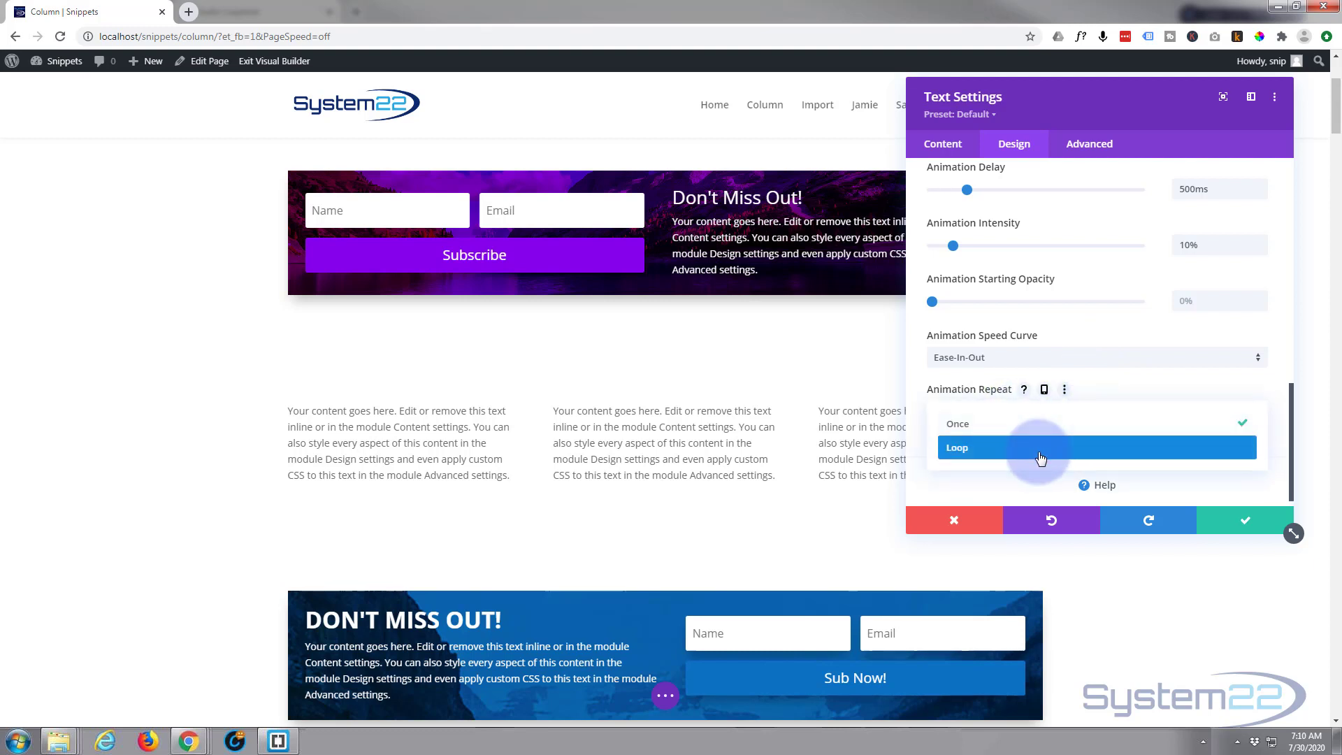
{"action": "left_click", "coordinate": [956, 448]}
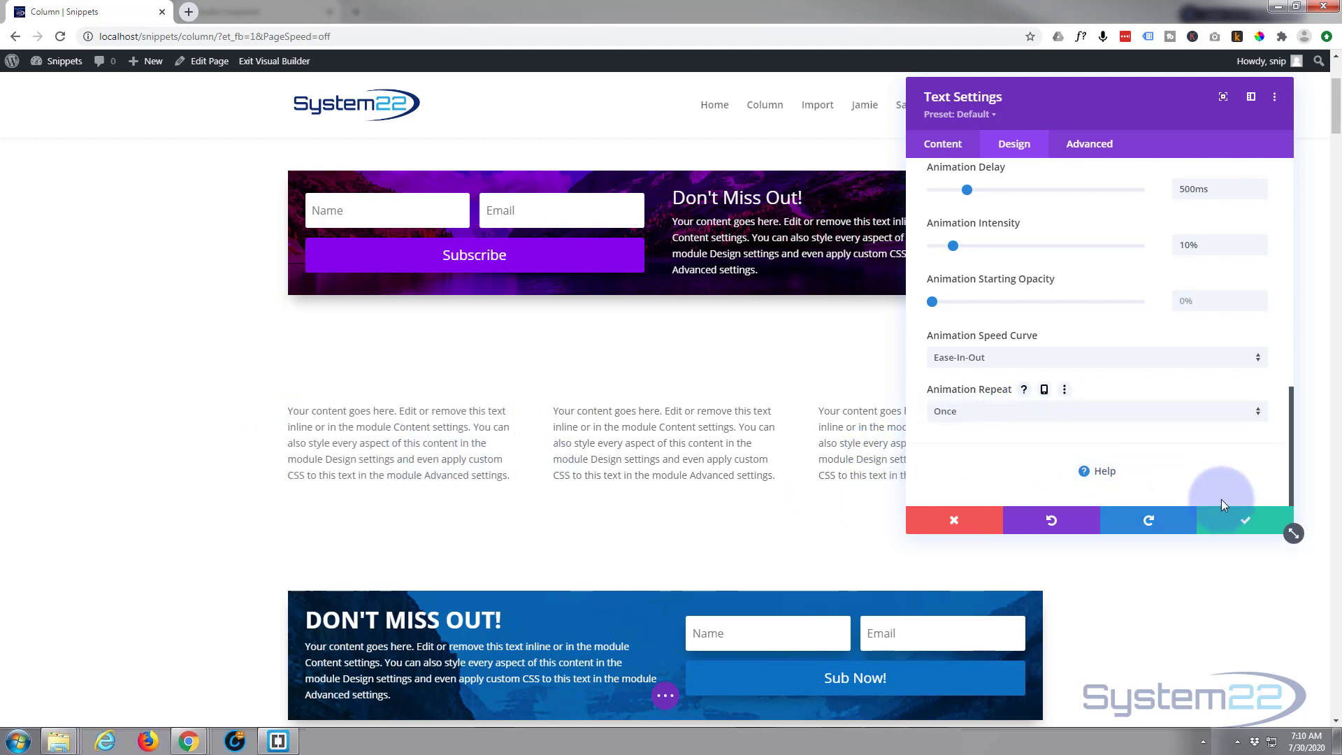
{"action": "left_click", "coordinate": [1244, 520]}
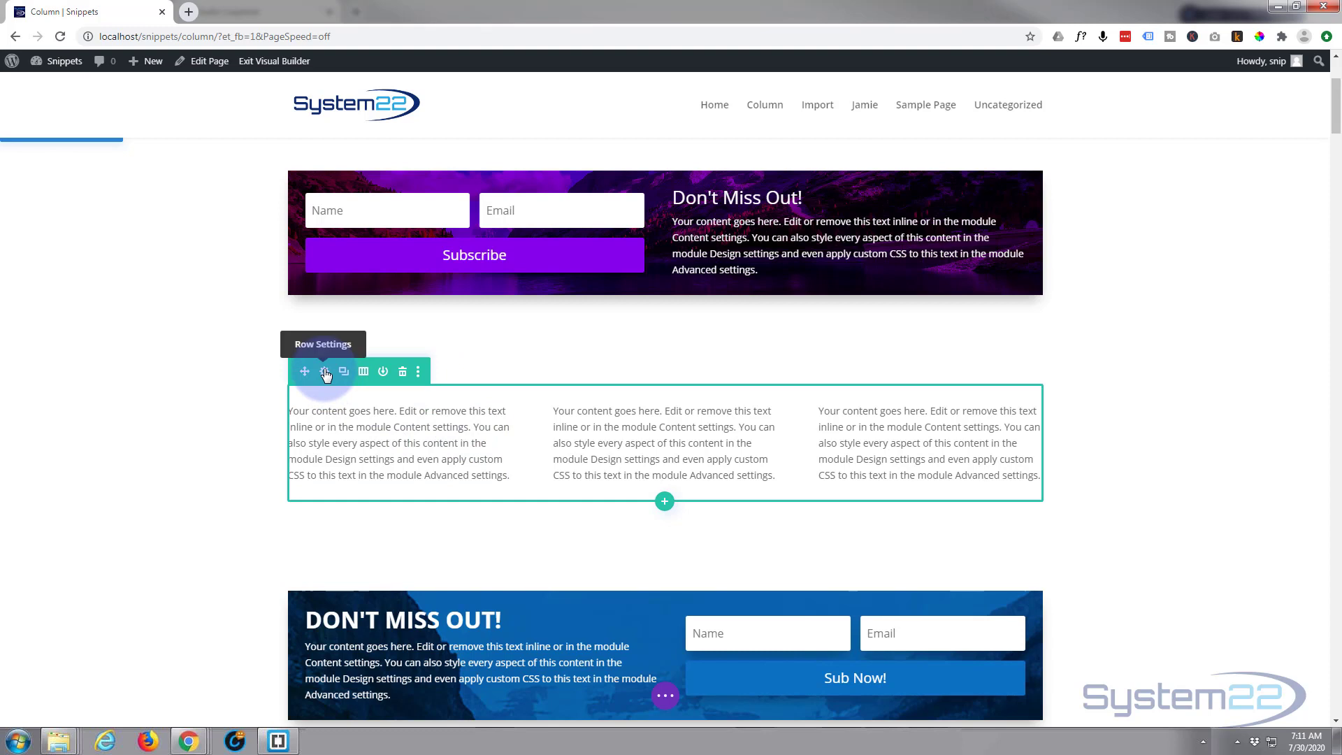
Step: Give the row the green background swatch and 50px left/right padding, then save
{"action": "left_click", "coordinate": [323, 372]}
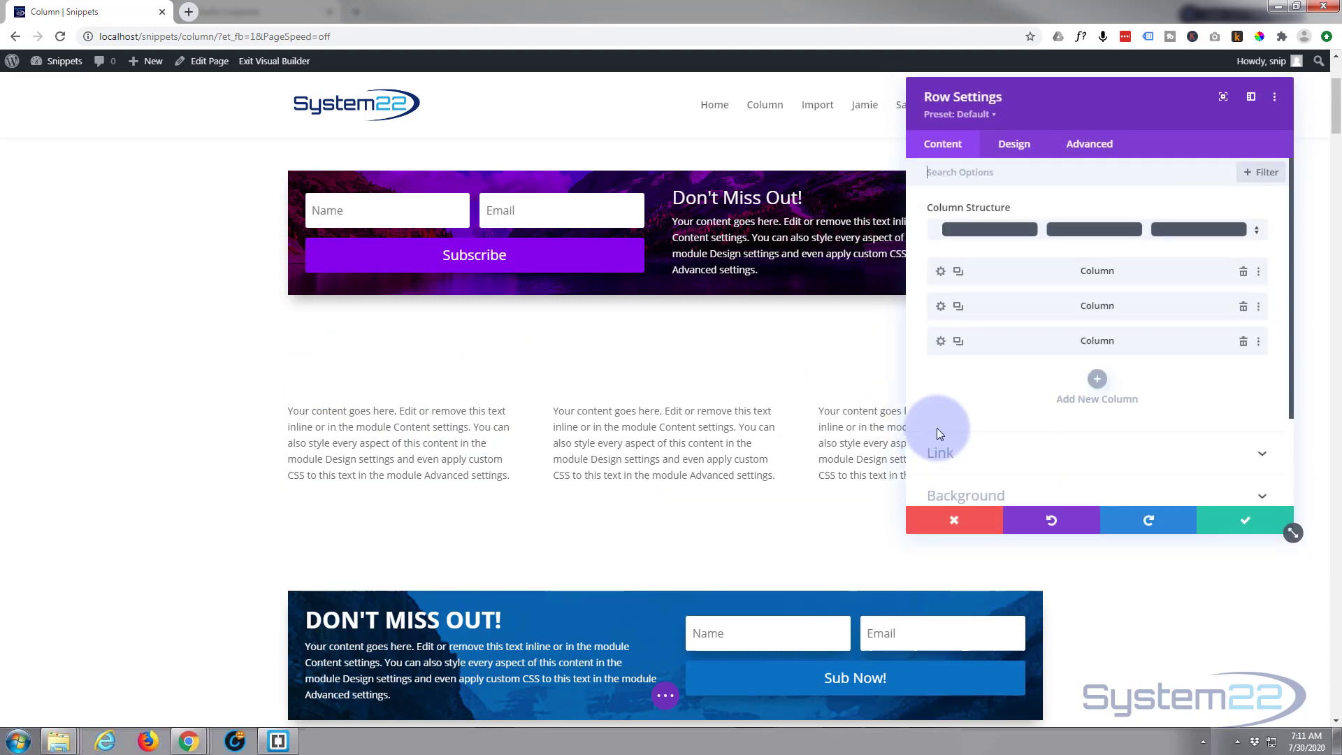
{"action": "left_click", "coordinate": [966, 495]}
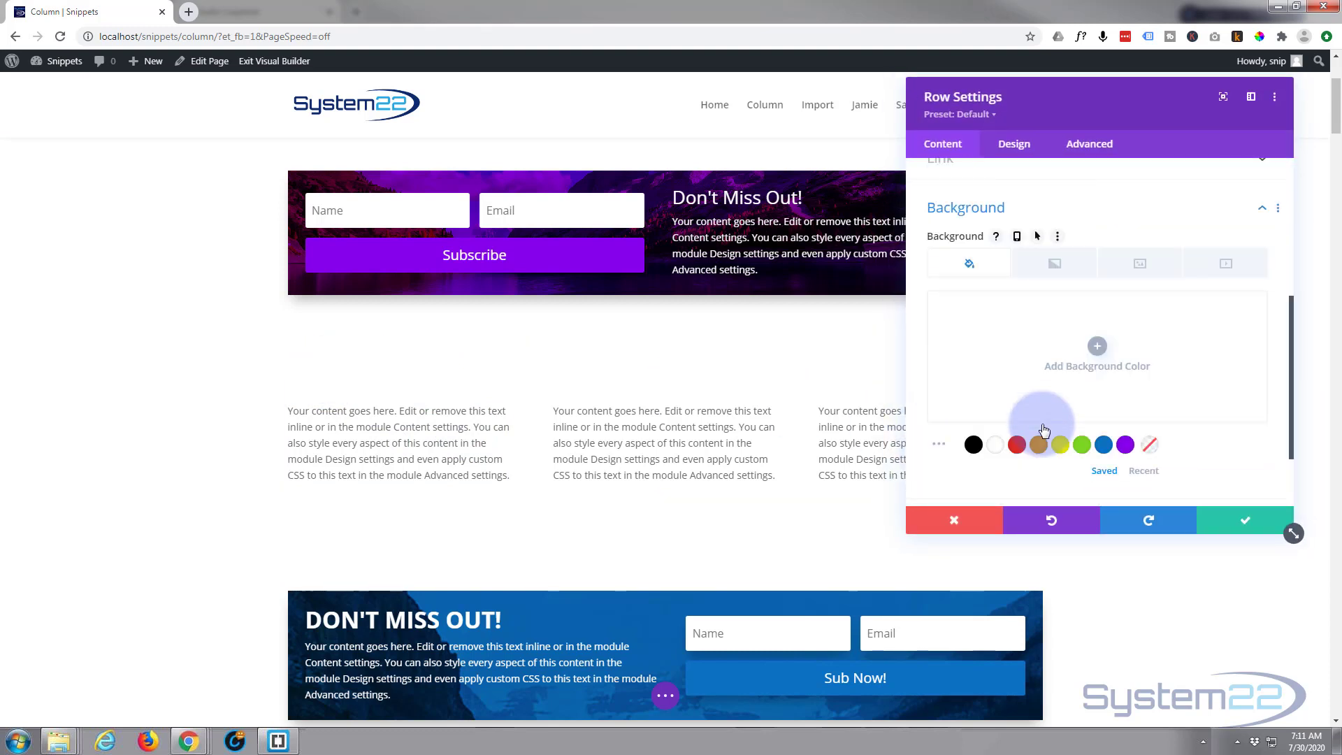
{"action": "left_click", "coordinate": [1060, 444]}
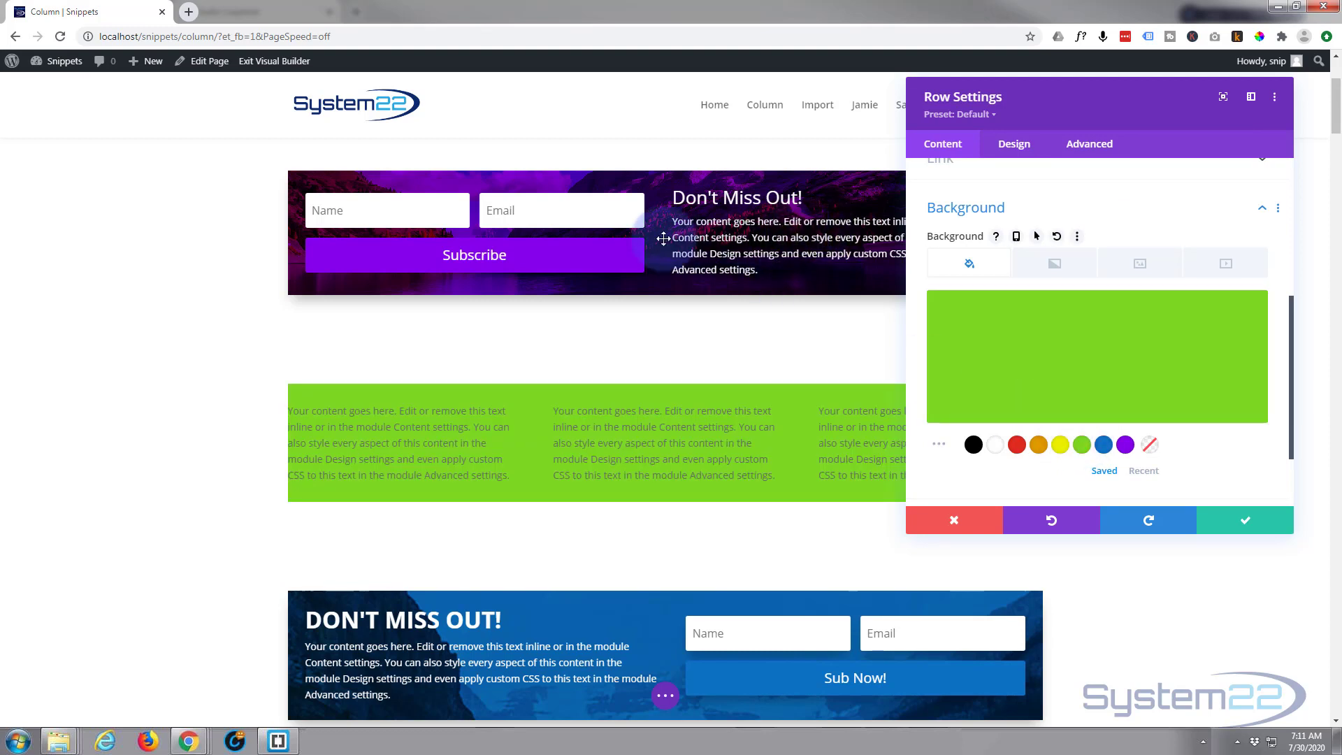
{"action": "left_click", "coordinate": [1014, 144]}
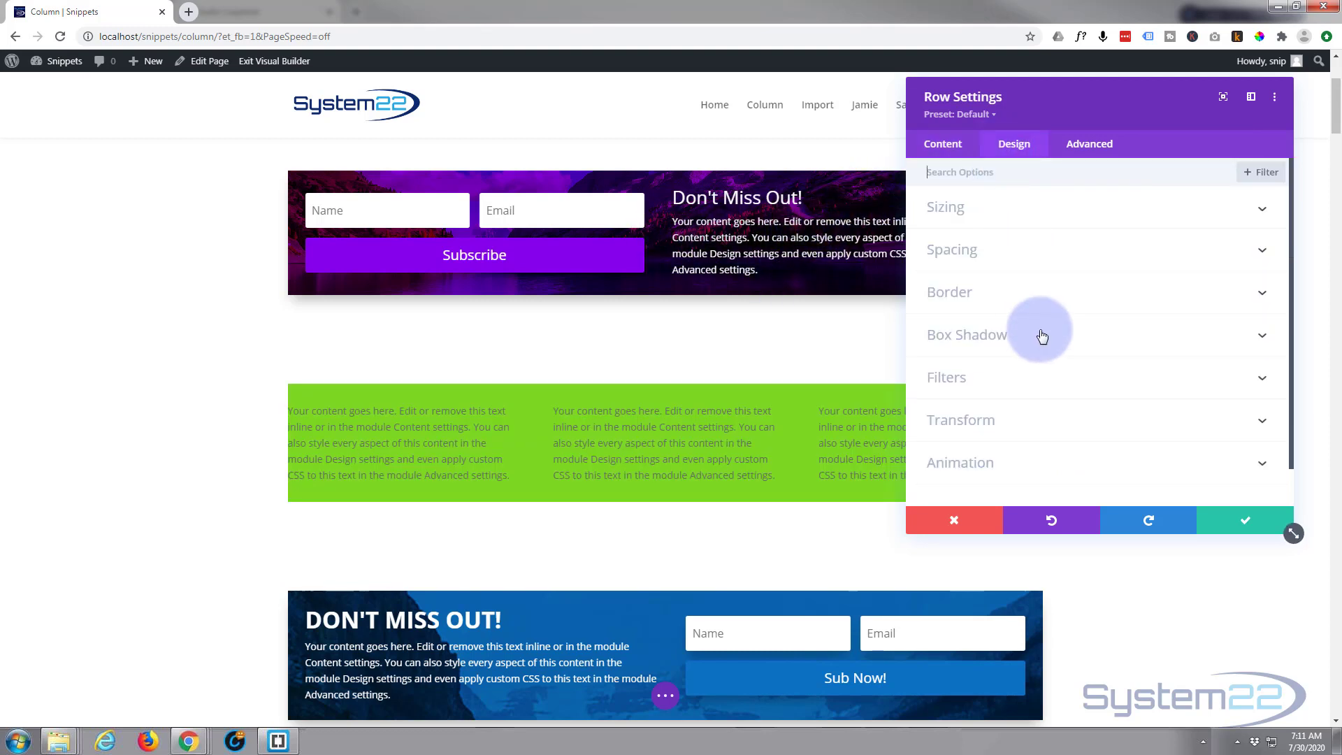
{"action": "mouse_move", "coordinate": [1054, 261]}
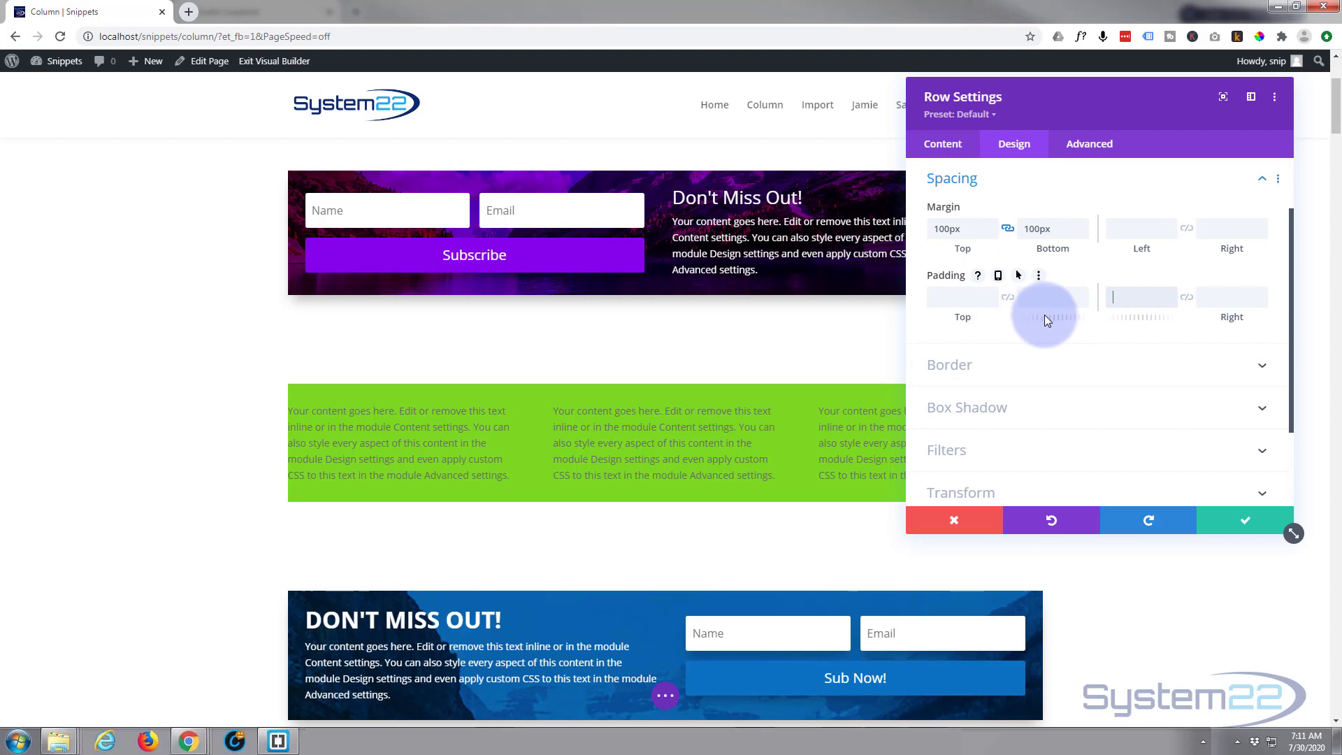
{"action": "type", "text": "50px"}
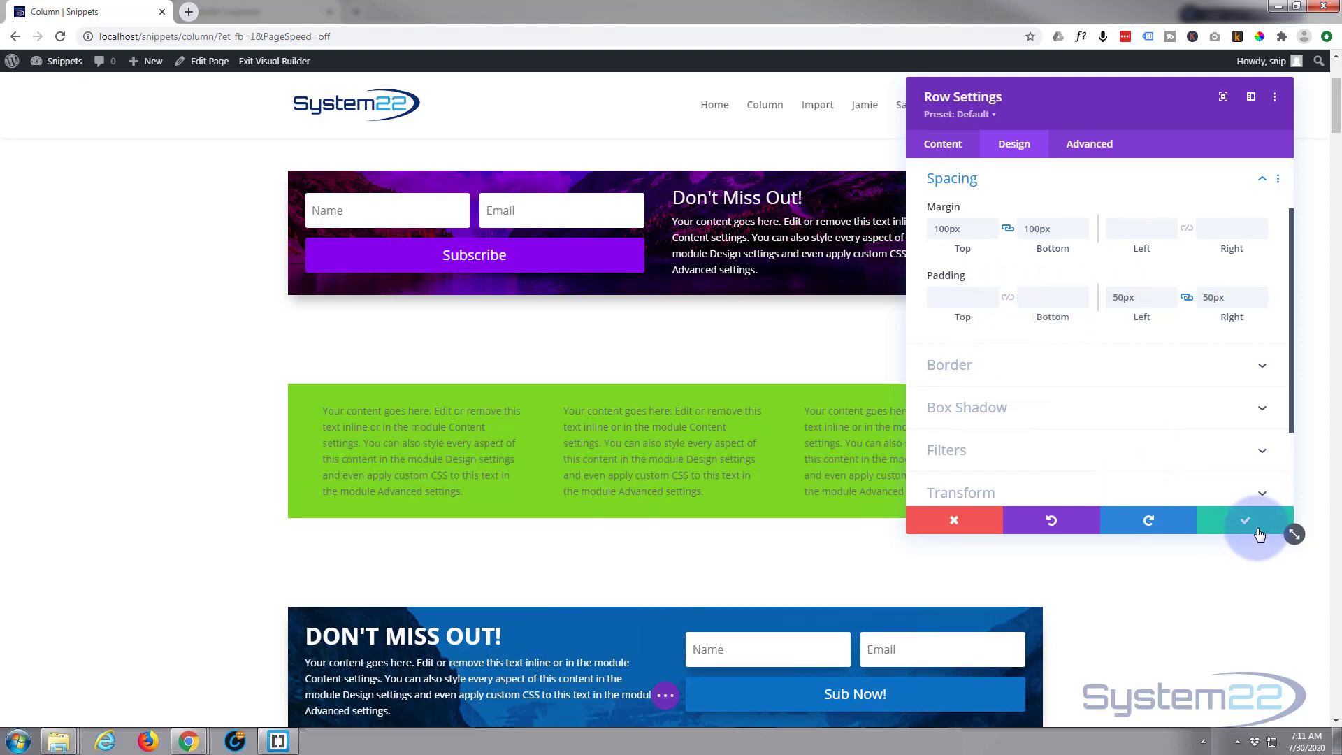
{"action": "left_click", "coordinate": [1246, 521]}
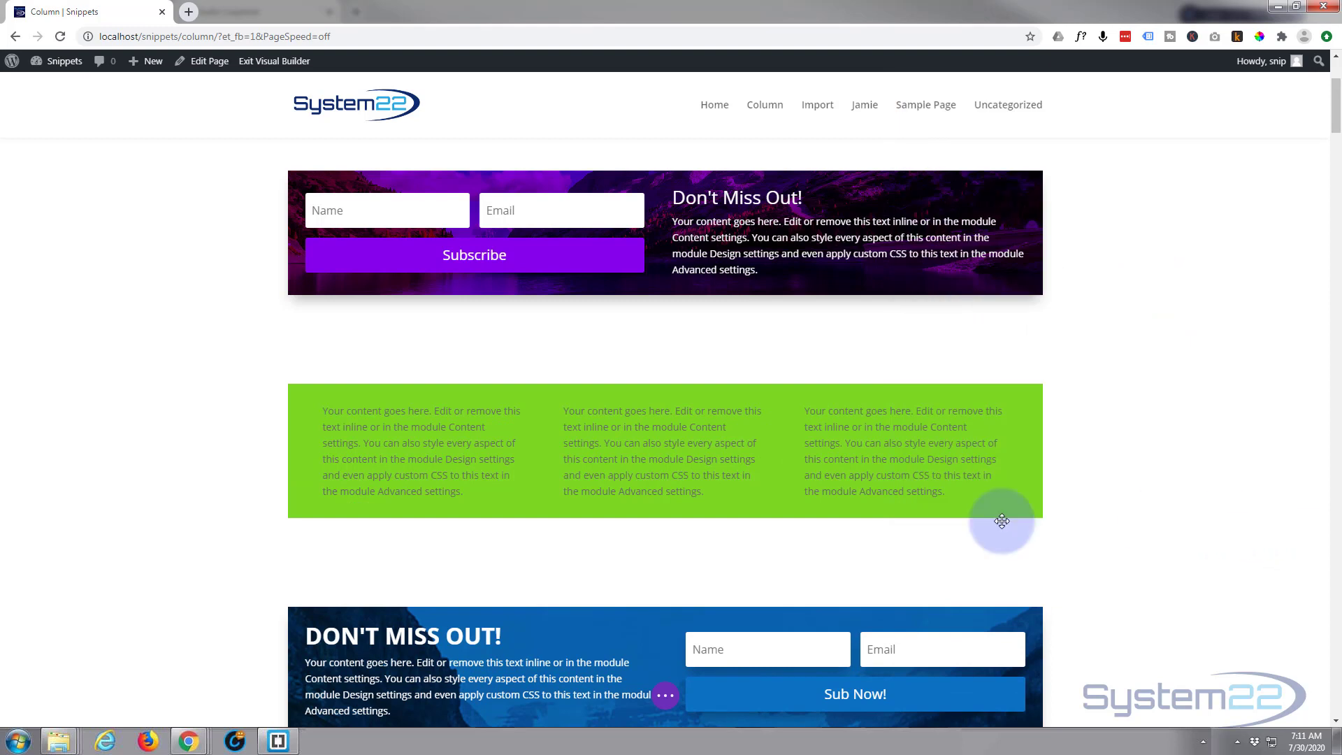
{"action": "mouse_move", "coordinate": [1001, 521]}
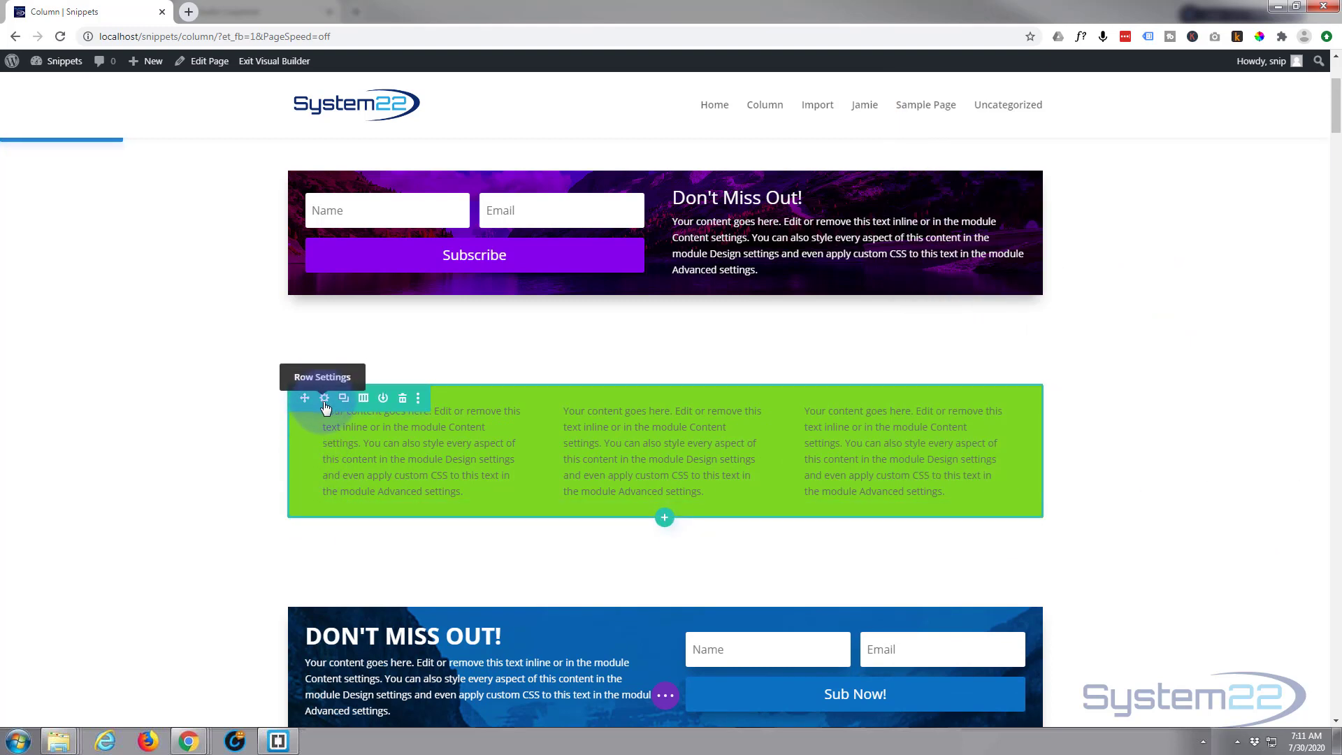
Step: Give the row a Flip entrance animation with 550ms duration and save
{"action": "left_click", "coordinate": [325, 398]}
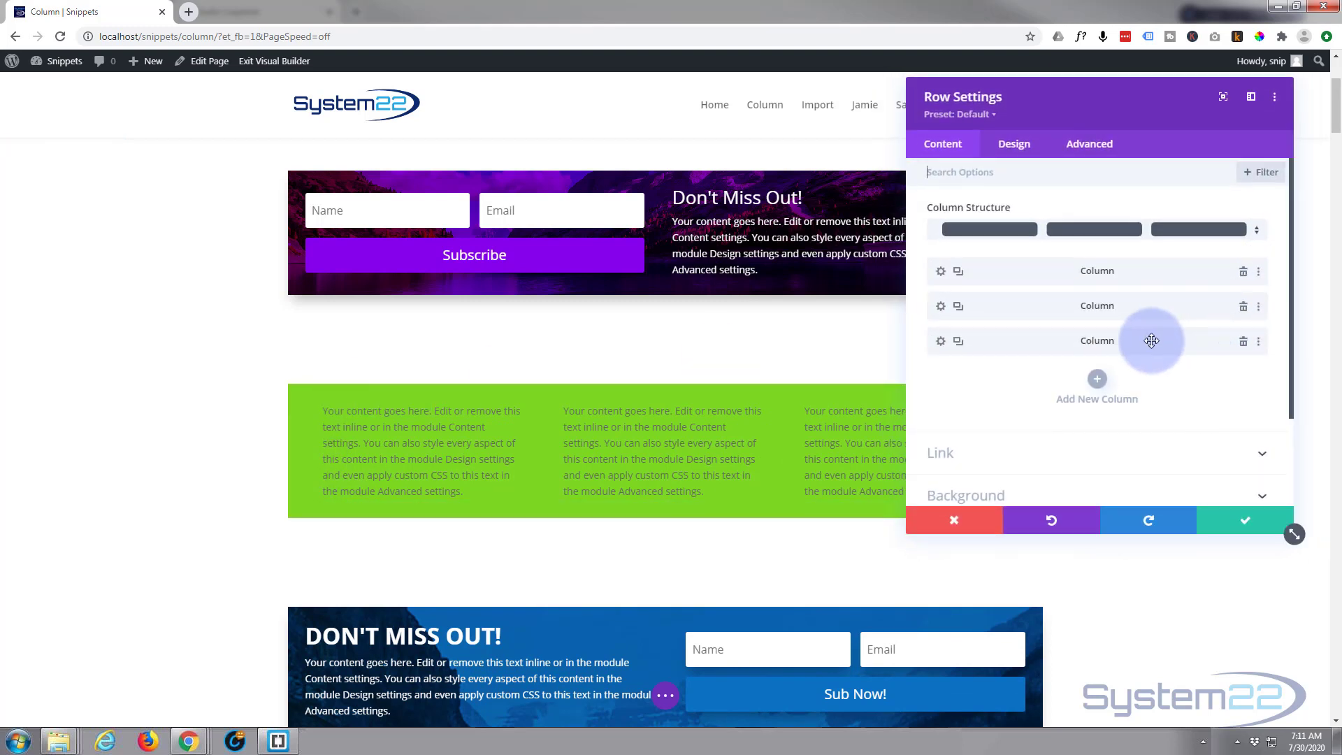
{"action": "left_click", "coordinate": [1014, 143]}
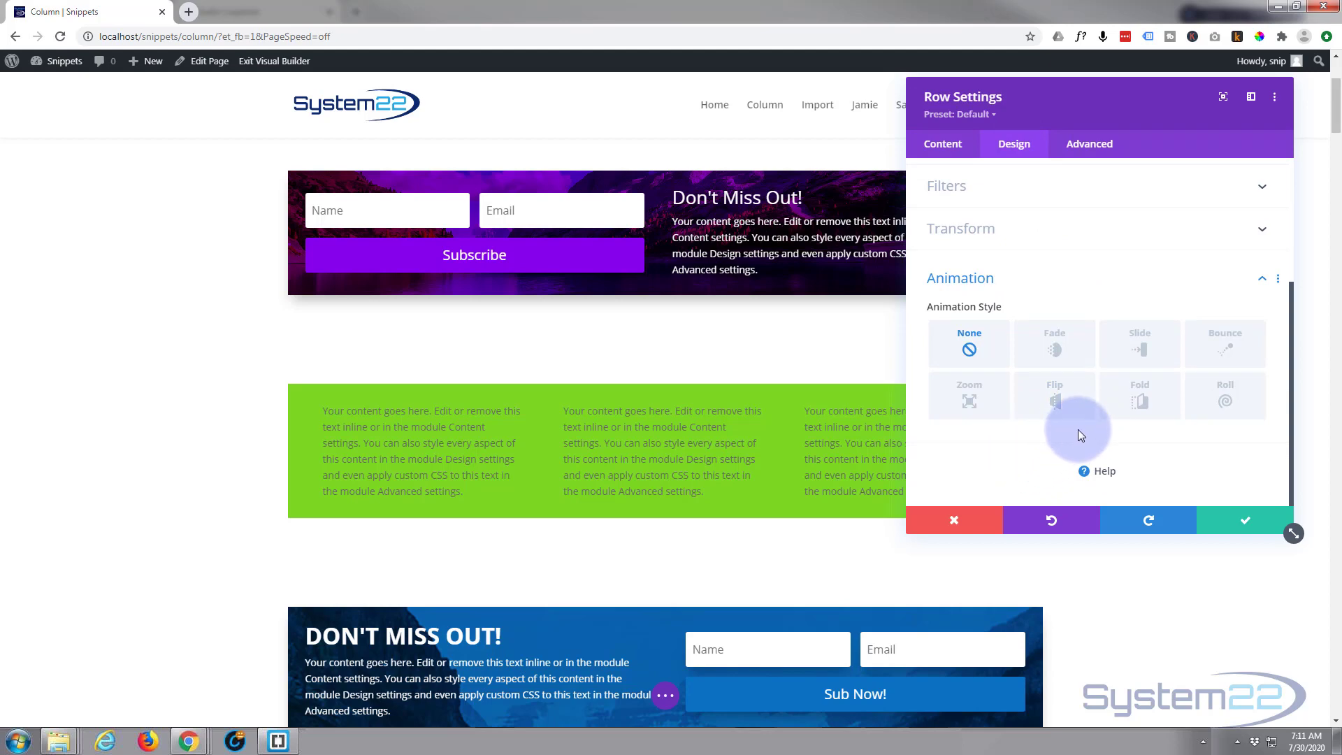
{"action": "left_click", "coordinate": [1055, 396]}
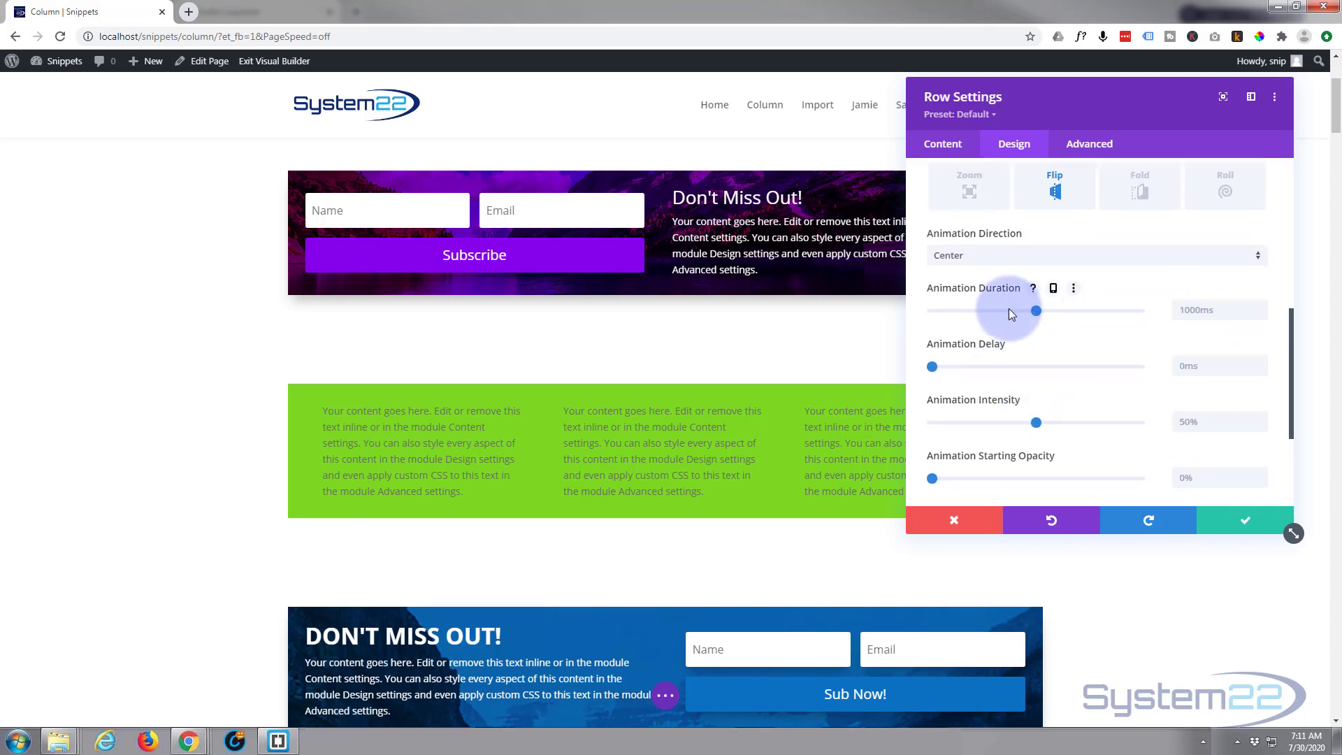
{"action": "left_click_drag", "start_coordinate": [1037, 310], "coordinate": [988, 311]}
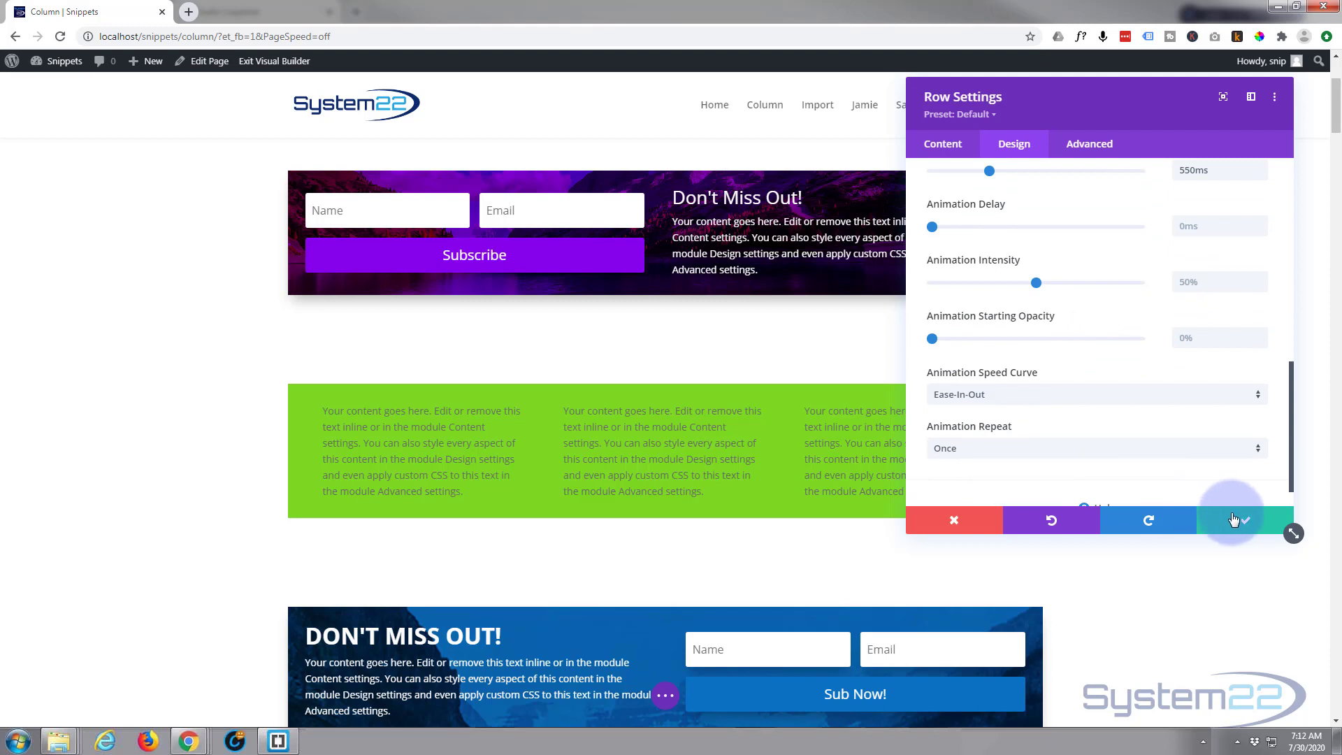
{"action": "left_click", "coordinate": [1233, 520]}
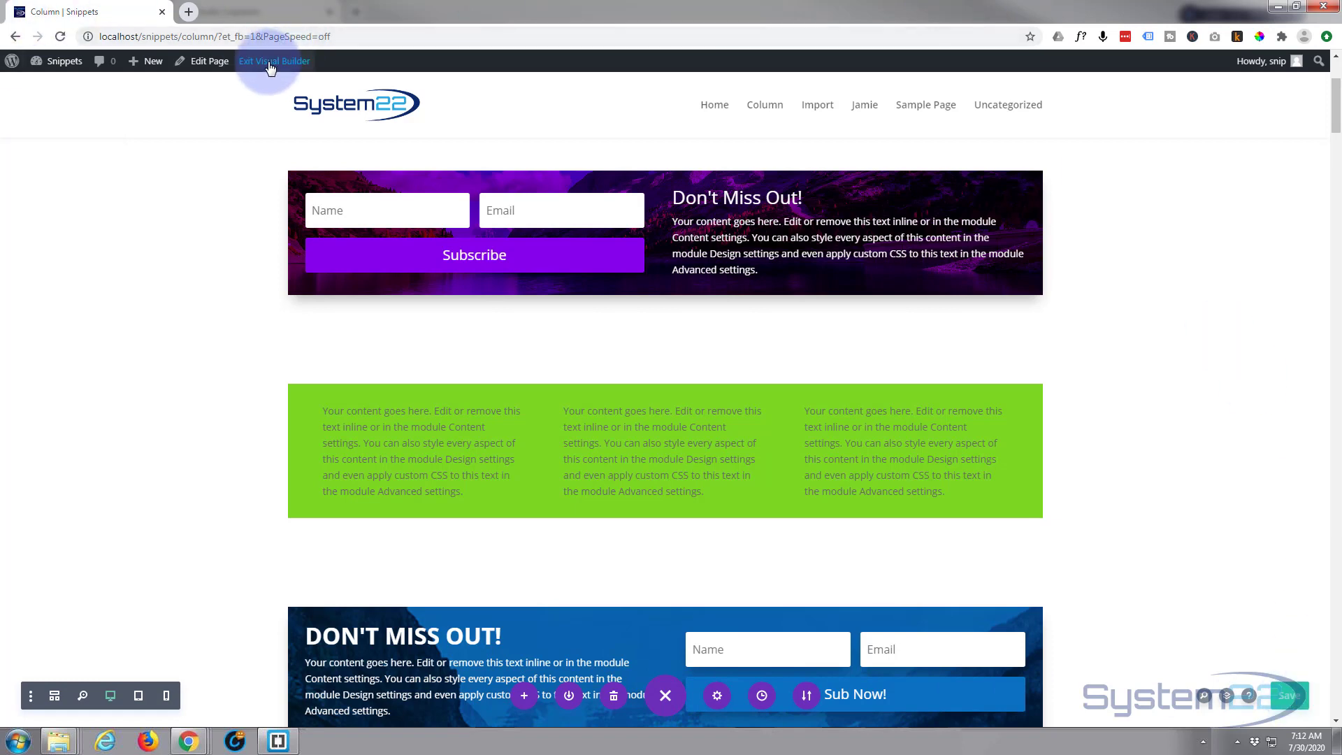
Step: Exit the Visual Builder and reload the live page several times to watch the row and columns animate in
{"action": "left_click", "coordinate": [274, 60]}
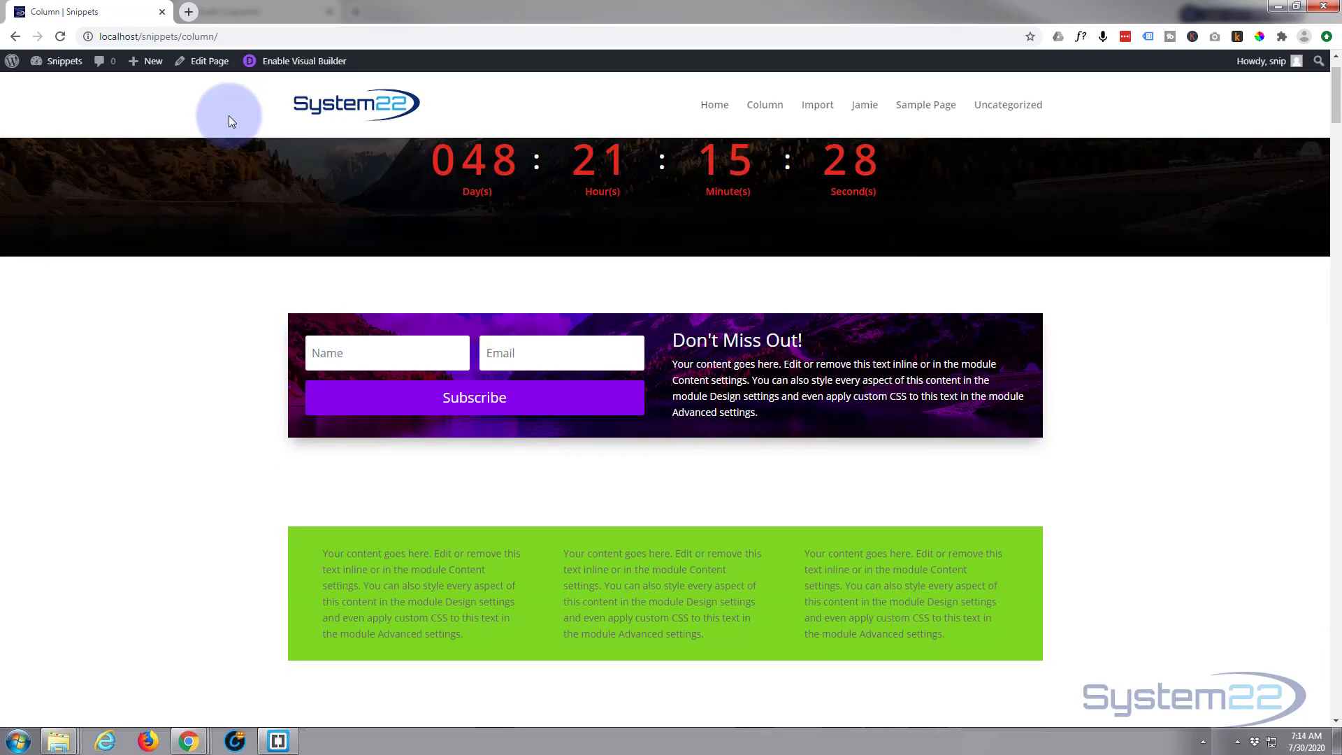
{"action": "scroll", "scroll_direction": "down", "scroll_amount": 3}
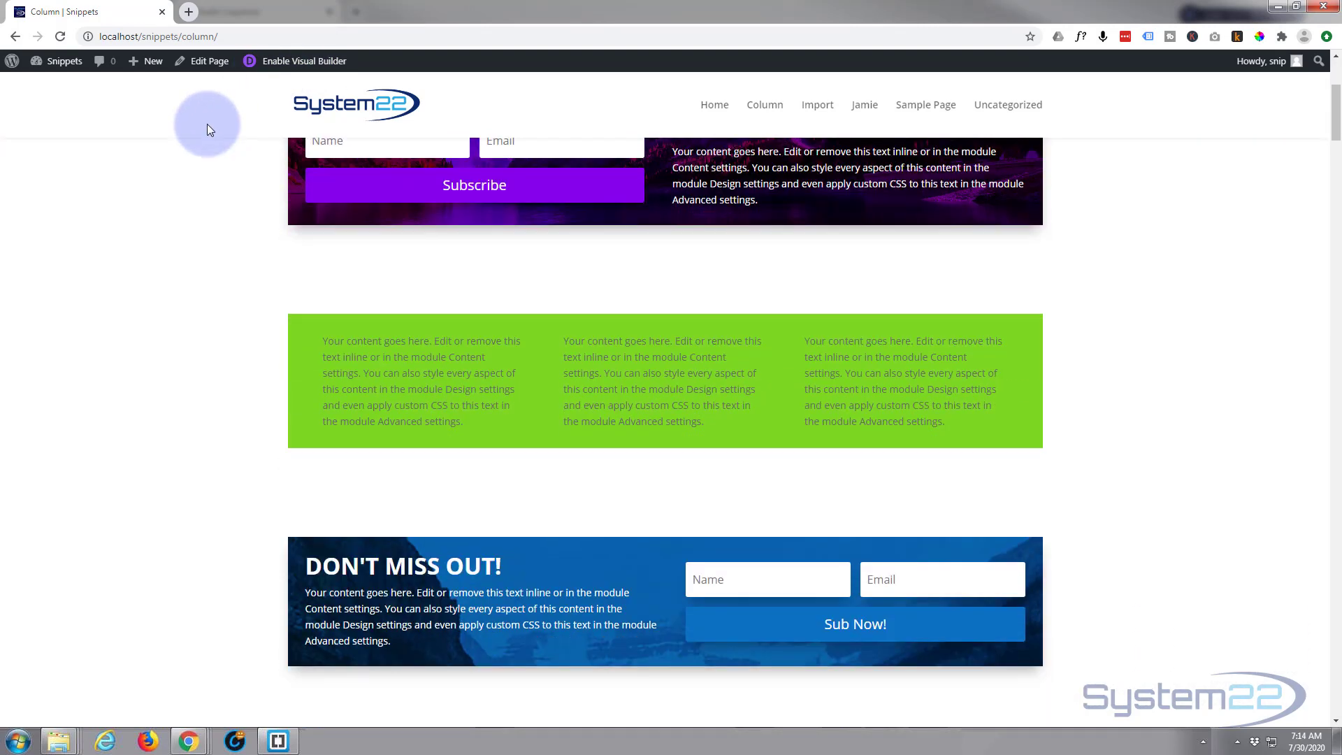
{"action": "left_click", "coordinate": [59, 36]}
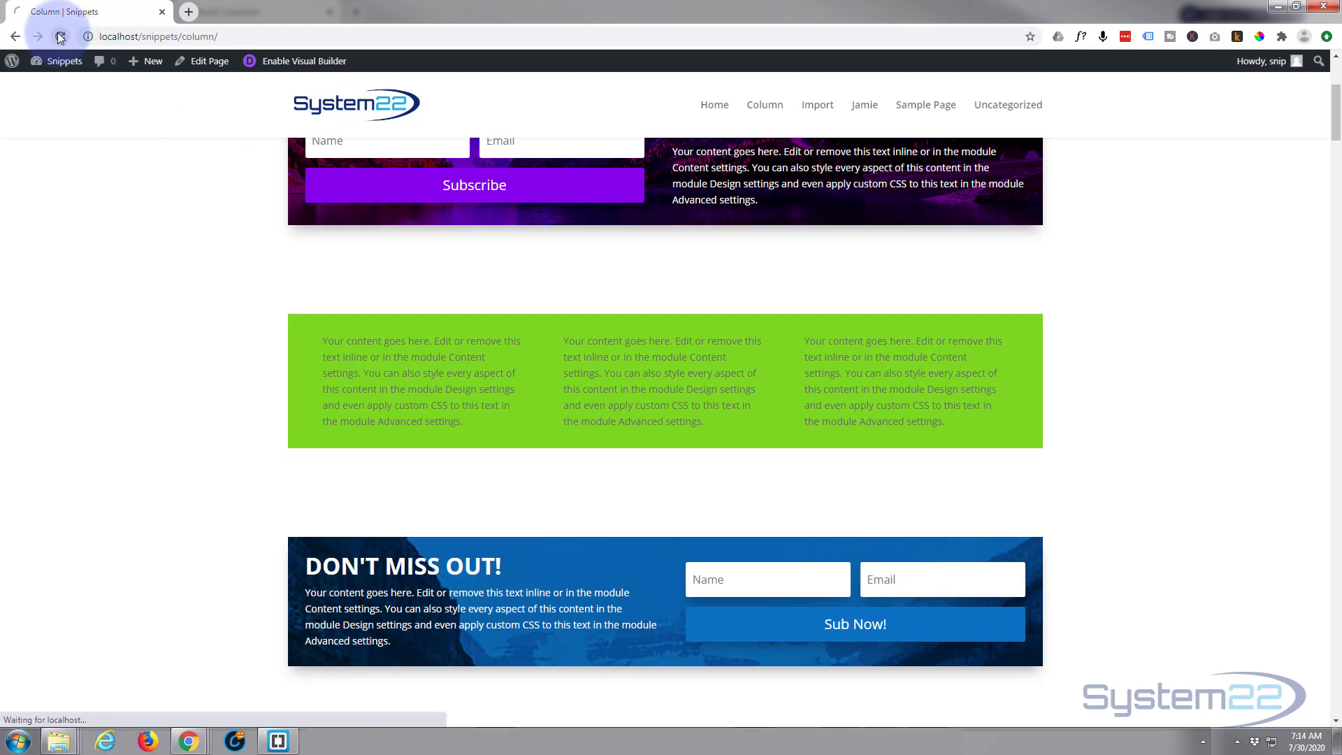
{"action": "left_click", "coordinate": [58, 36]}
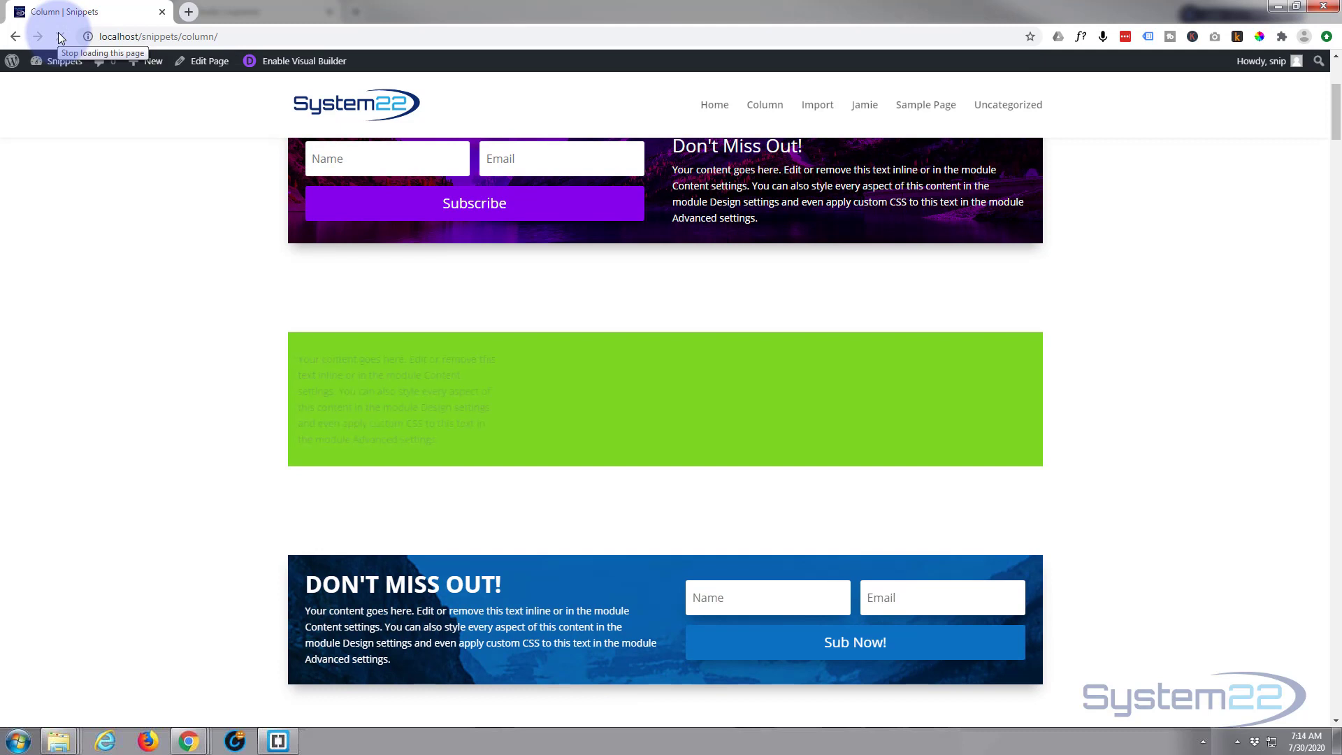
{"action": "left_click", "coordinate": [59, 39]}
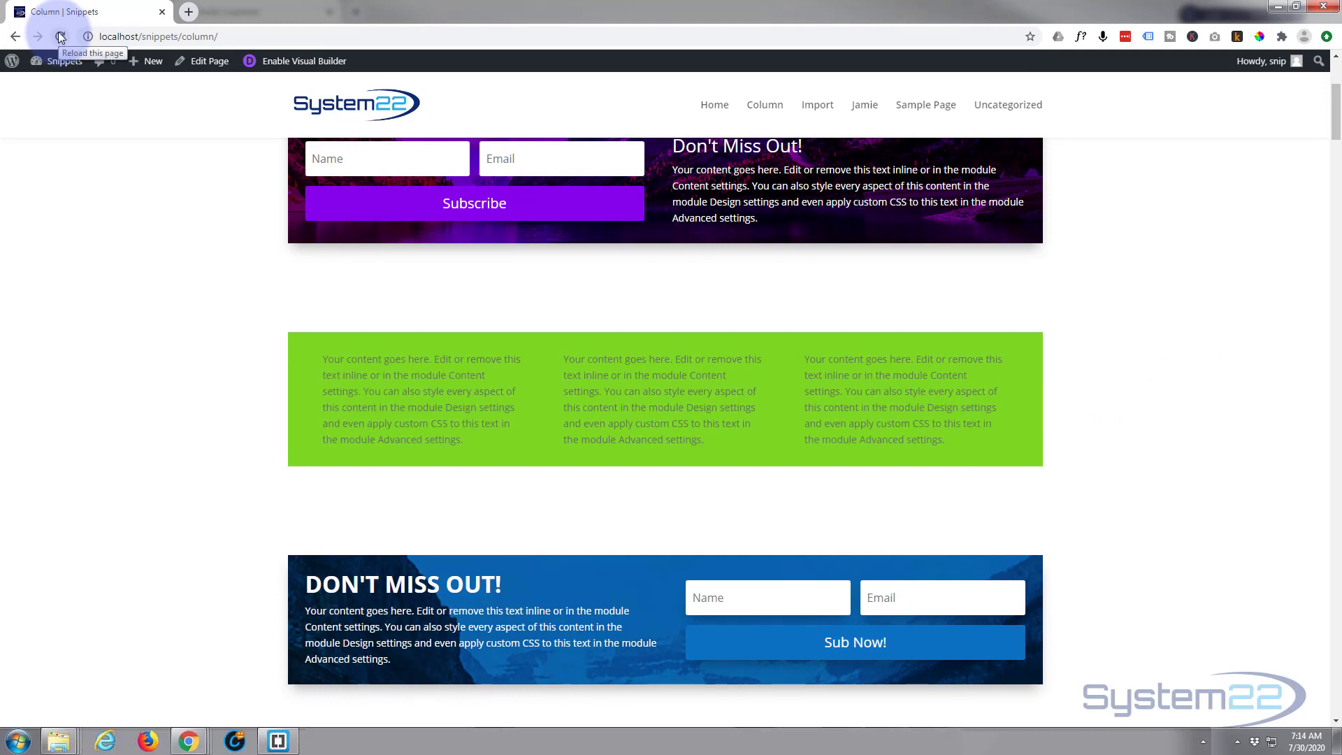
{"action": "left_click", "coordinate": [58, 36]}
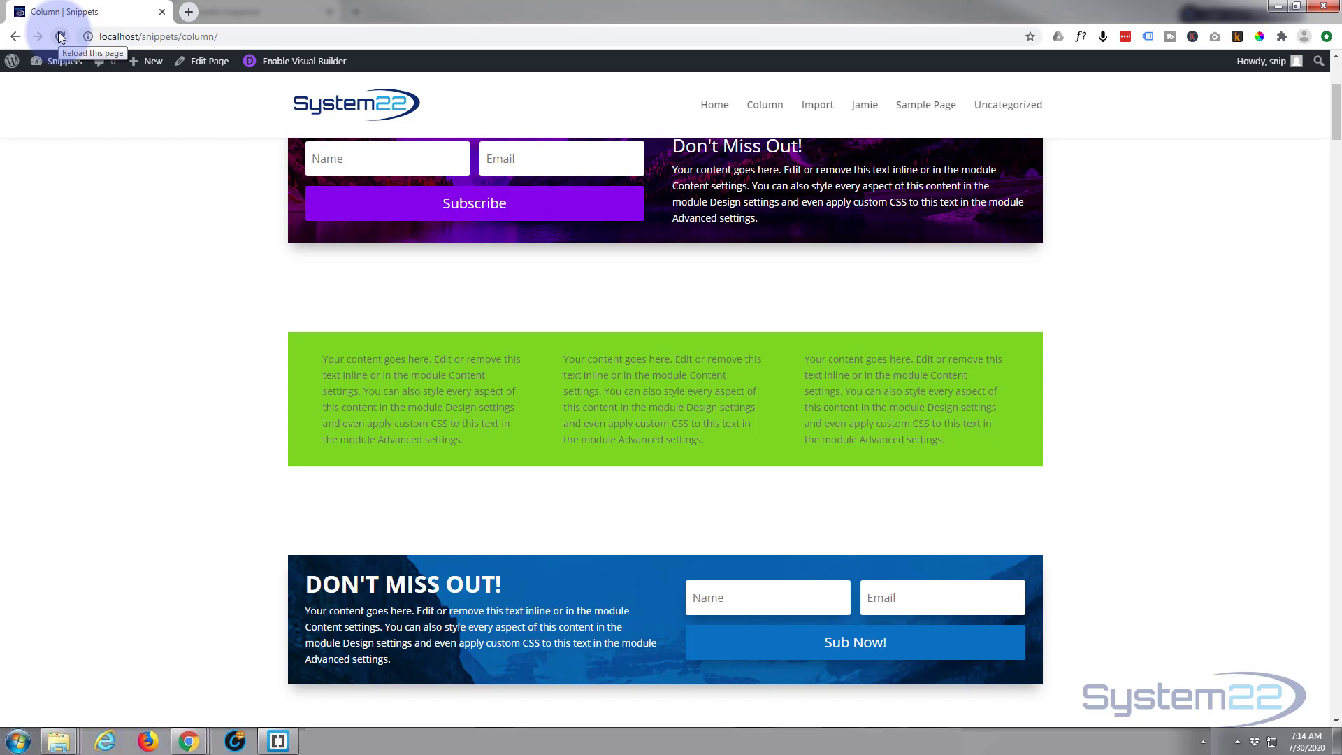
{"action": "left_click", "coordinate": [58, 36]}
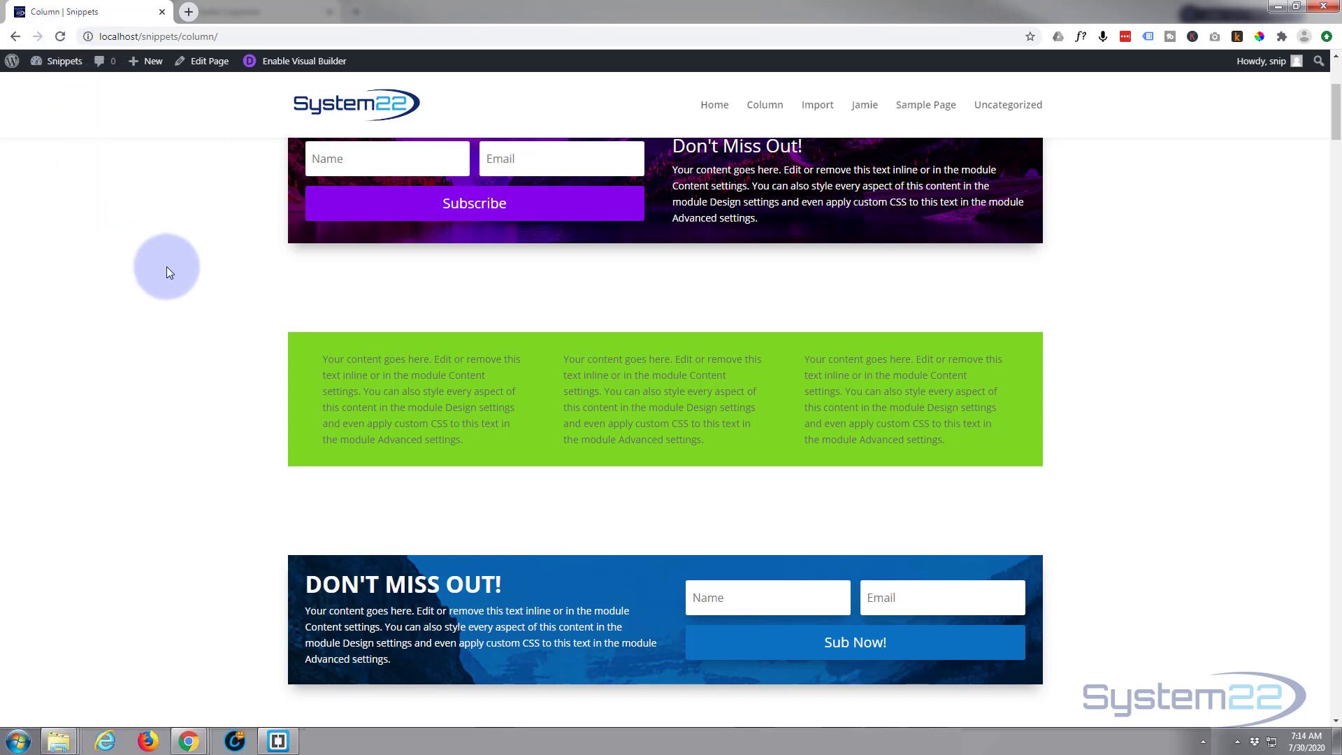